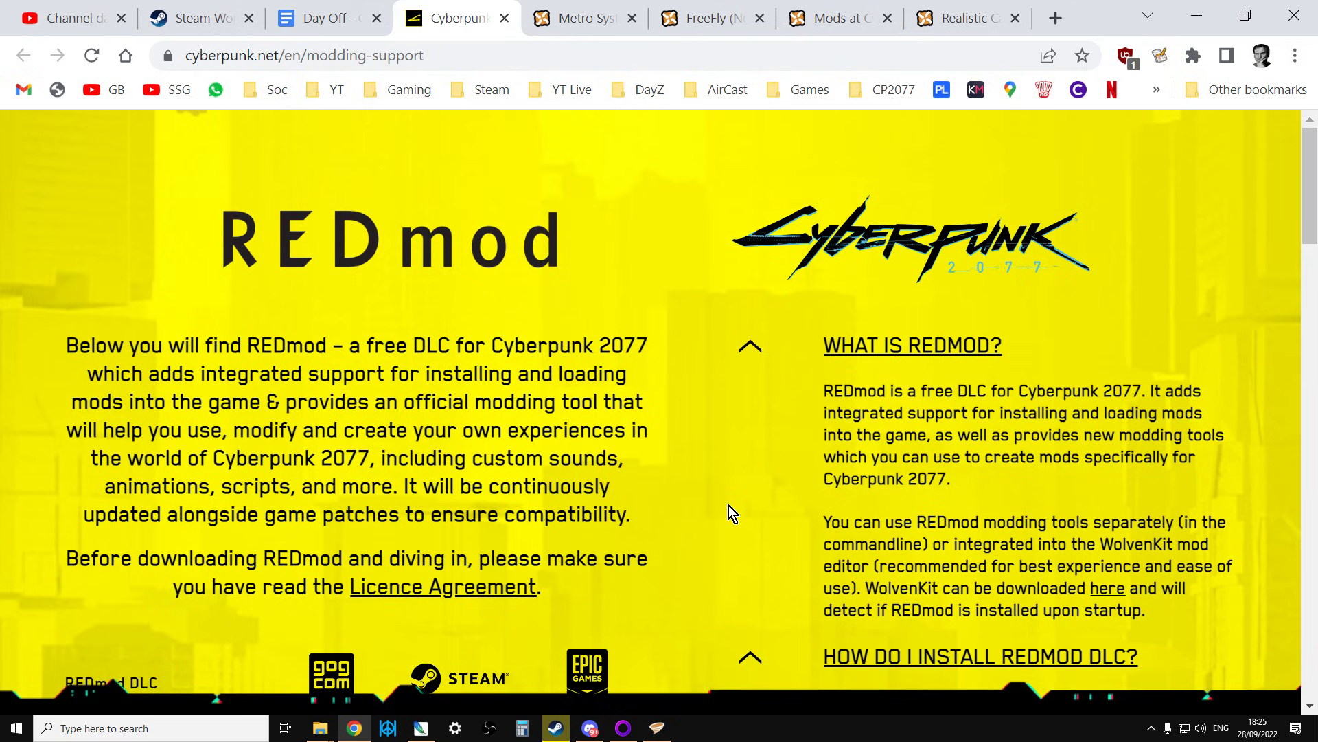
pyautogui.moveTo(737, 509)
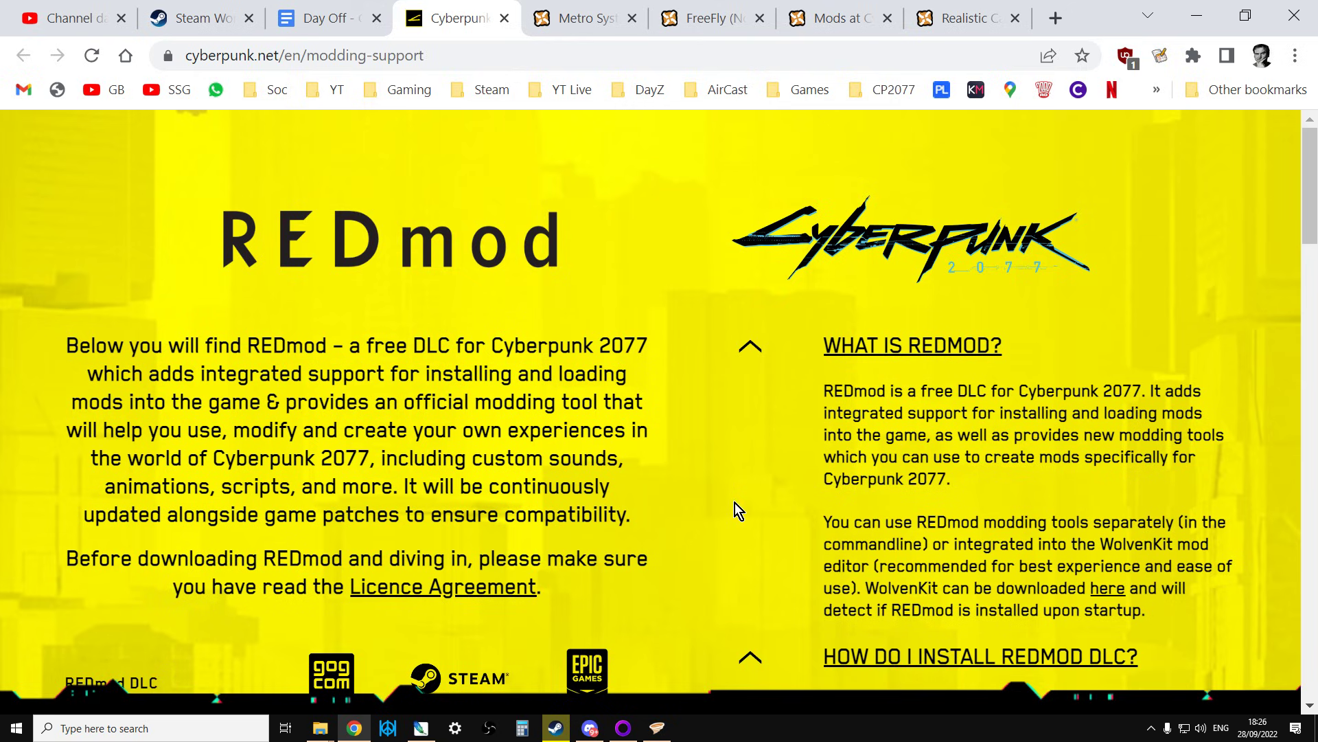
# Step: Show the Cyberpunk 2077 game options menu via the sliders icon next to Play
pyautogui.scroll(-3)
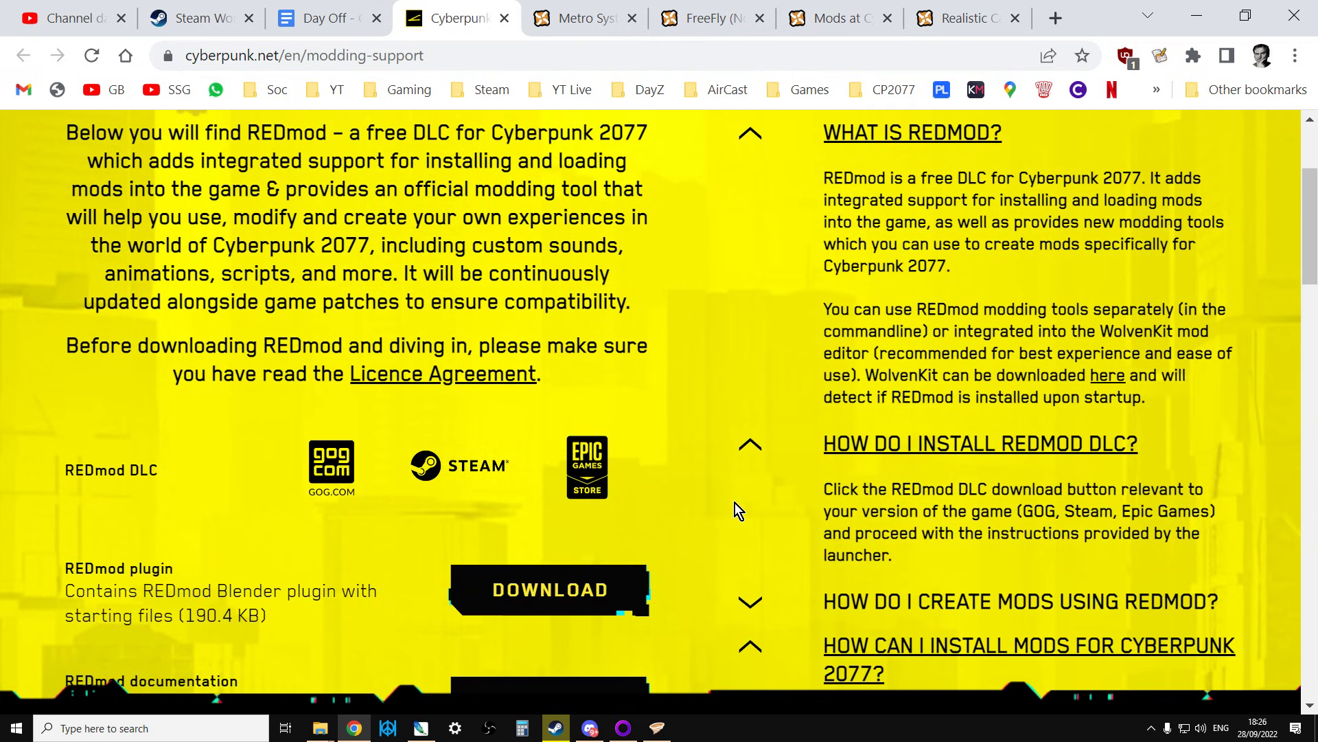
pyautogui.moveTo(684, 609)
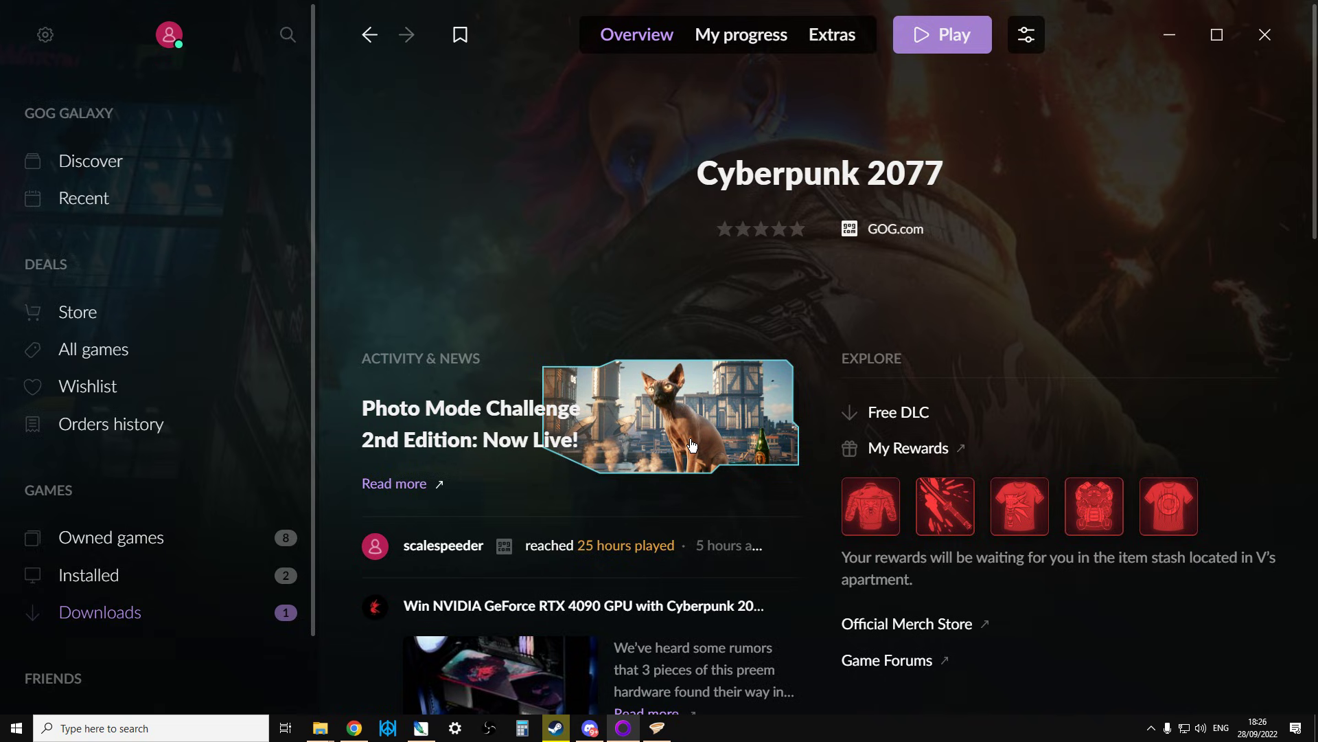
pyautogui.moveTo(802, 303)
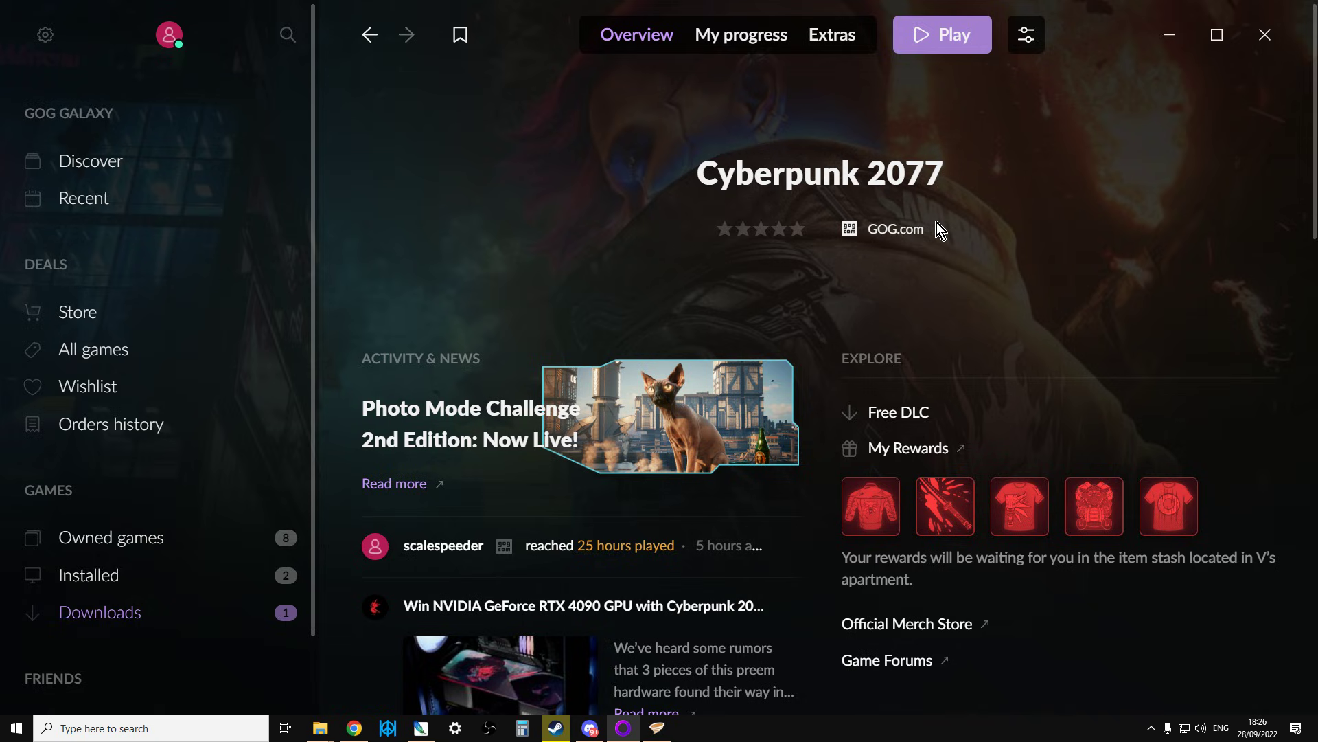
pyautogui.moveTo(1028, 34)
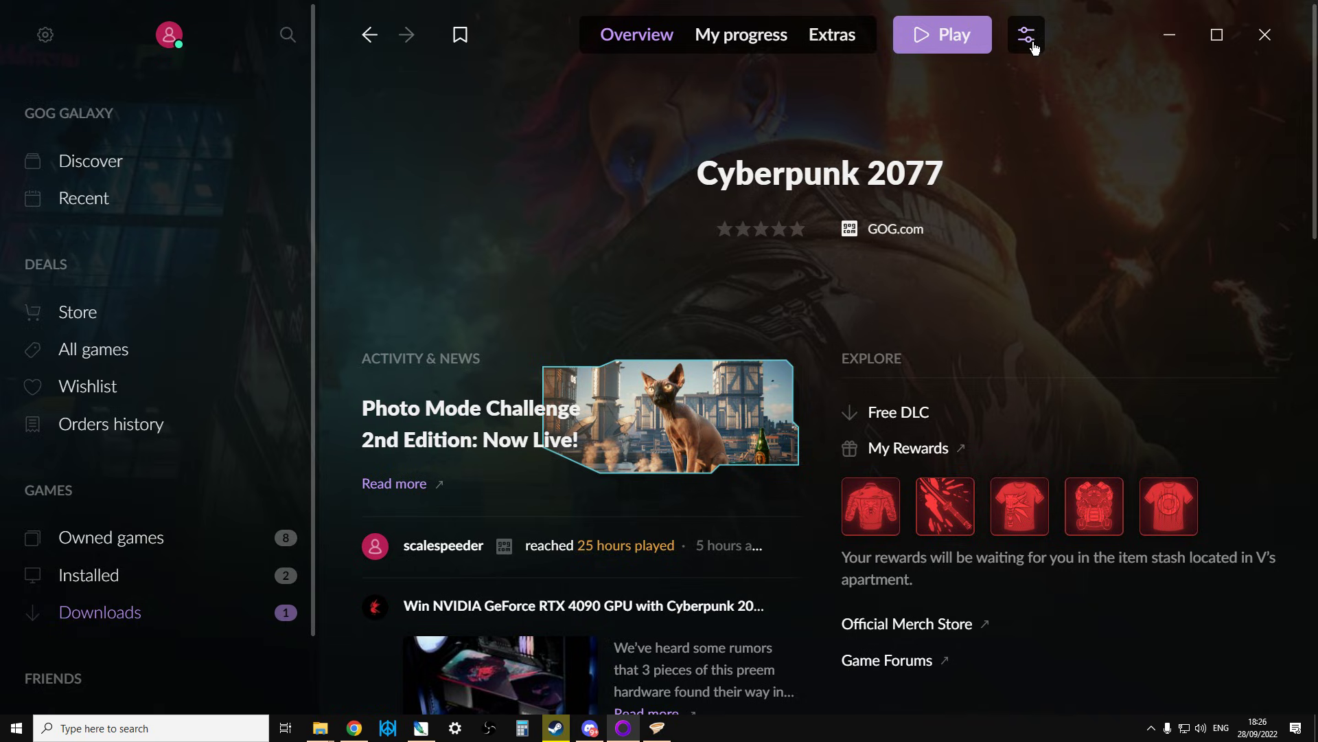
pyautogui.moveTo(1036, 43)
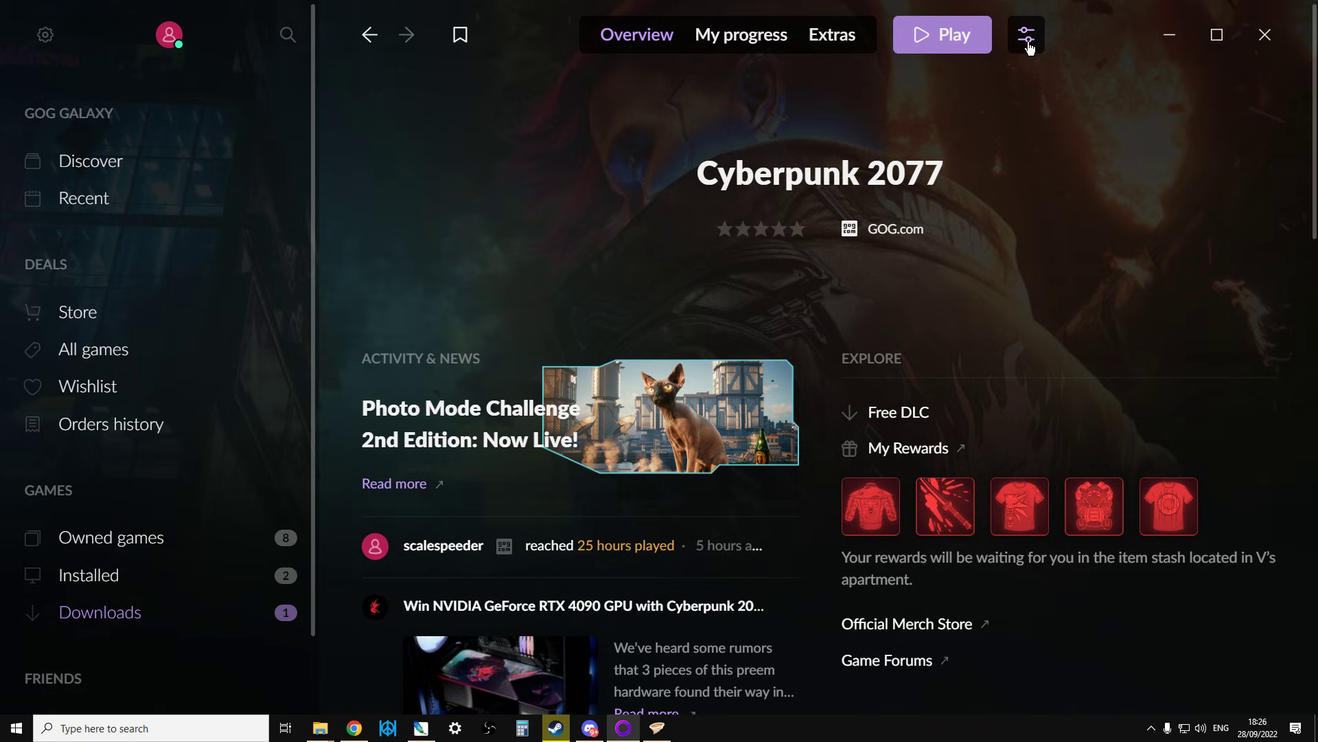
pyautogui.click(1024, 34)
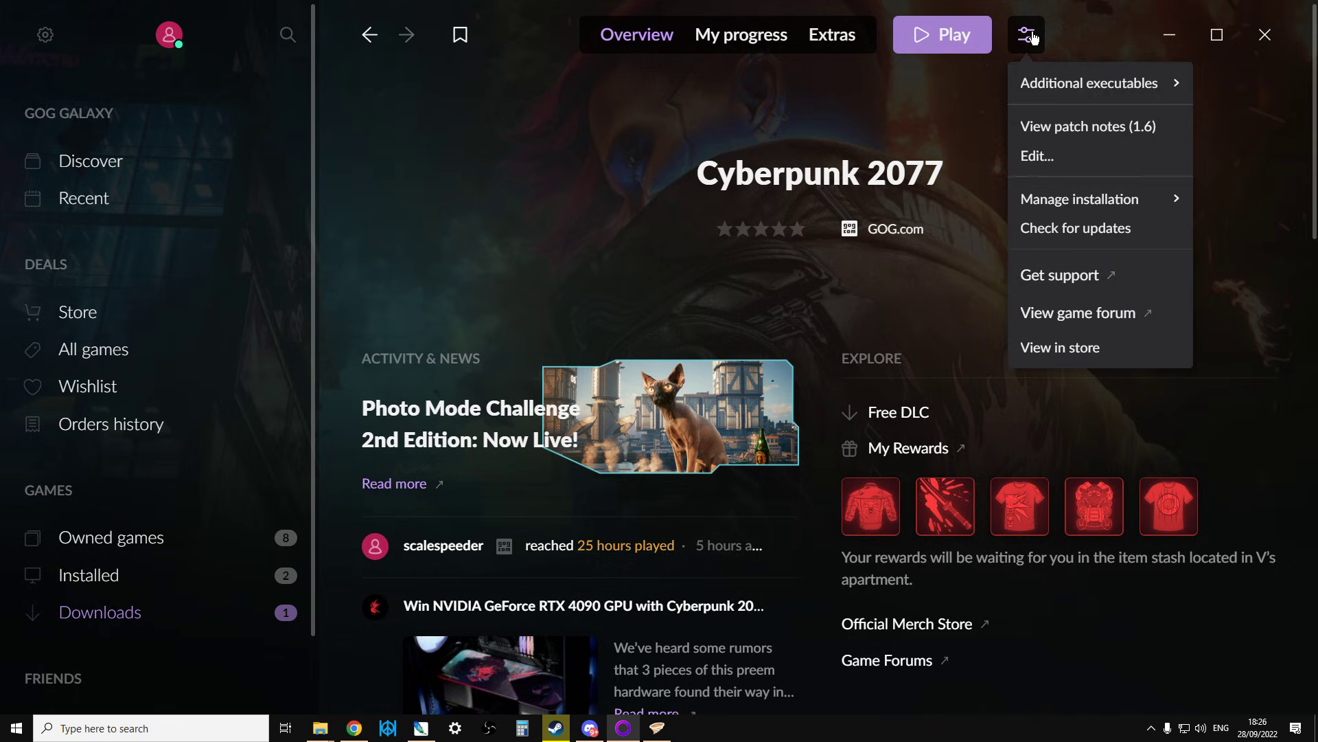
pyautogui.moveTo(1079, 198)
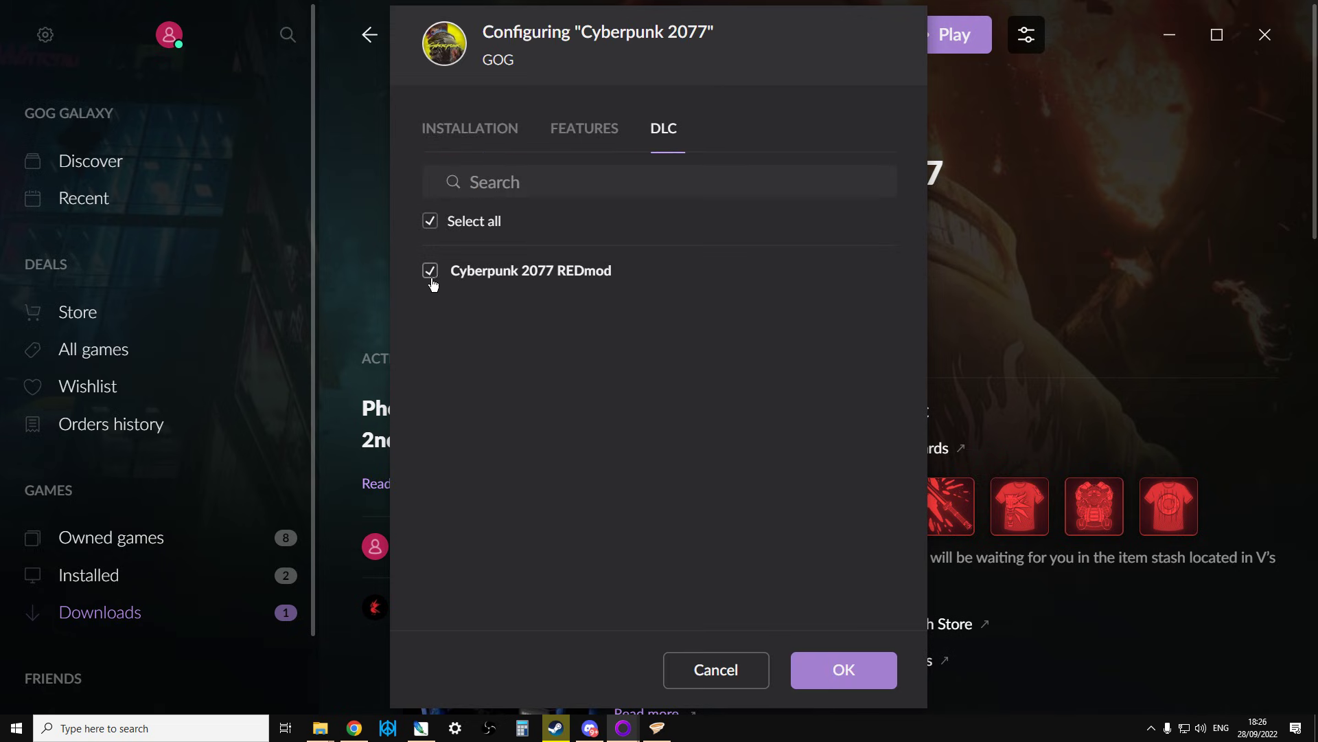
pyautogui.moveTo(582, 294)
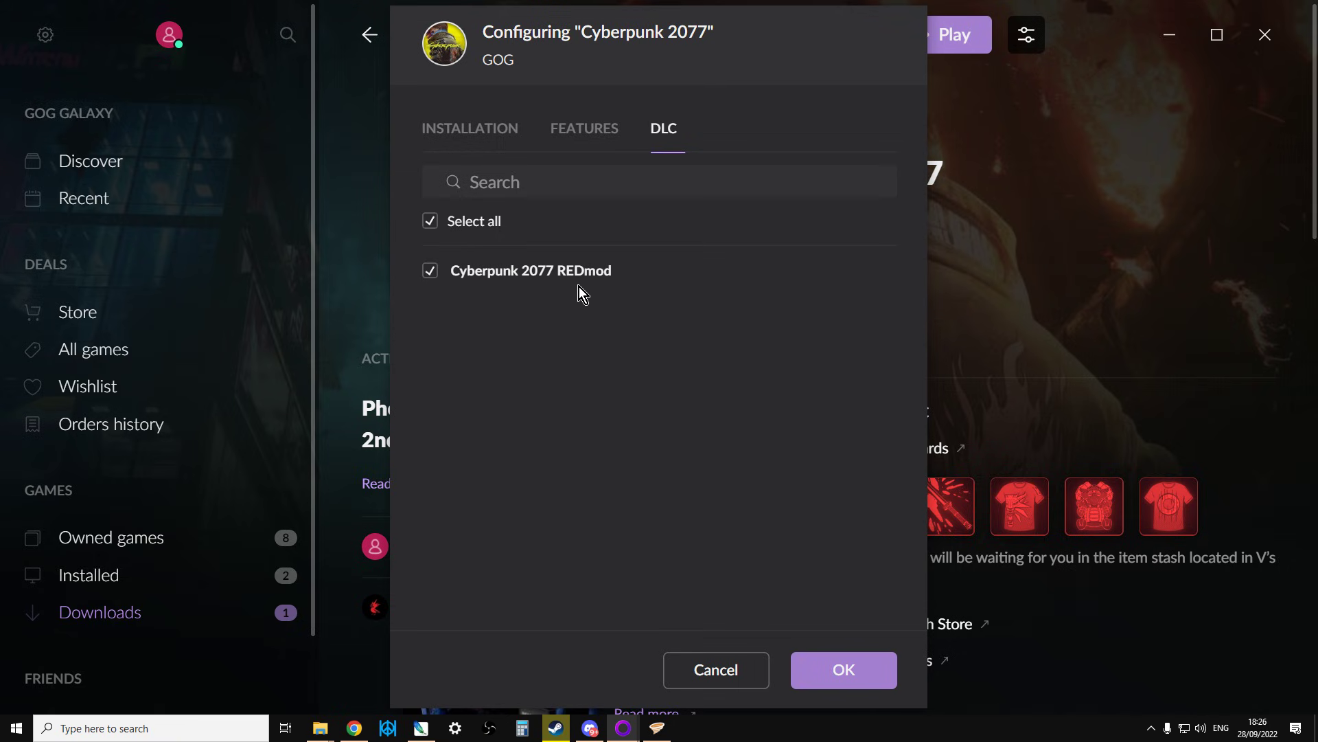
# Step: Confirm Features keep Enable mods and REDprelauncher default, then accept the configuration with OK
pyautogui.click(585, 129)
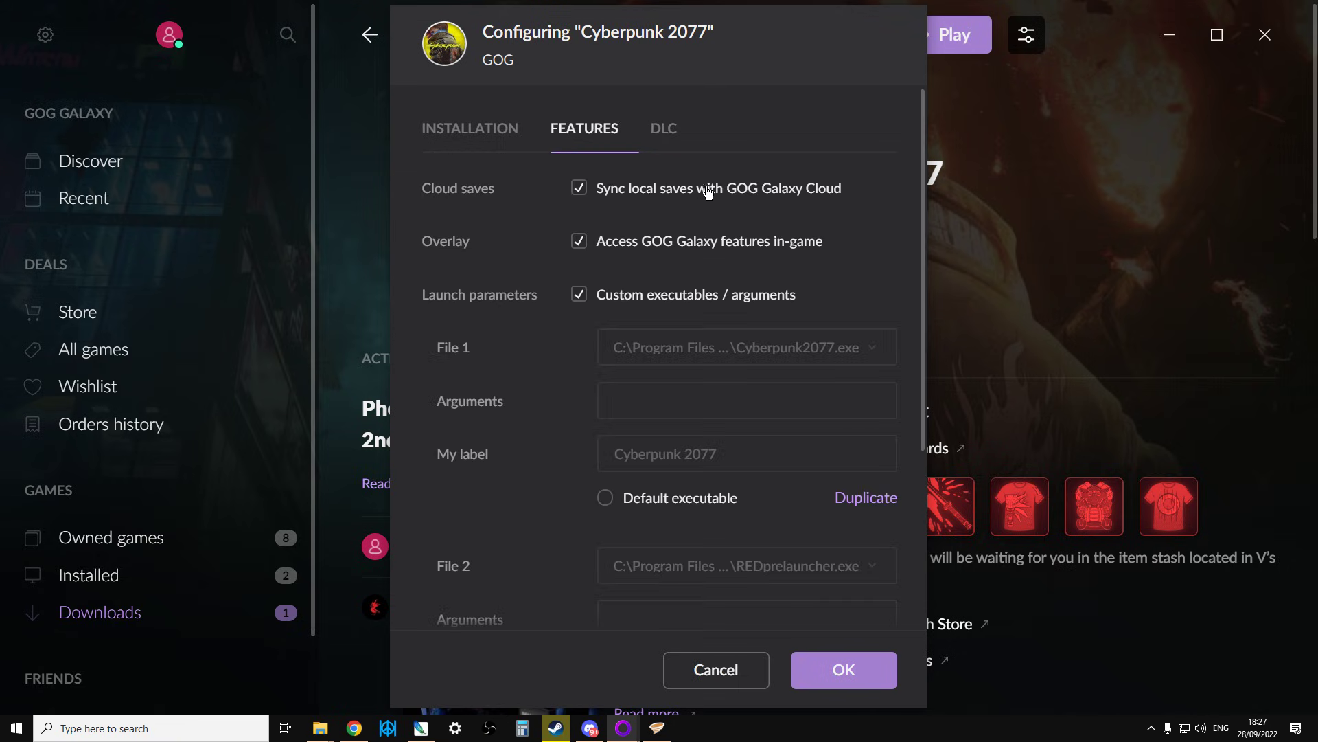
pyautogui.moveTo(603, 149)
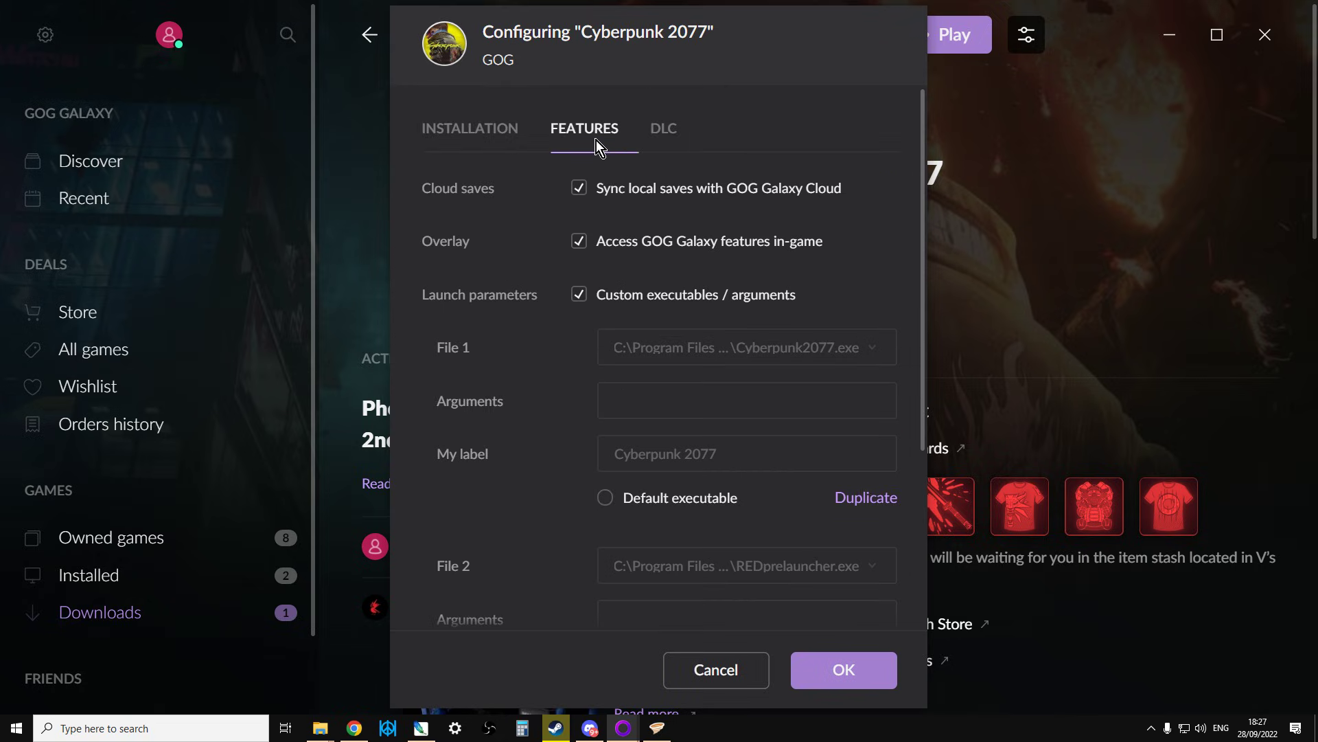
pyautogui.scroll(-3)
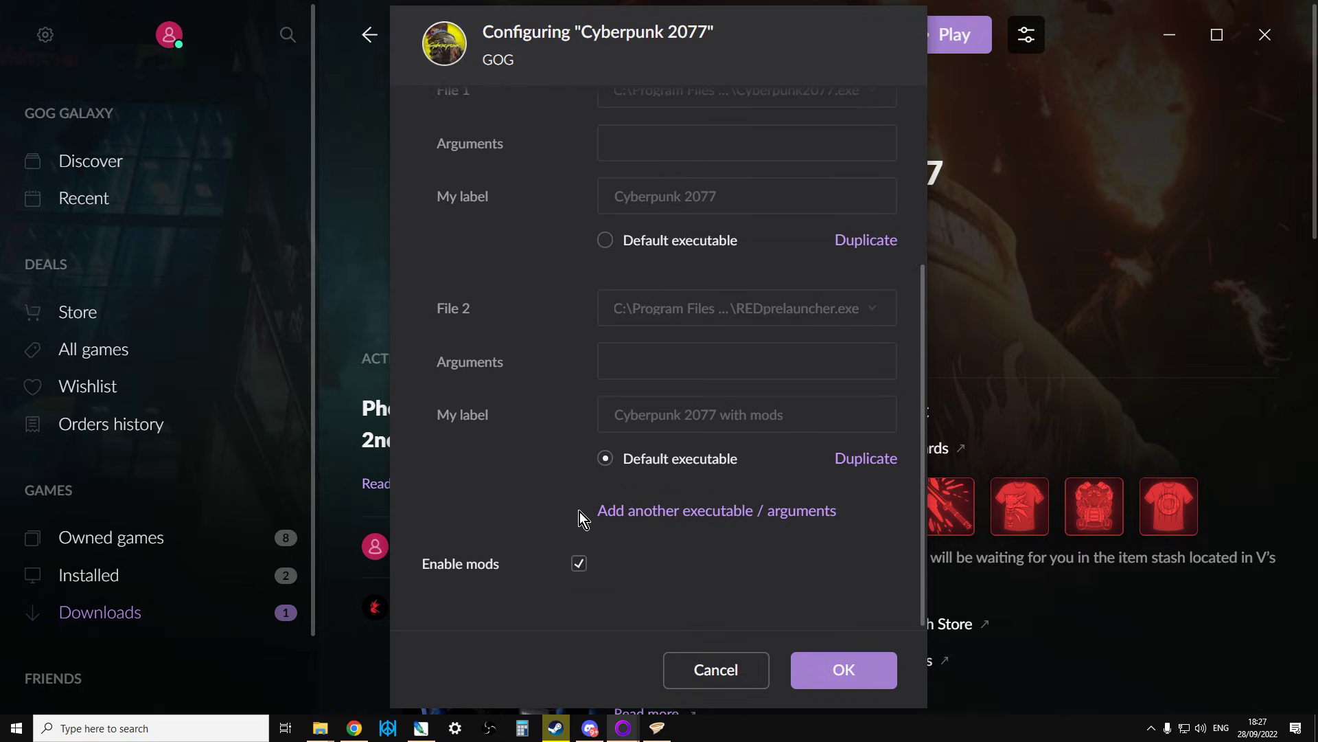
pyautogui.moveTo(667, 359)
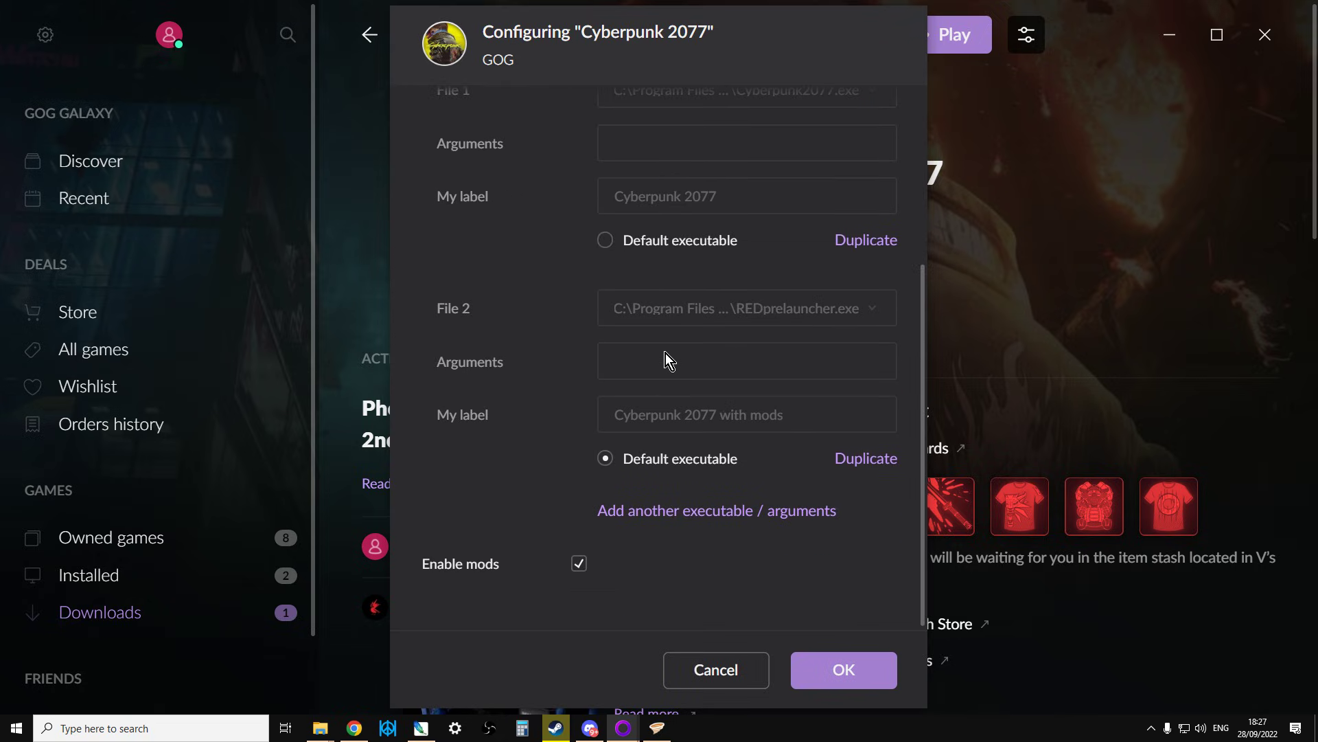
pyautogui.moveTo(789, 330)
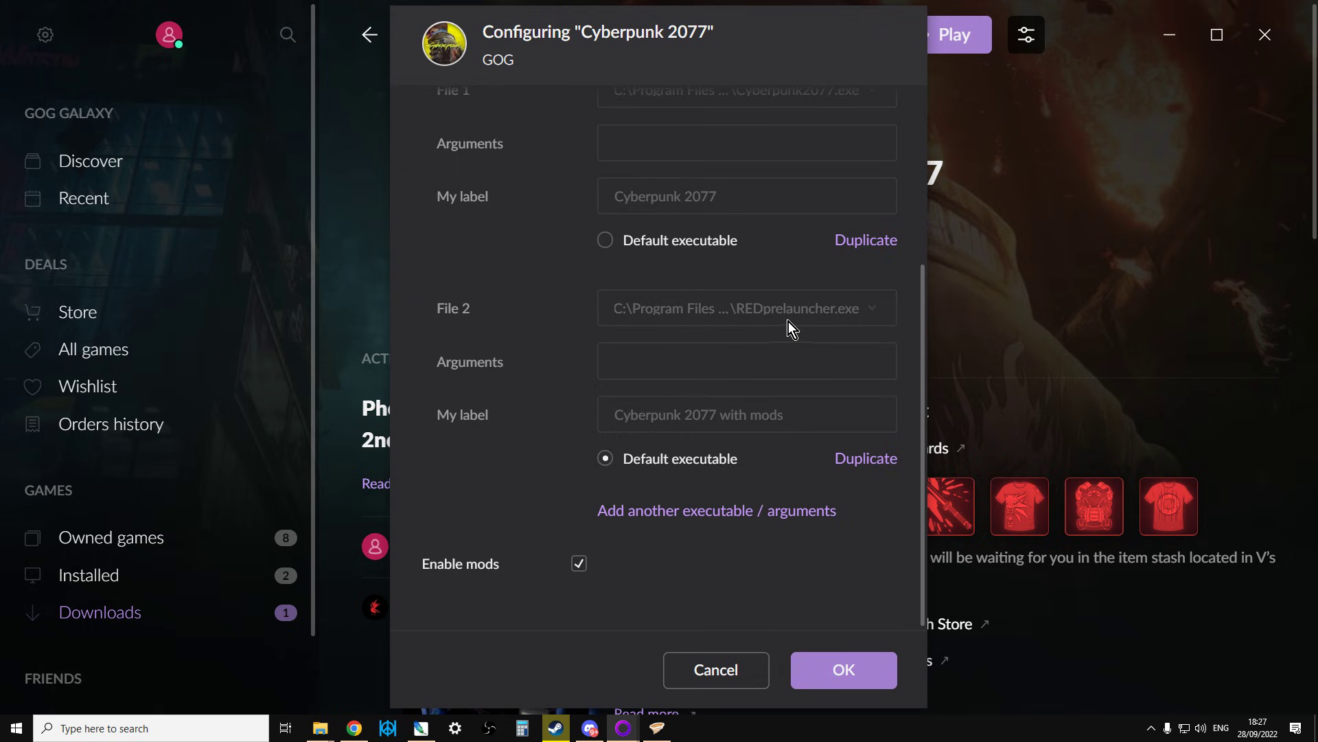
pyautogui.moveTo(838, 643)
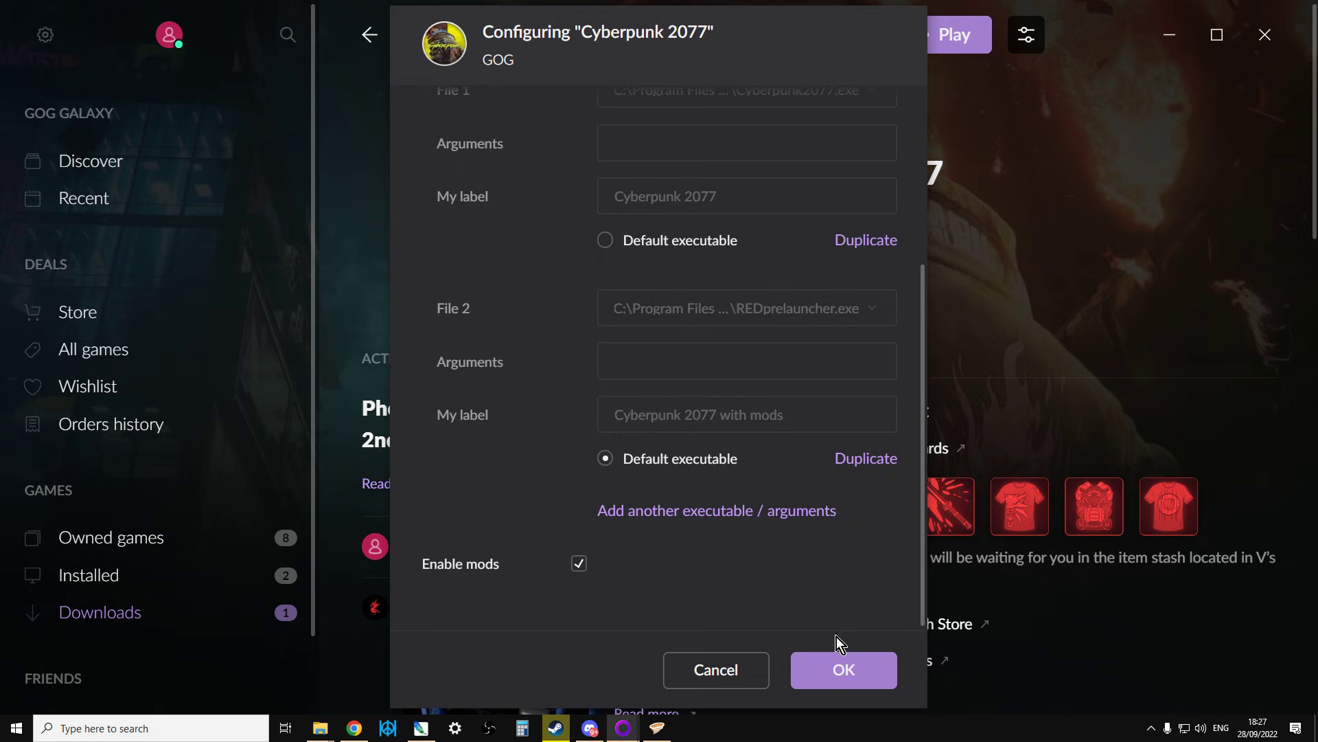
pyautogui.click(843, 670)
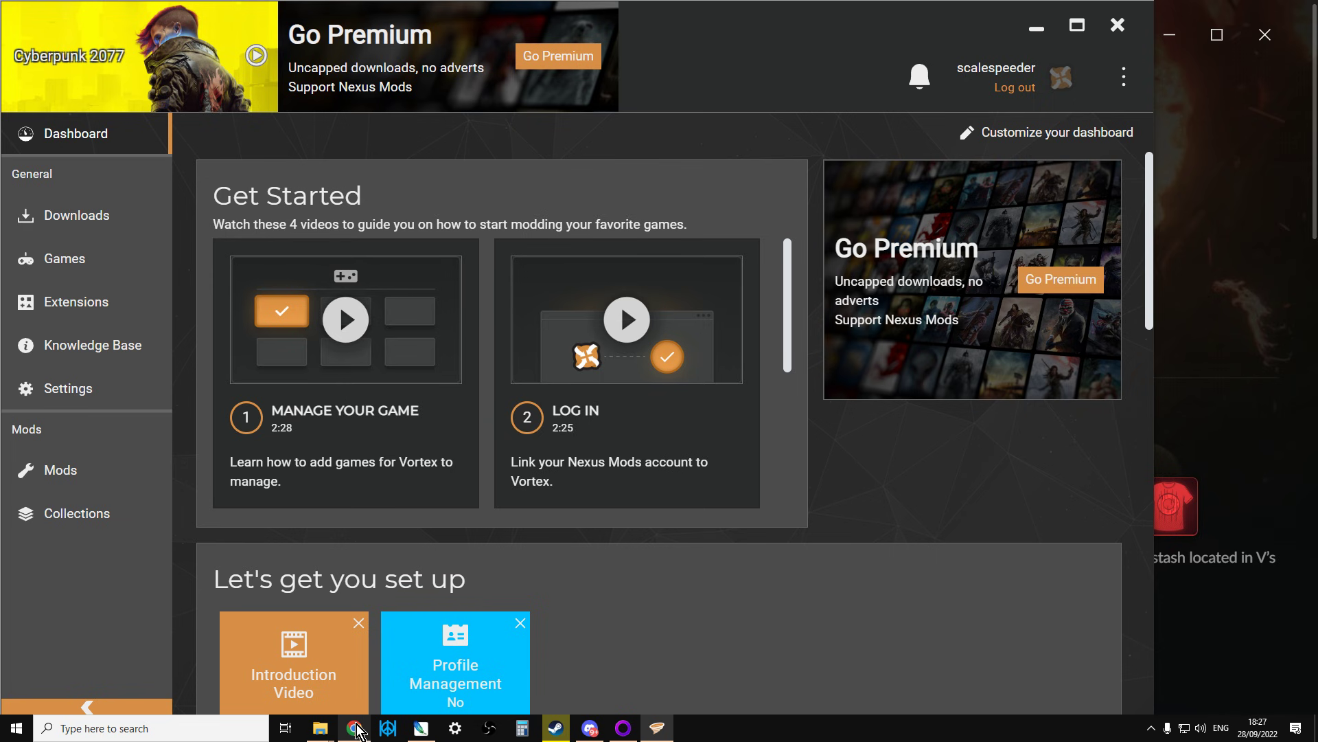
# Step: Return from Vortex to the browser's REDmod modding-support page
pyautogui.click(353, 728)
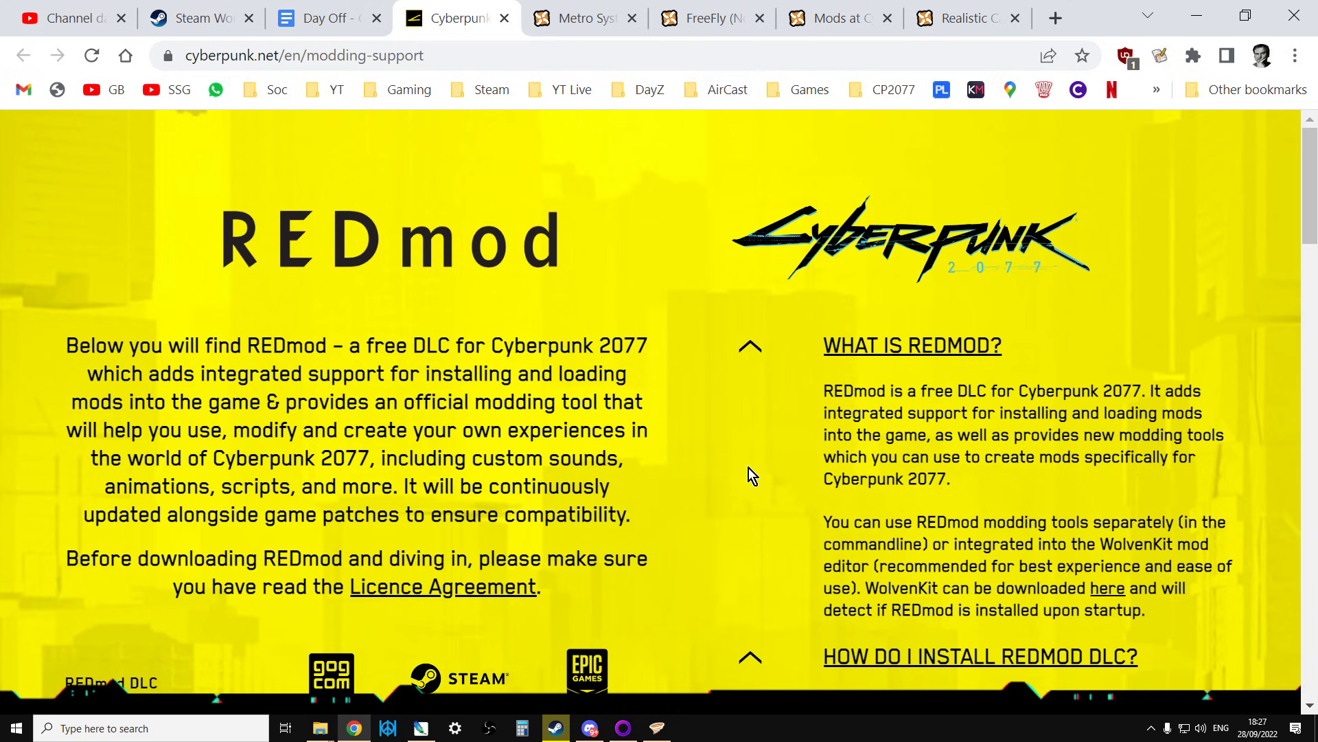
pyautogui.scroll(-3)
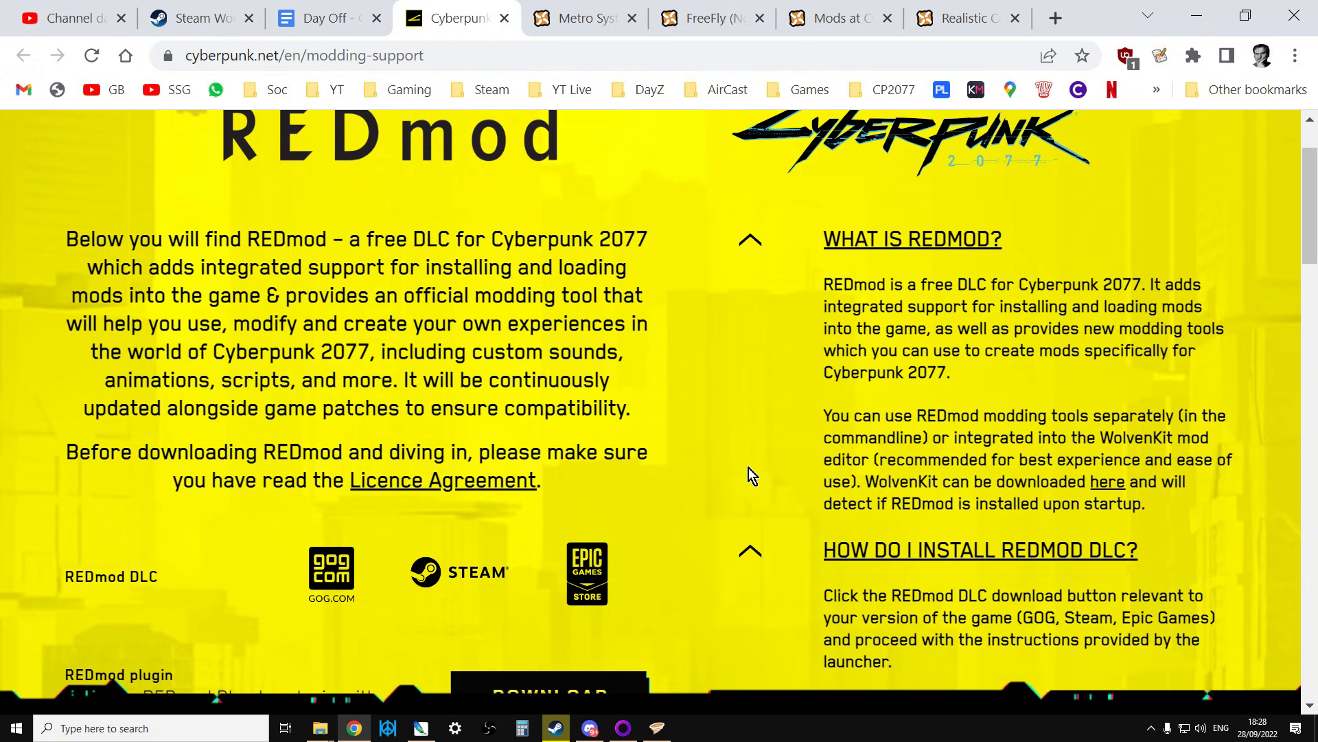
pyautogui.scroll(3)
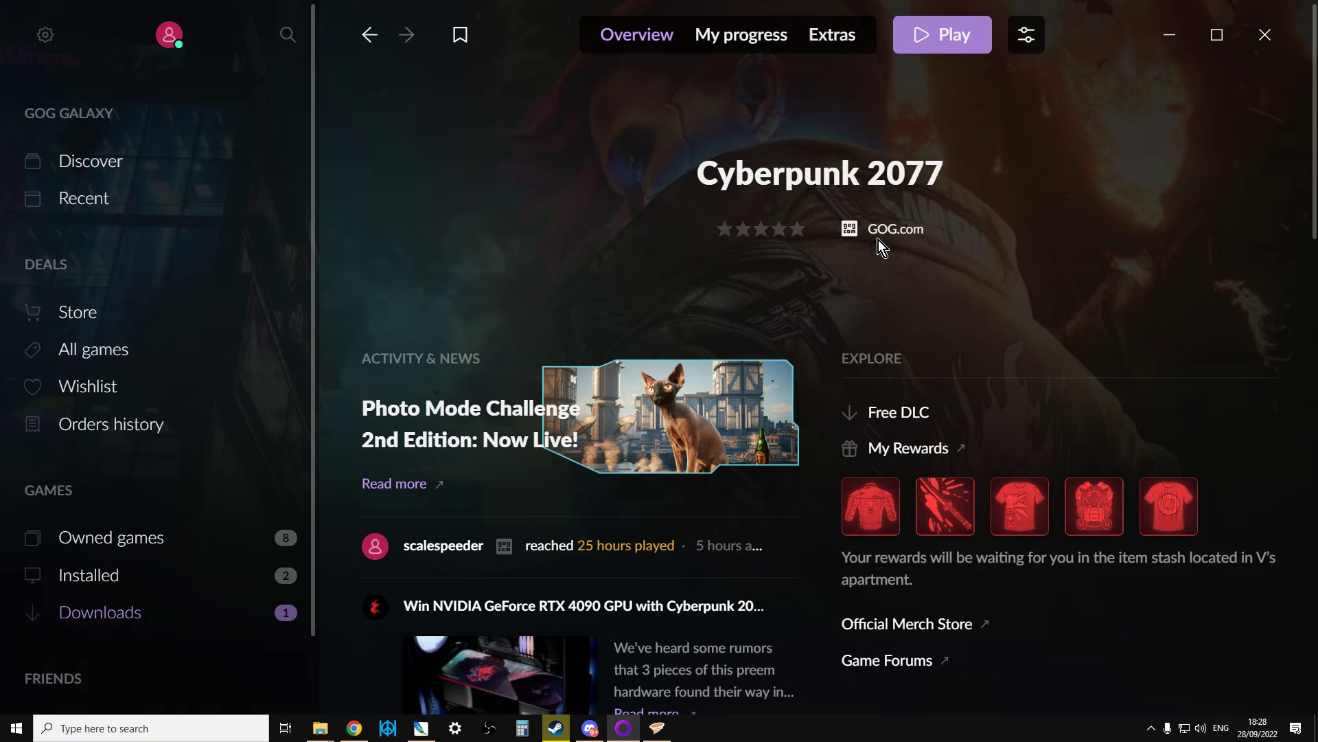
# Step: Show Cyberpunk 2077's options menu with its Manage installation choices
pyautogui.click(1025, 34)
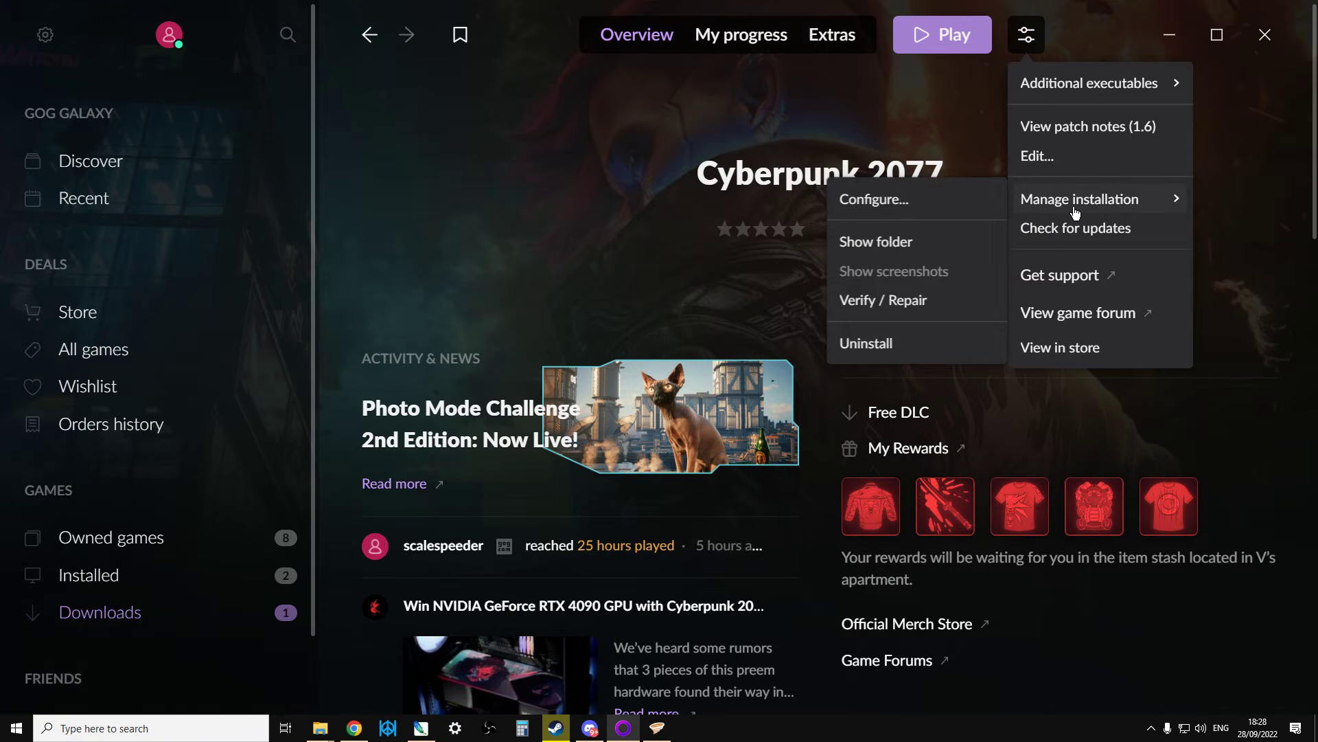
pyautogui.moveTo(892, 302)
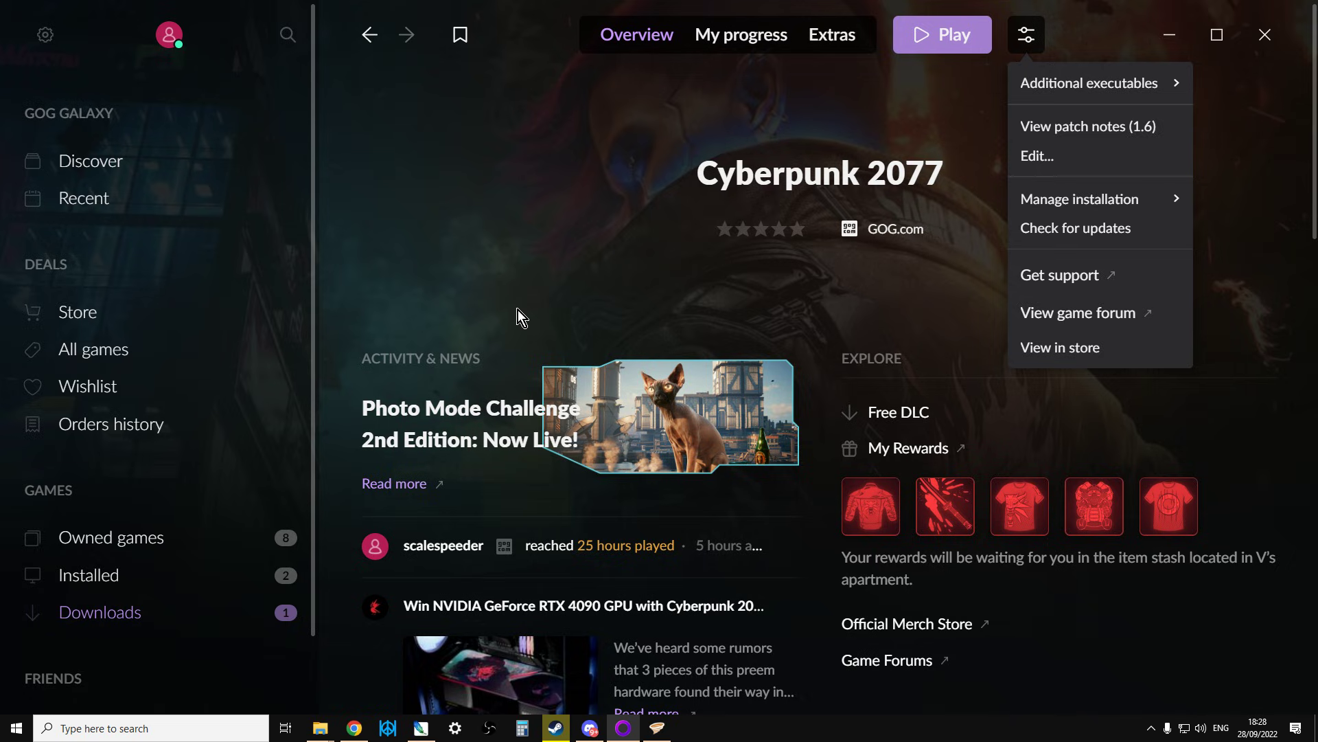
pyautogui.moveTo(640, 381)
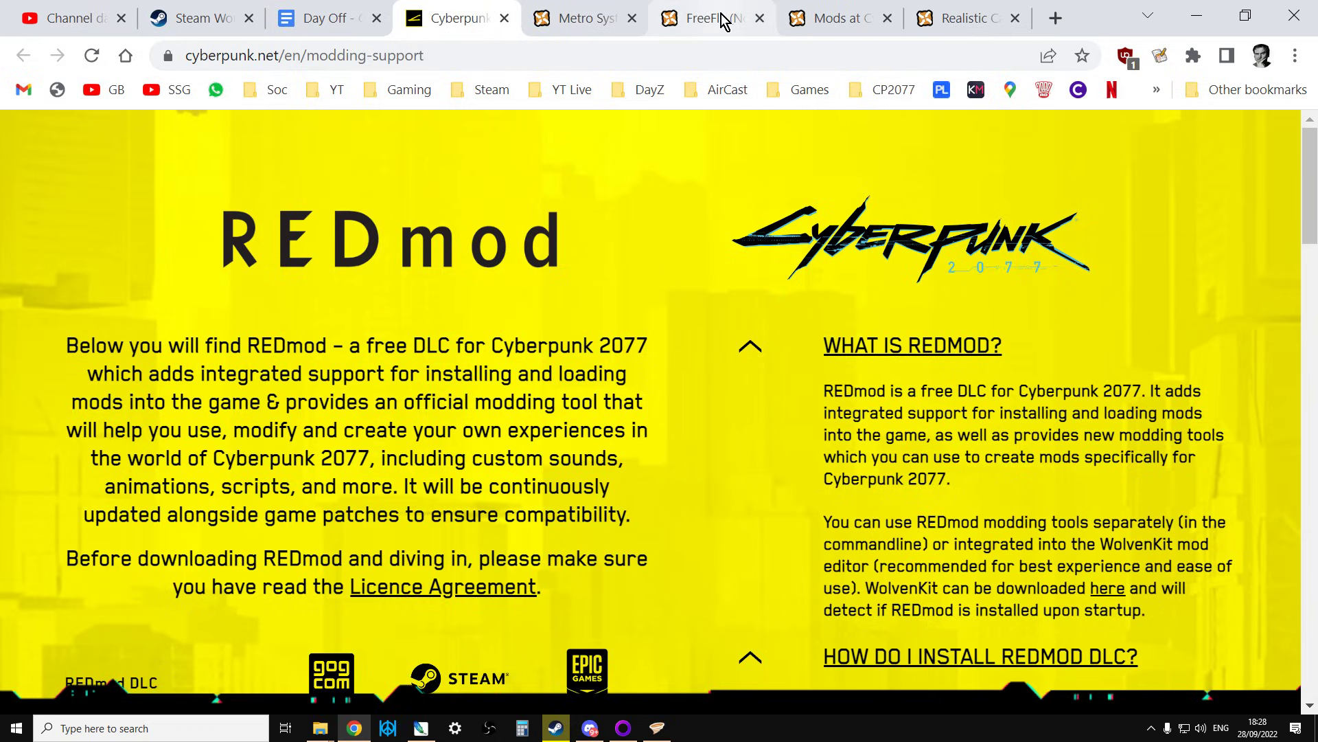
# Step: Show the tag-filtered 'Mods at Cyberpunk 2077' list down to the mod tiles
pyautogui.click(713, 17)
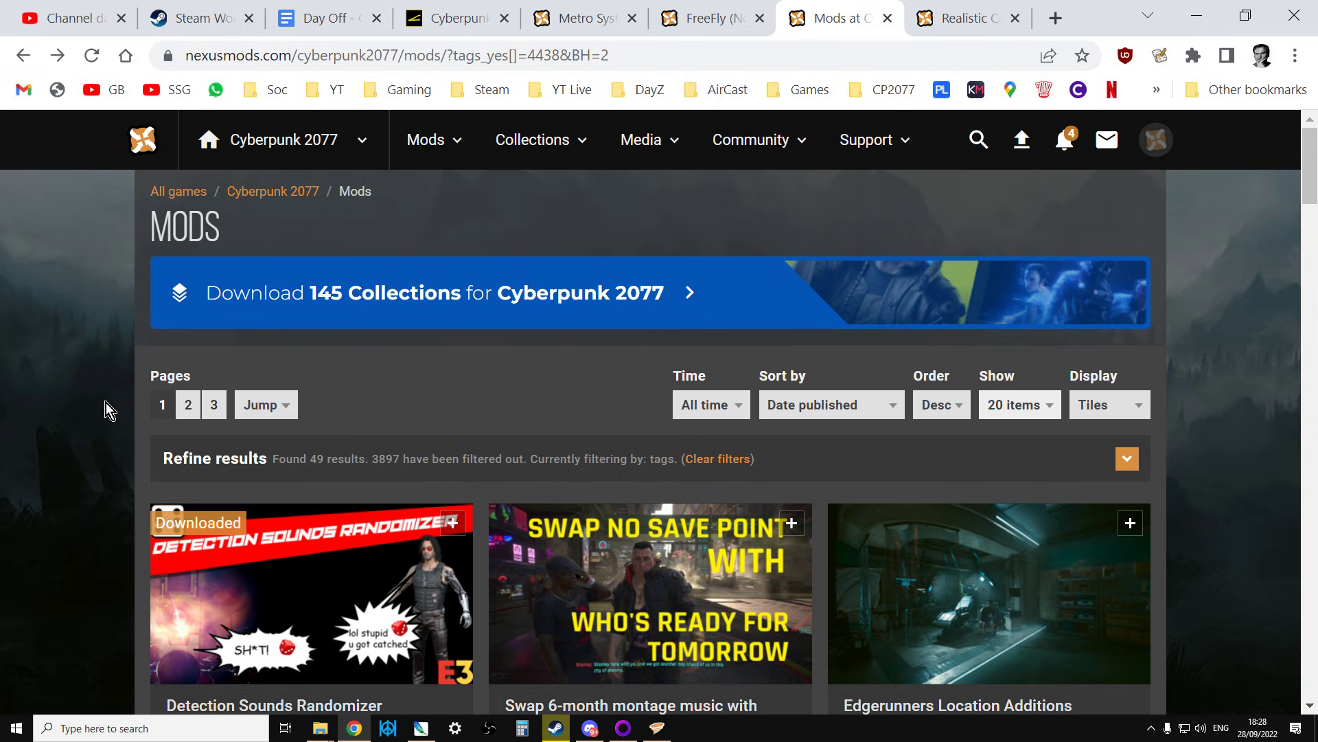
pyautogui.scroll(-3)
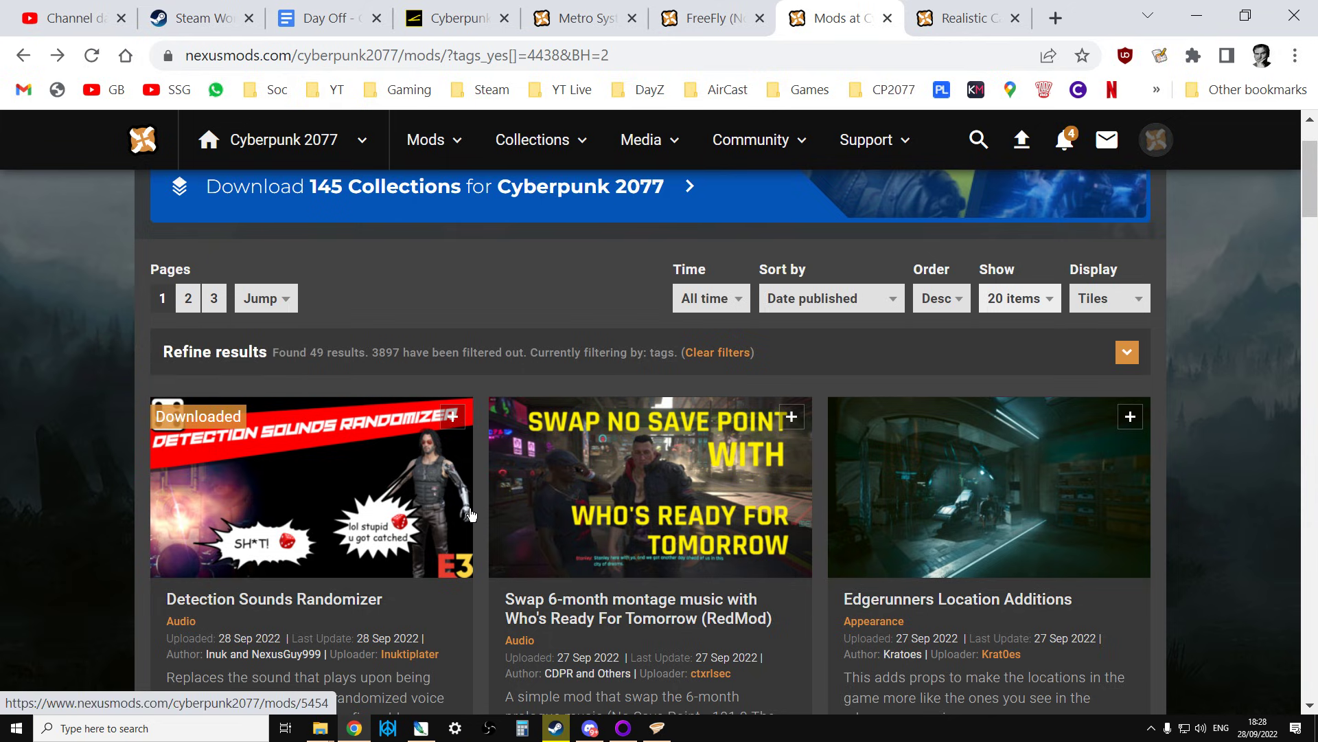
pyautogui.moveTo(101, 566)
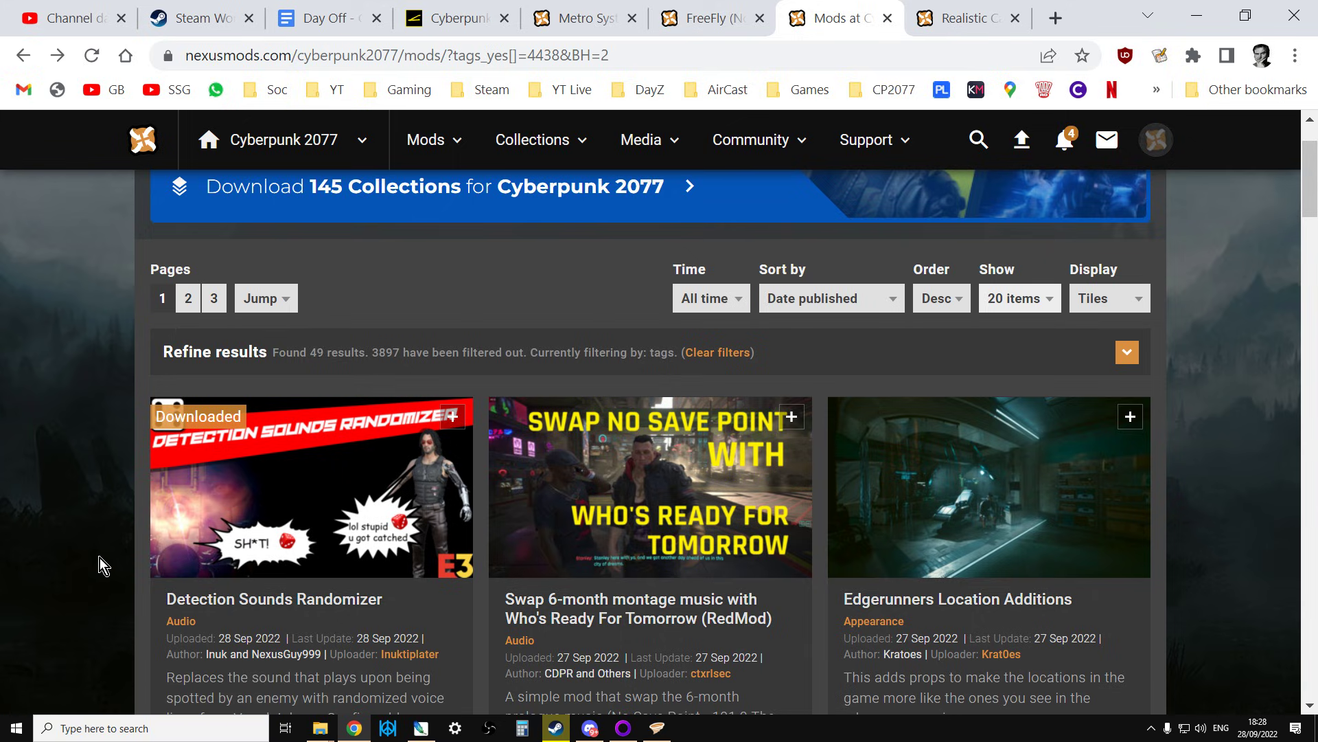
pyautogui.moveTo(153, 593)
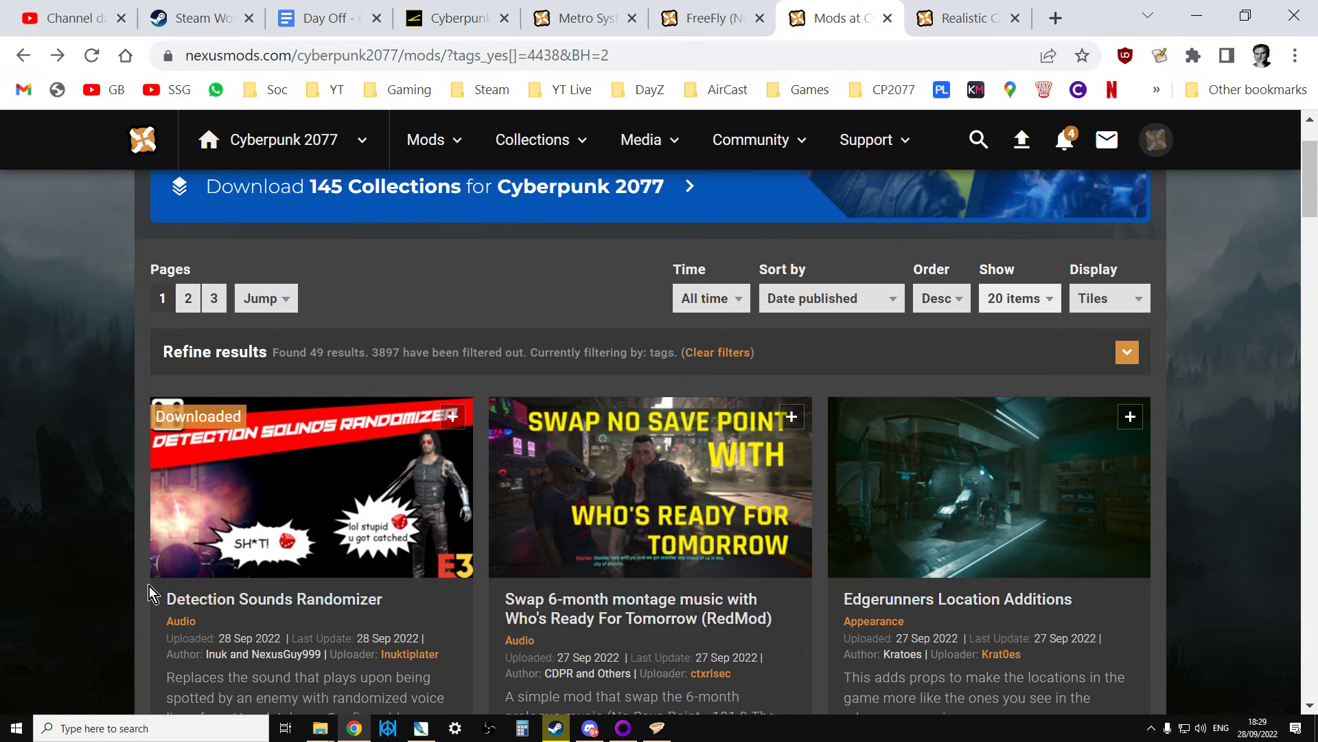
pyautogui.moveTo(110, 591)
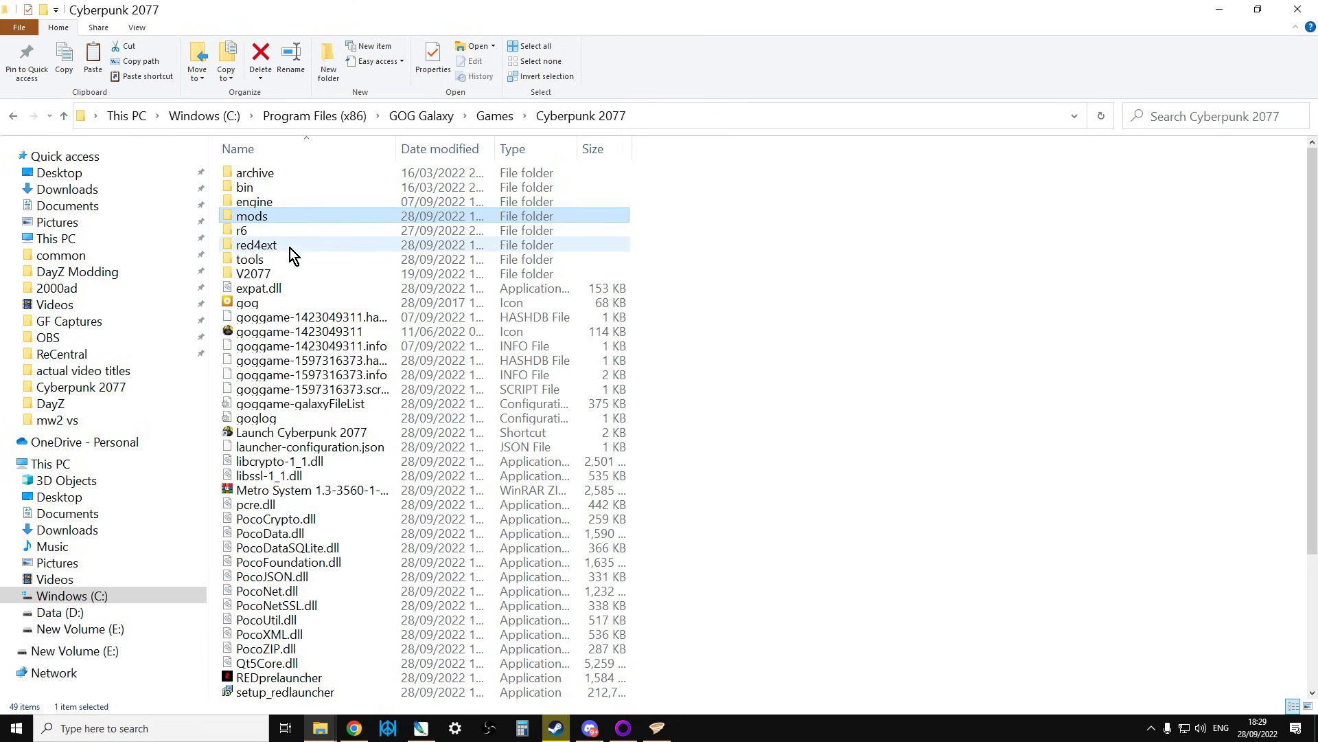
pyautogui.moveTo(266, 223)
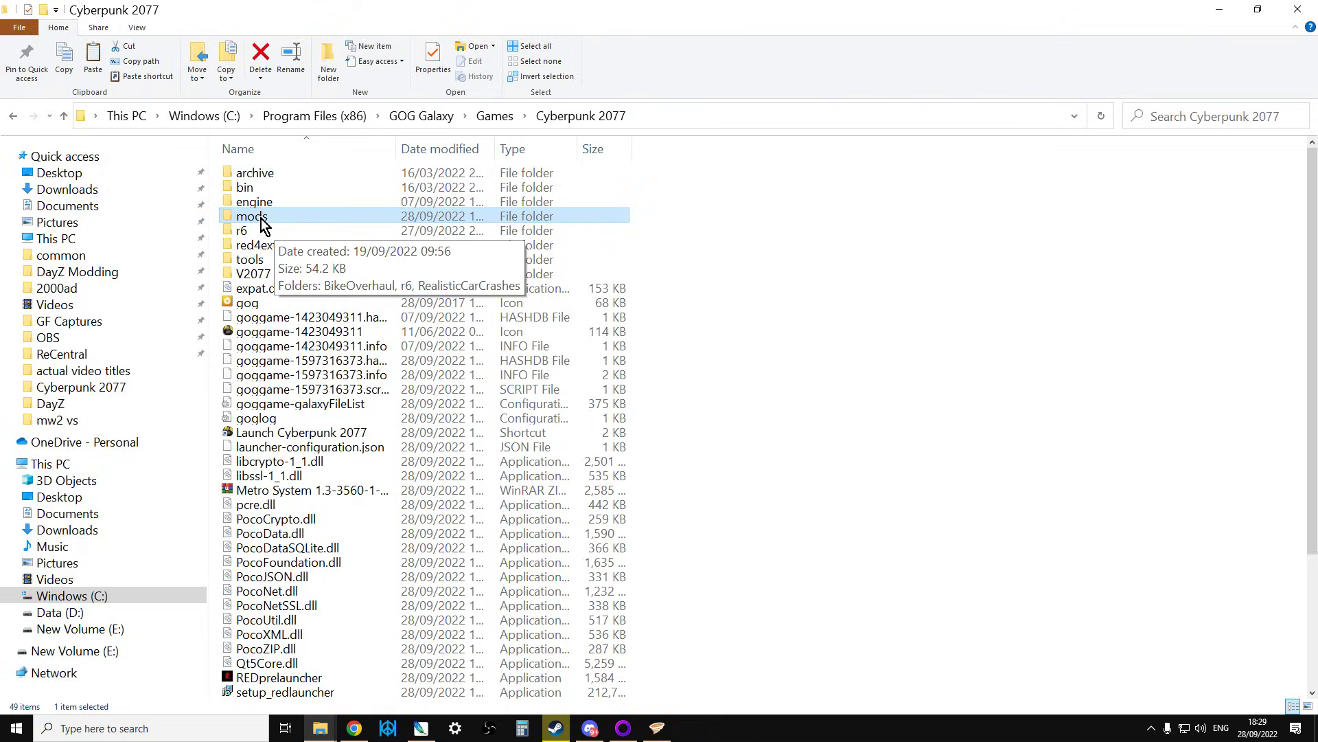
# Step: Navigate into GOG Galaxy\Games\Cyberpunk 2077\mods containing BikeOverhaul, r6 and RealisticCarCrashes
pyautogui.click(63, 116)
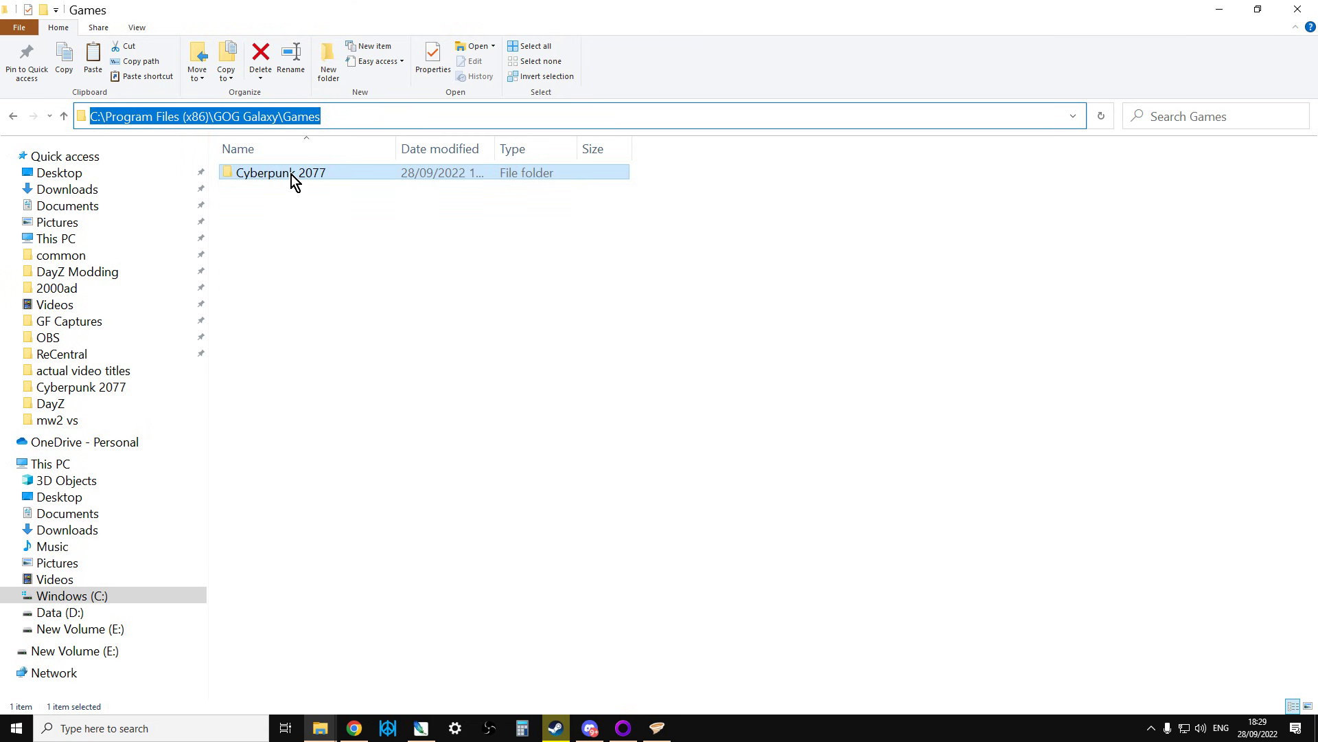
pyautogui.doubleClick(275, 173)
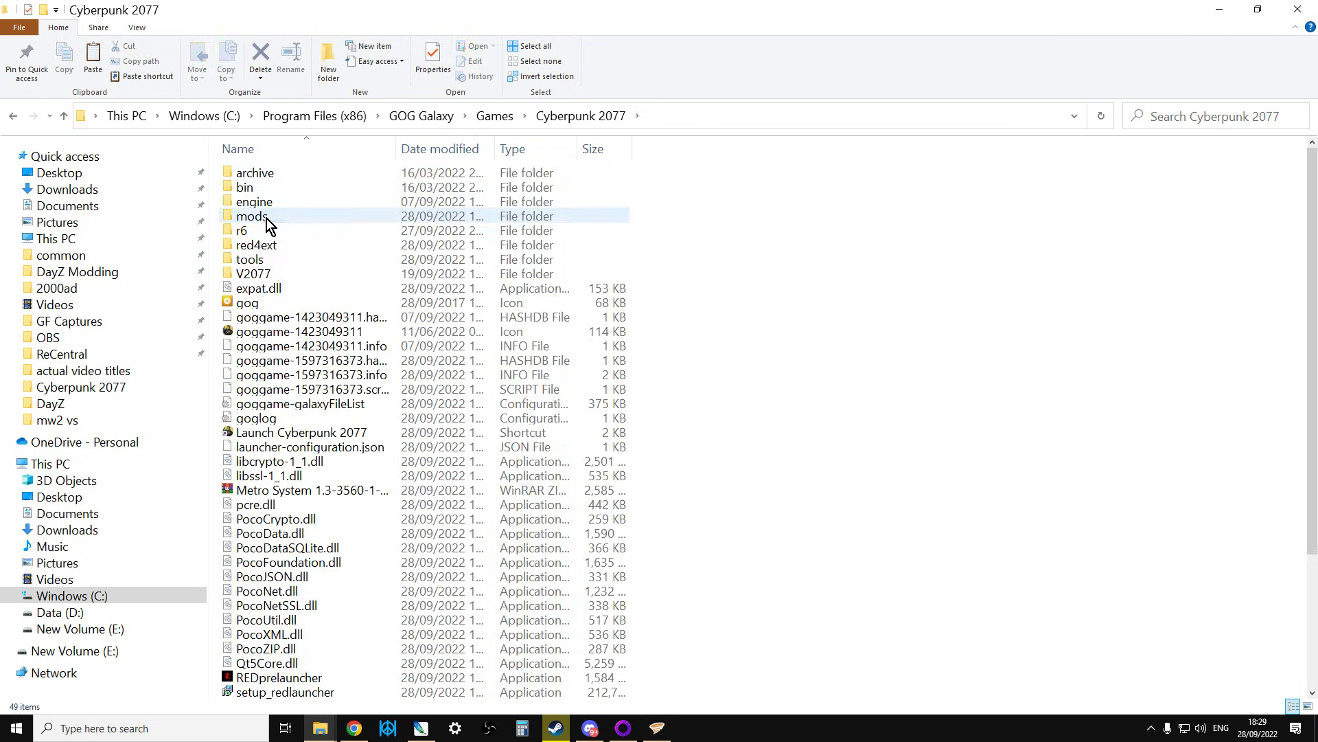
pyautogui.doubleClick(250, 215)
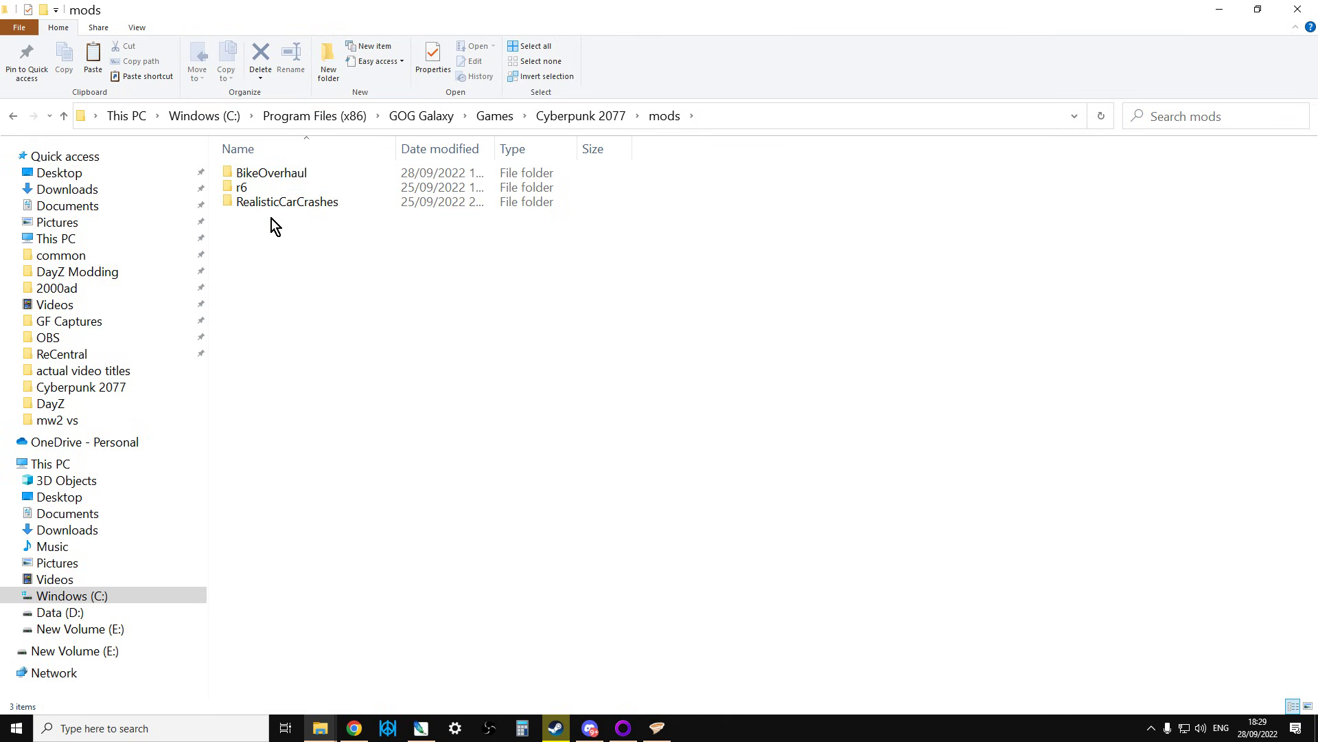
pyautogui.moveTo(258, 206)
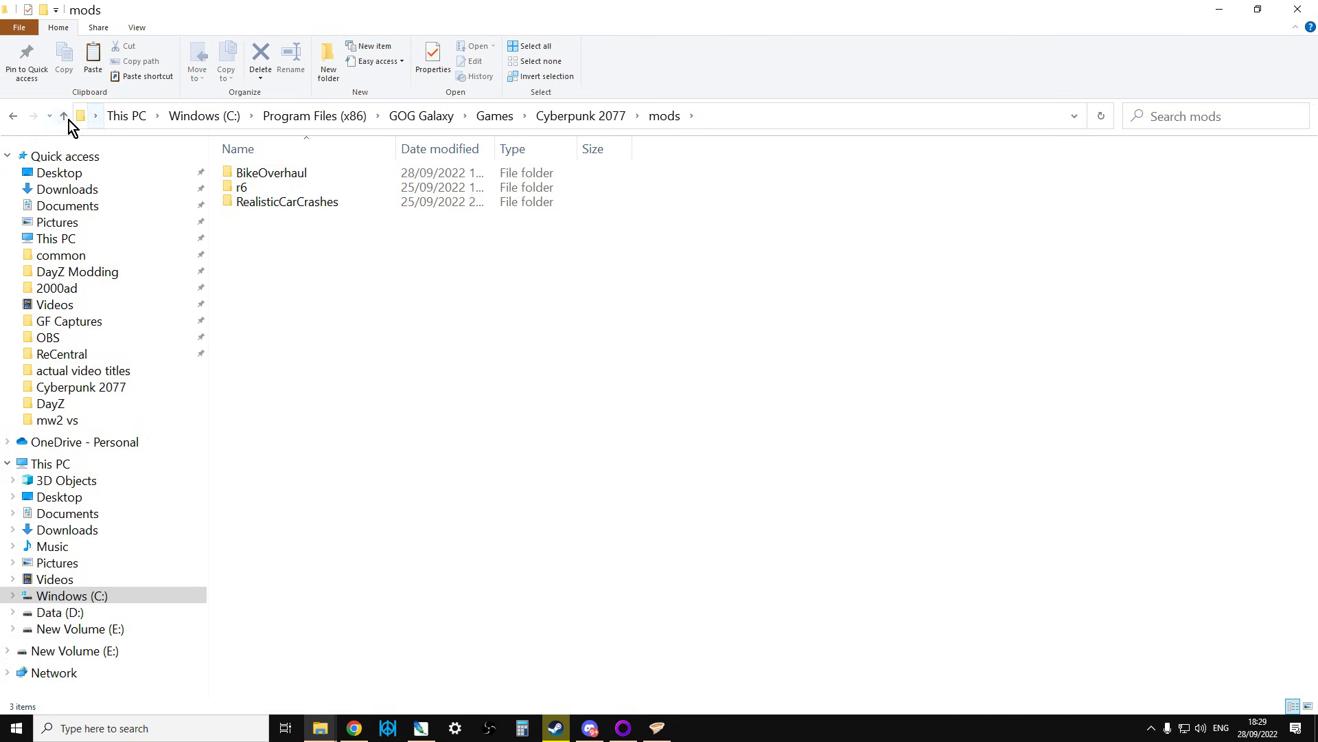
pyautogui.moveTo(64, 115)
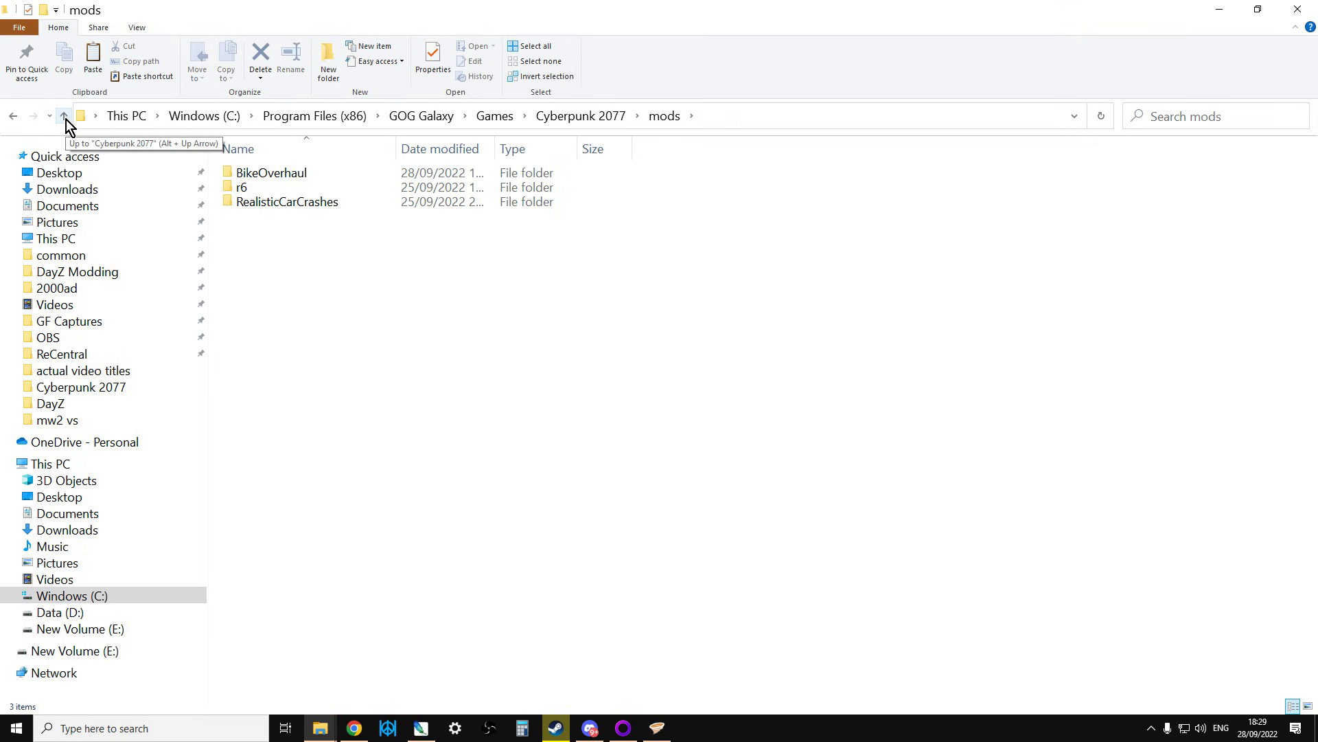
pyautogui.moveTo(67, 124)
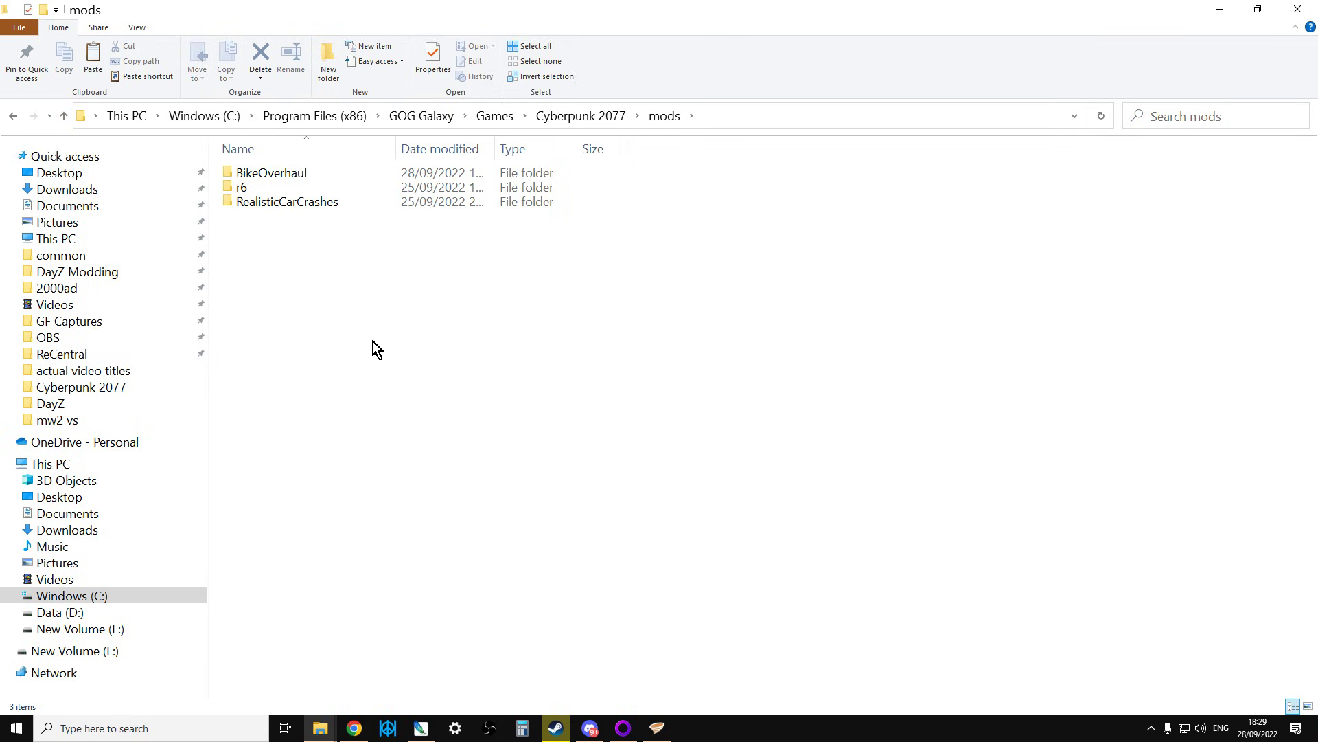
# Step: Read the Edgerunners Location Additions page down to its About this mod install instructions
pyautogui.click(353, 728)
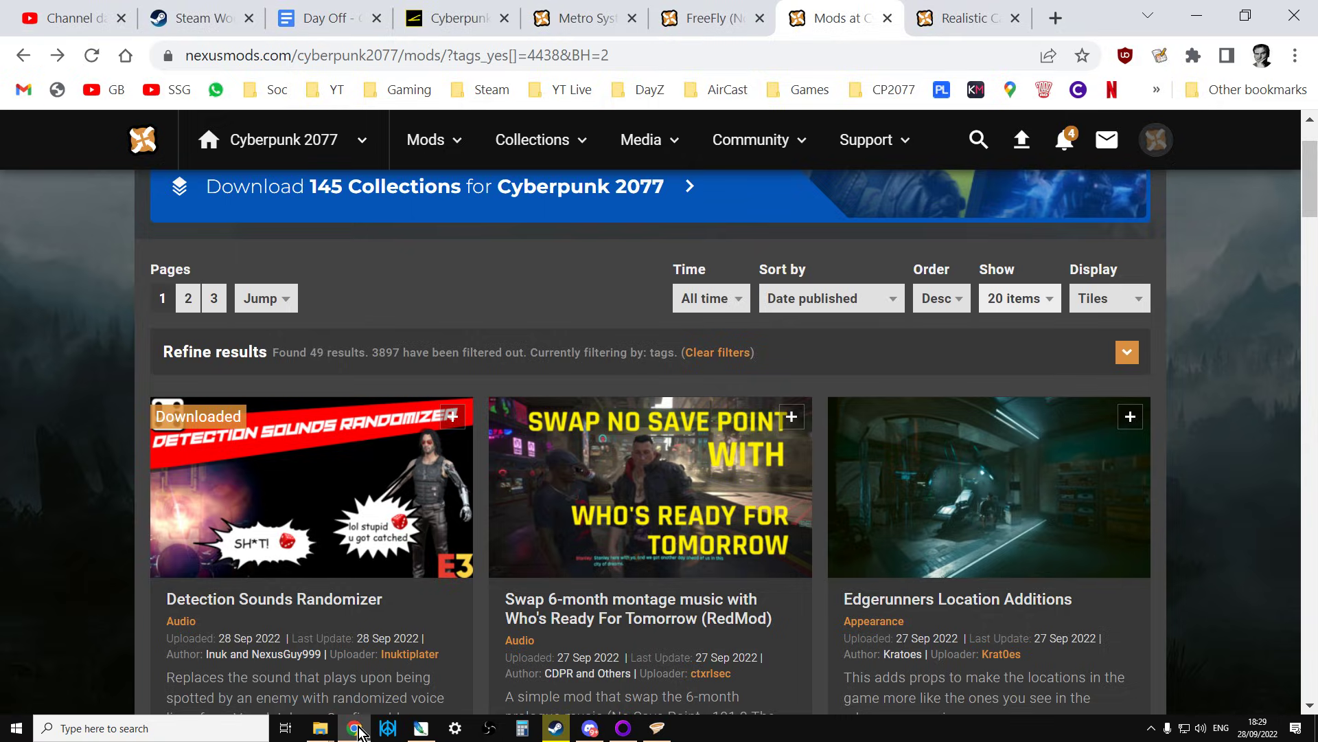
pyautogui.scroll(-3)
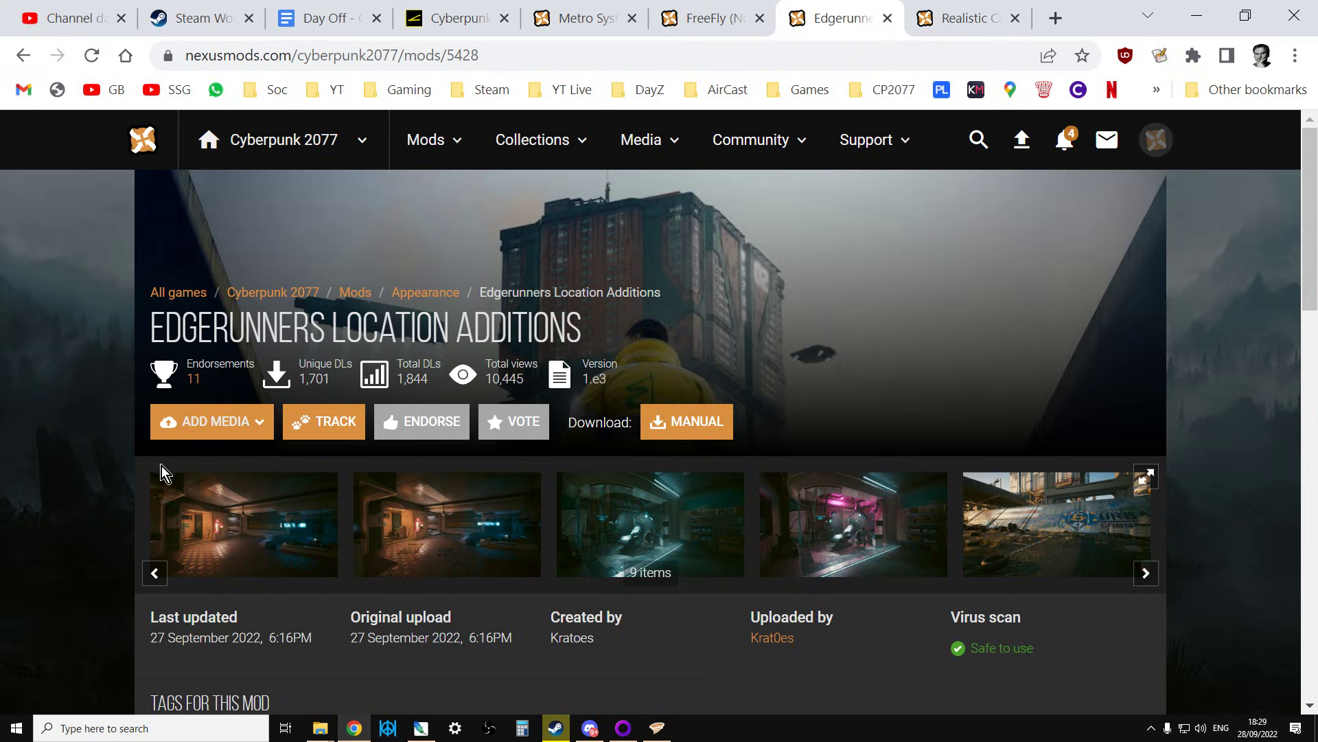
pyautogui.scroll(-3)
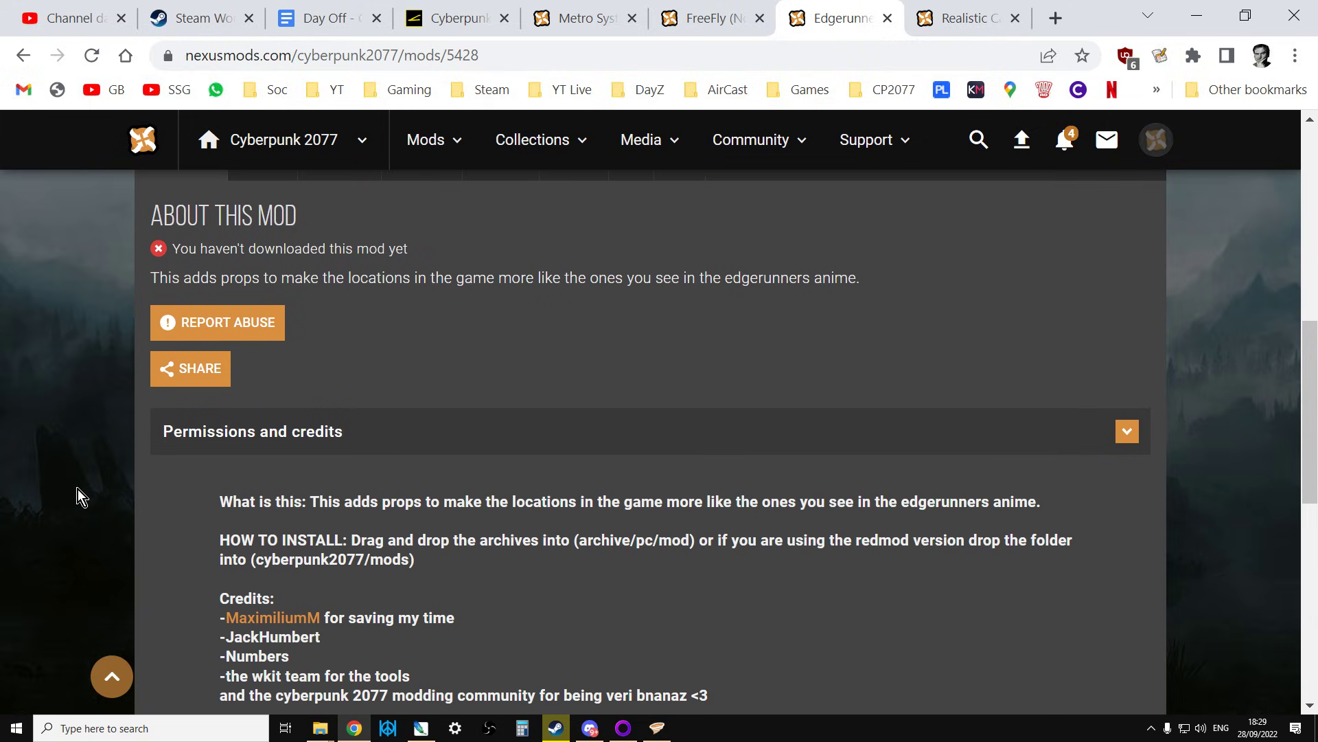
pyautogui.scroll(-3)
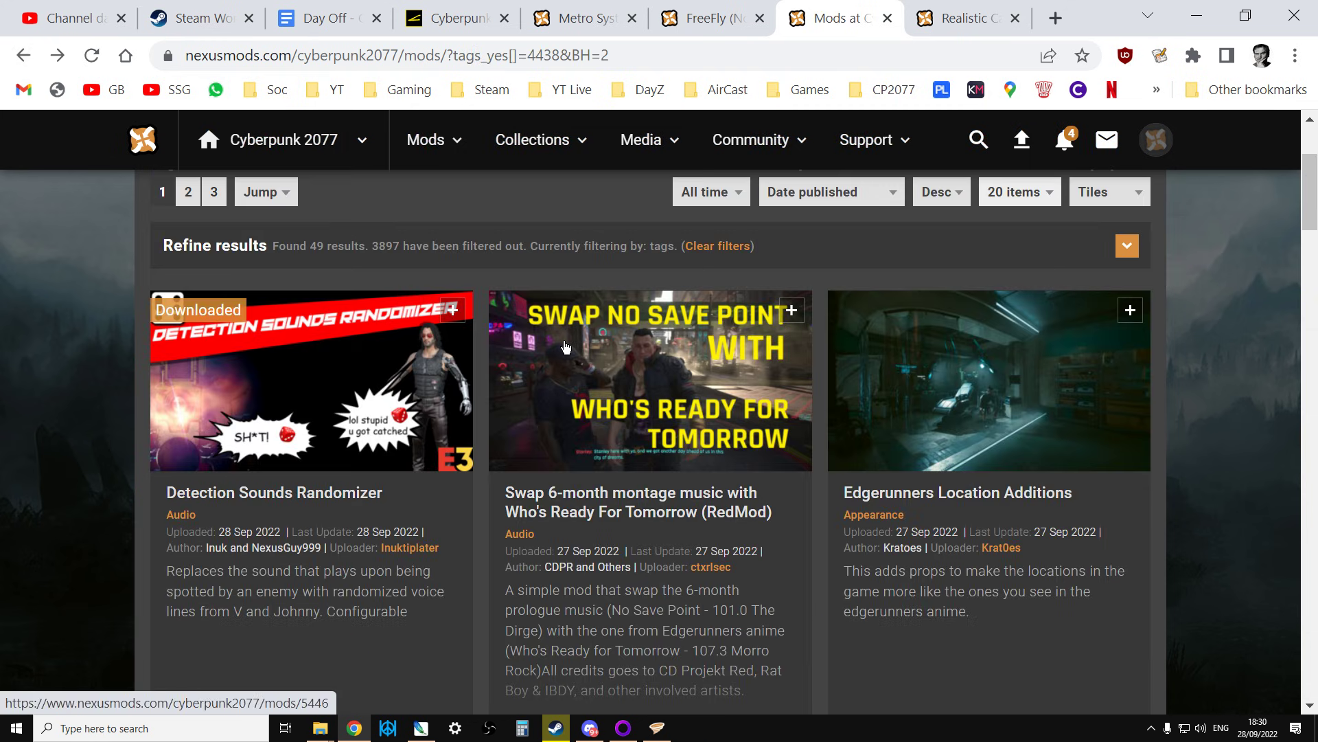
# Step: Browse the REDmod-tagged list down to Realistic Car Crashes and Better Apartment Views
pyautogui.scroll(-3)
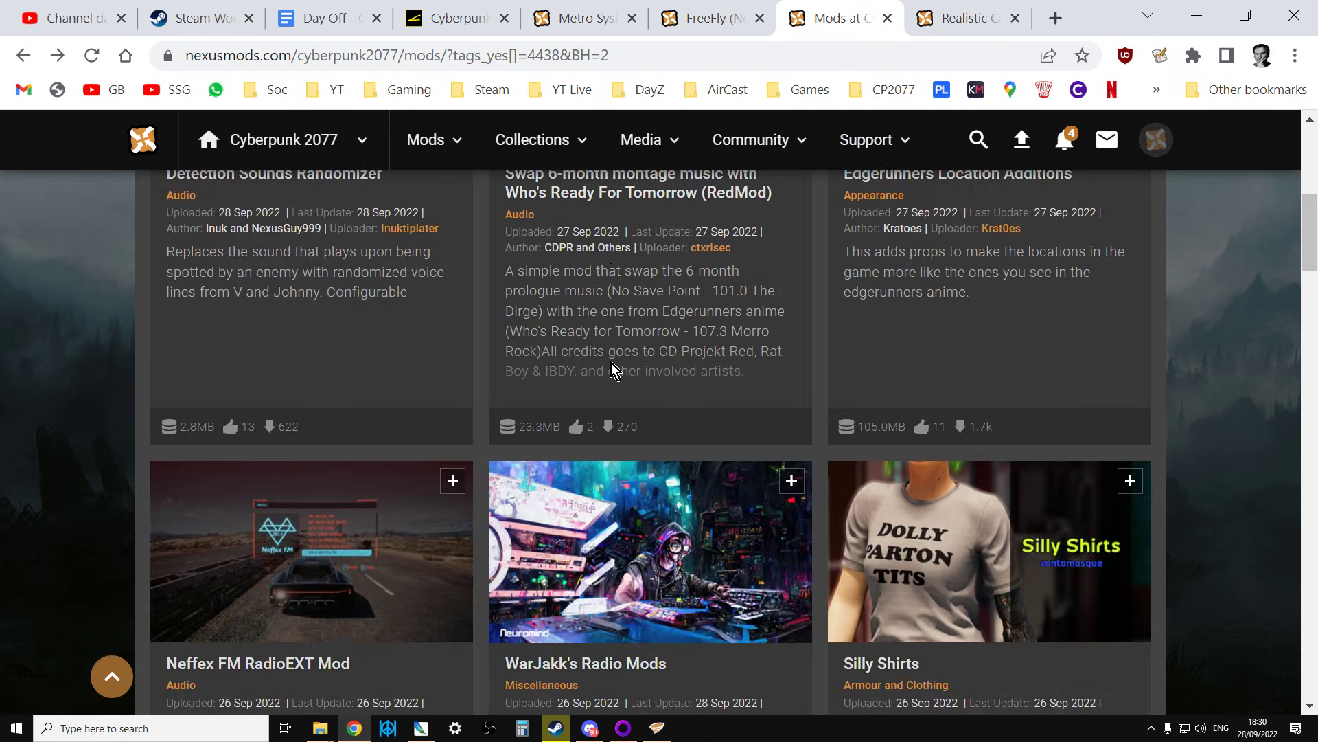
pyautogui.scroll(3)
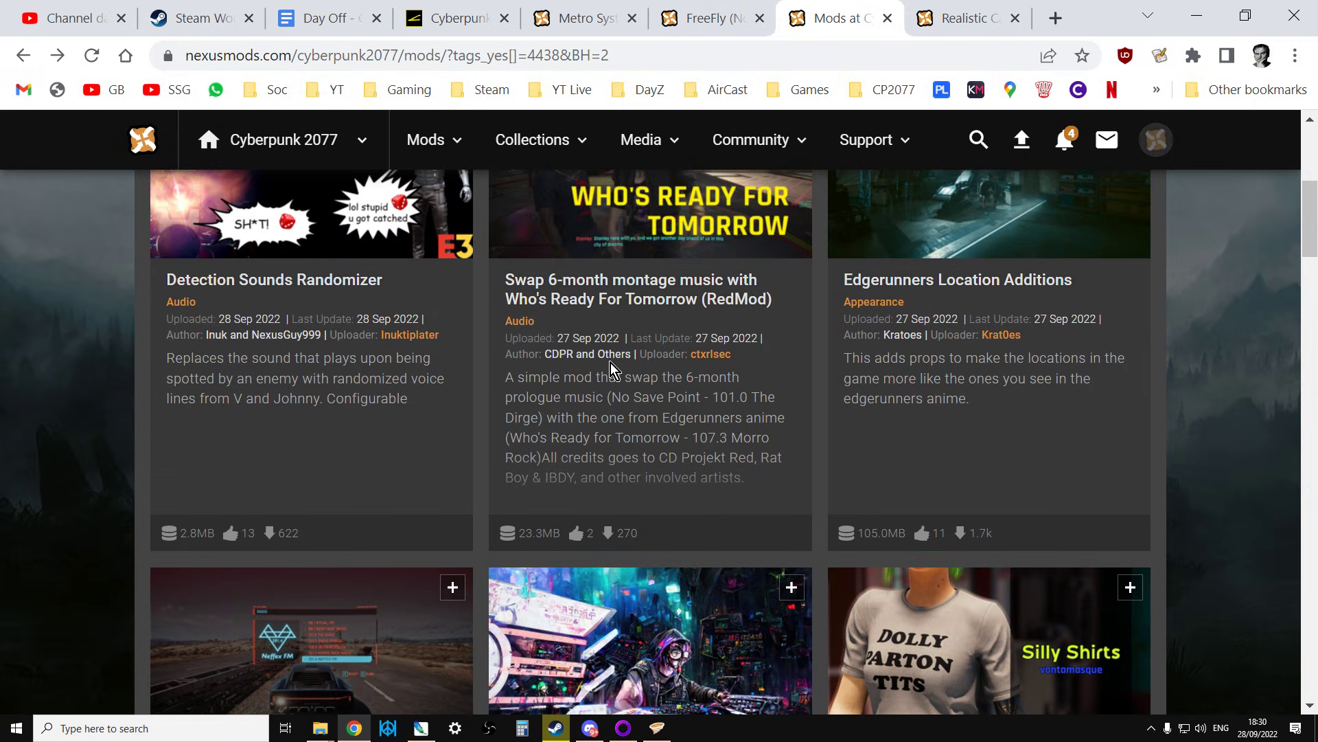
pyautogui.scroll(-3)
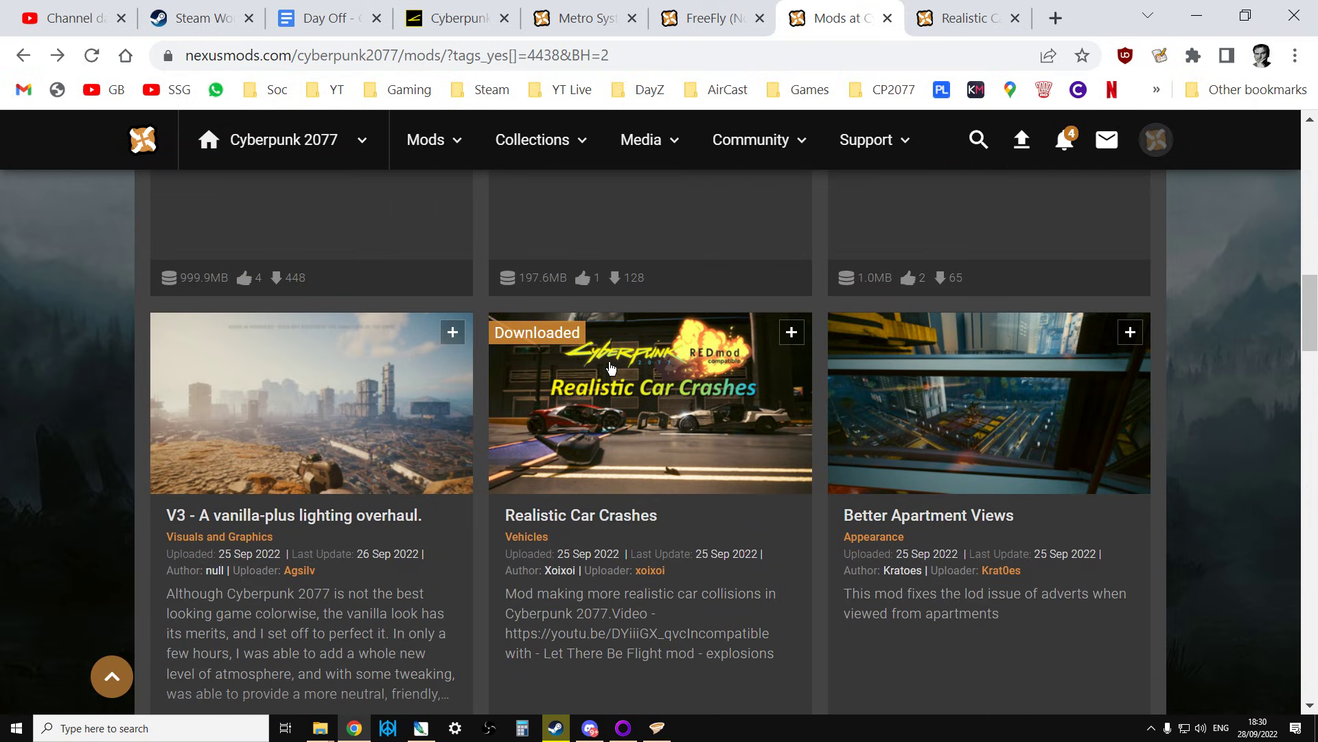
pyautogui.scroll(-3)
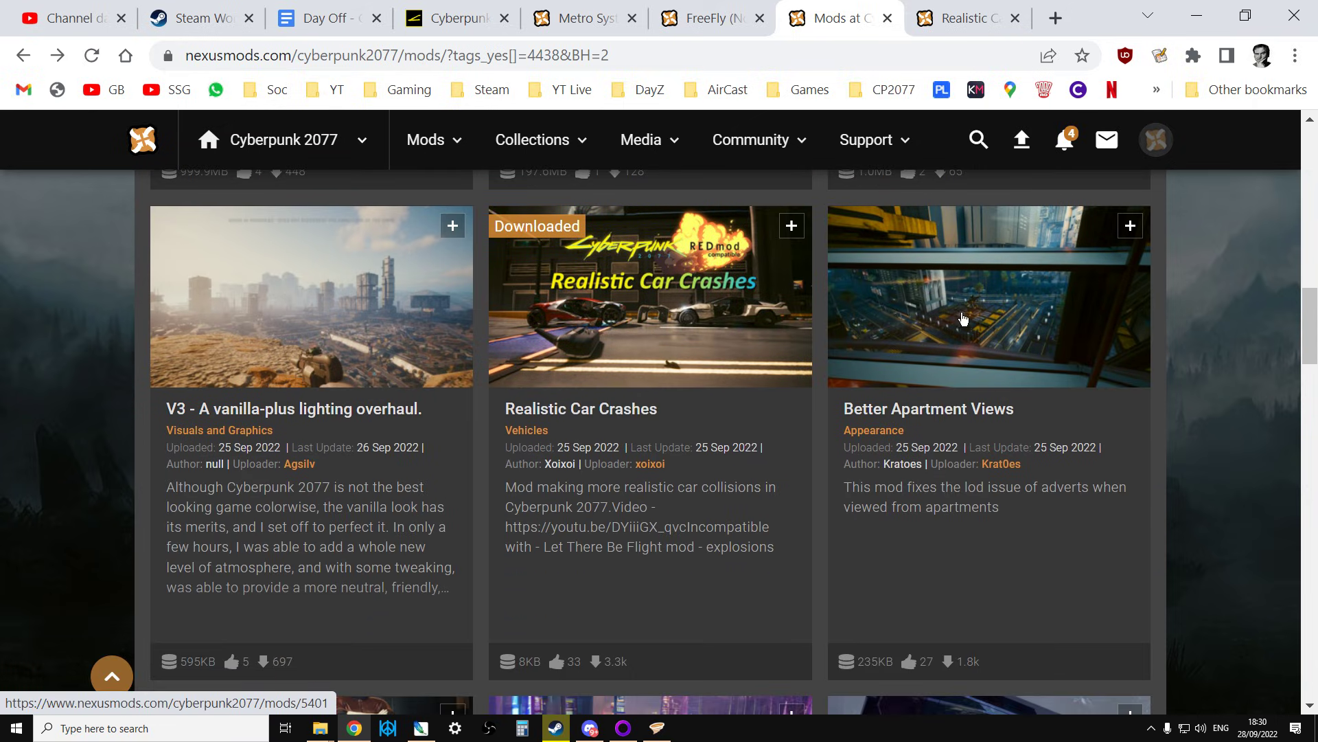
pyautogui.click(965, 318)
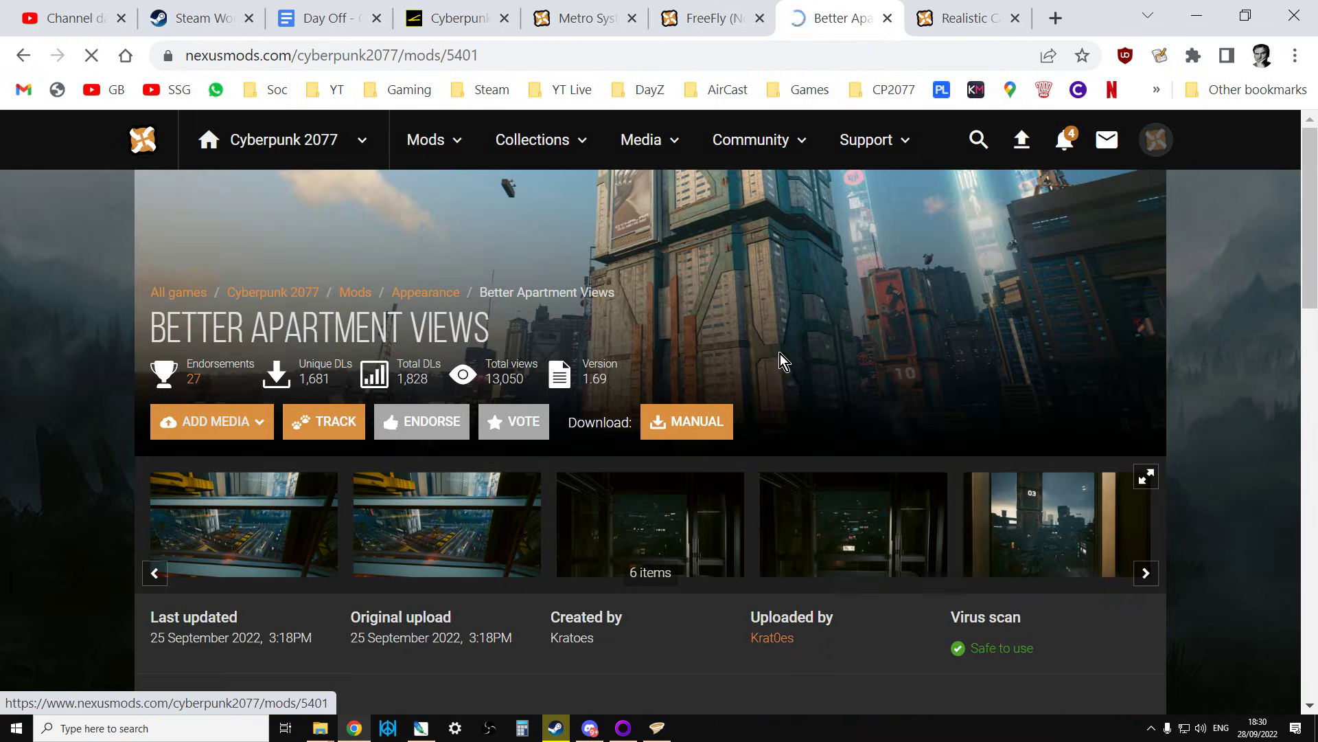
pyautogui.scroll(-3)
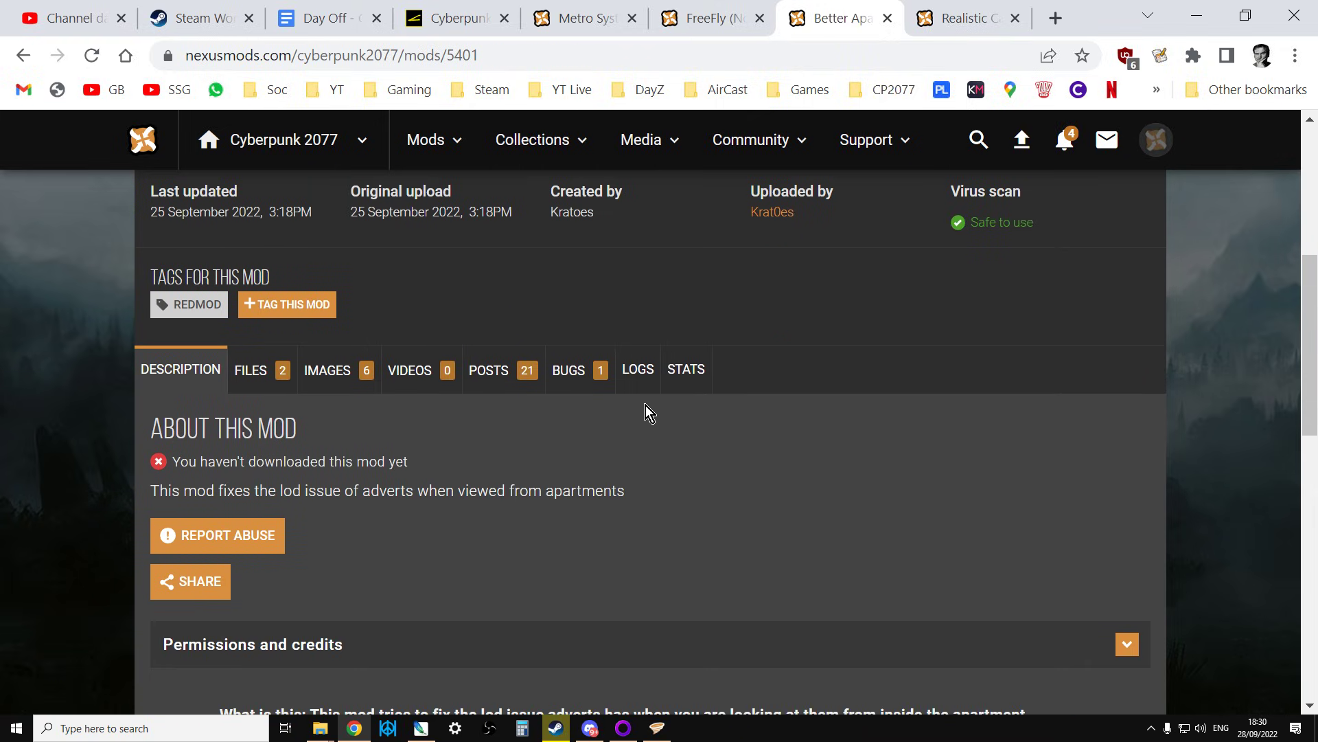
pyautogui.scroll(-3)
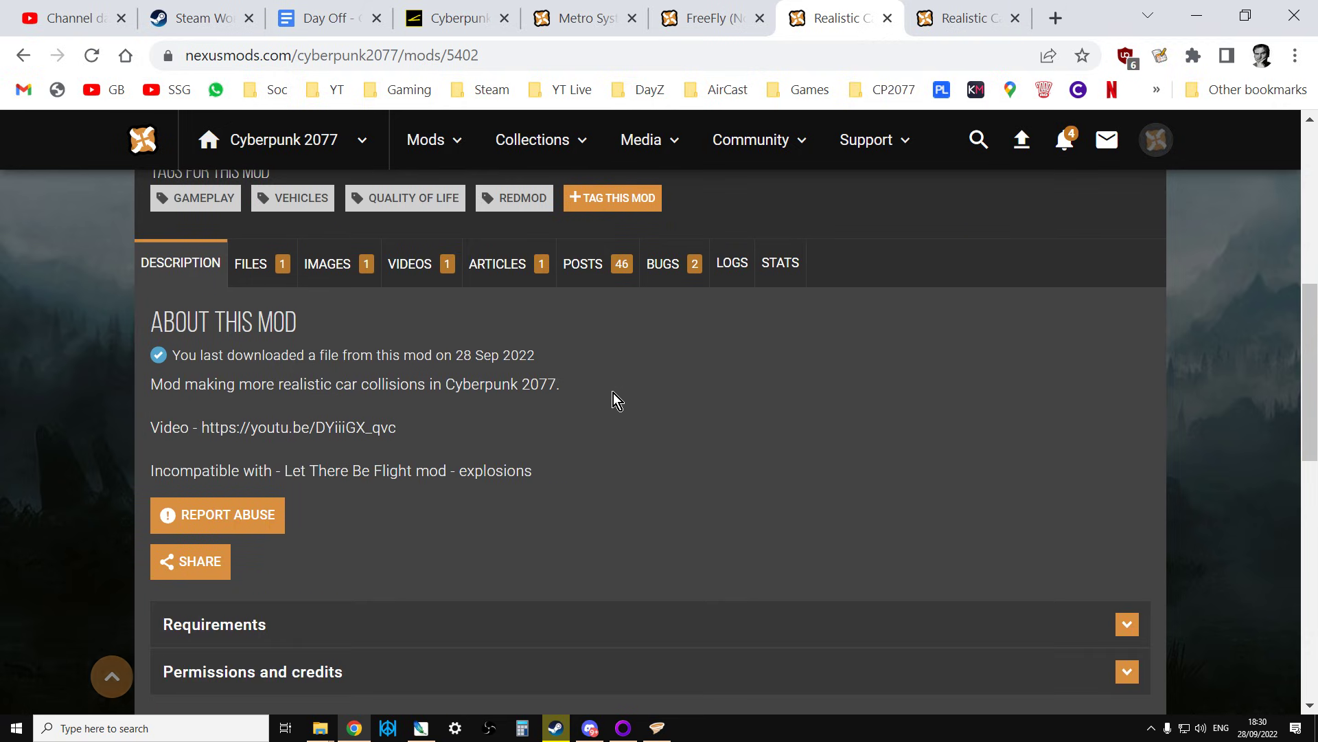
pyautogui.scroll(3)
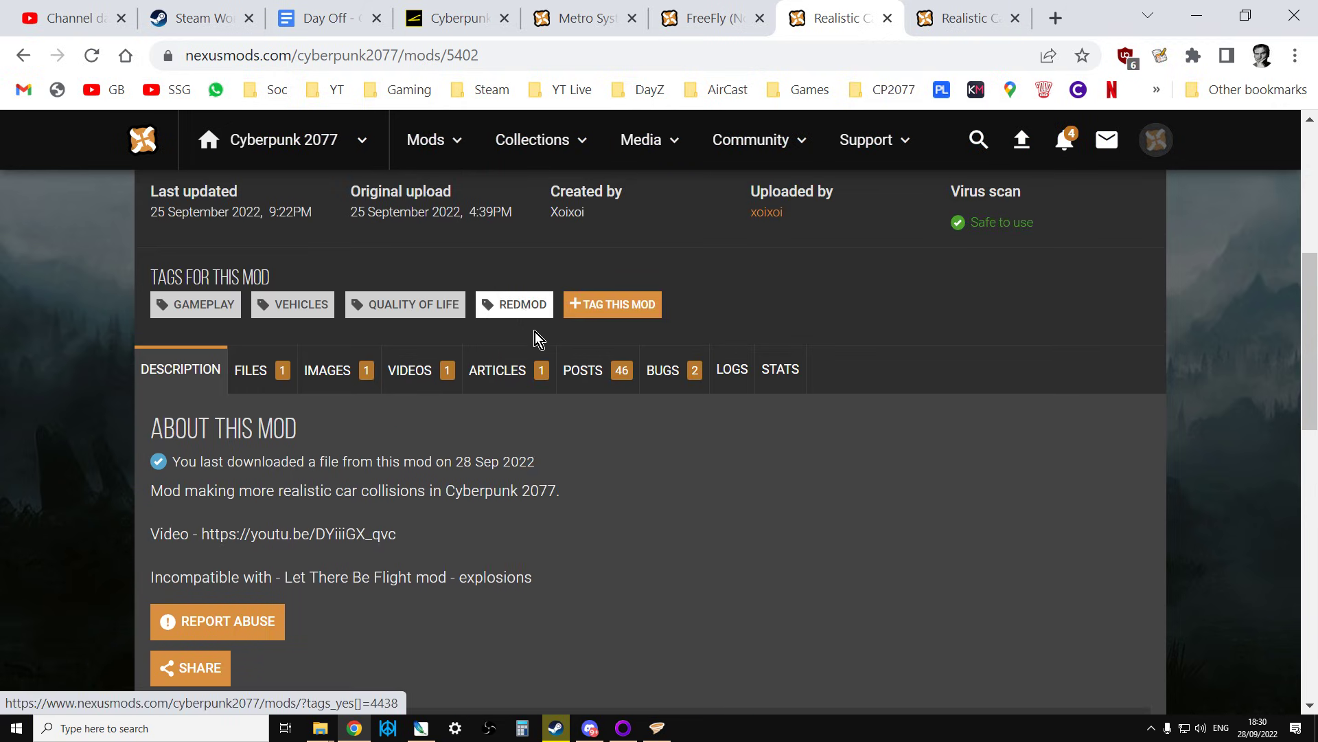
pyautogui.scroll(-3)
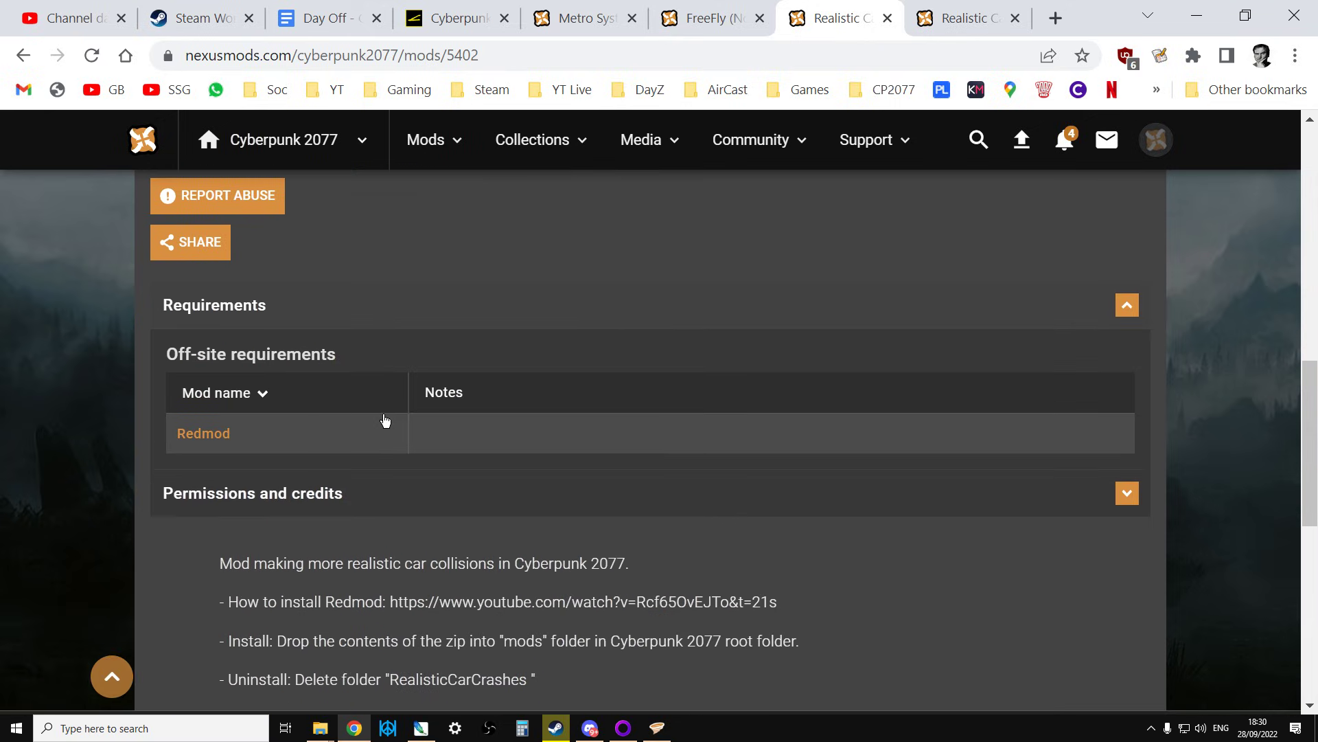
pyautogui.moveTo(33, 68)
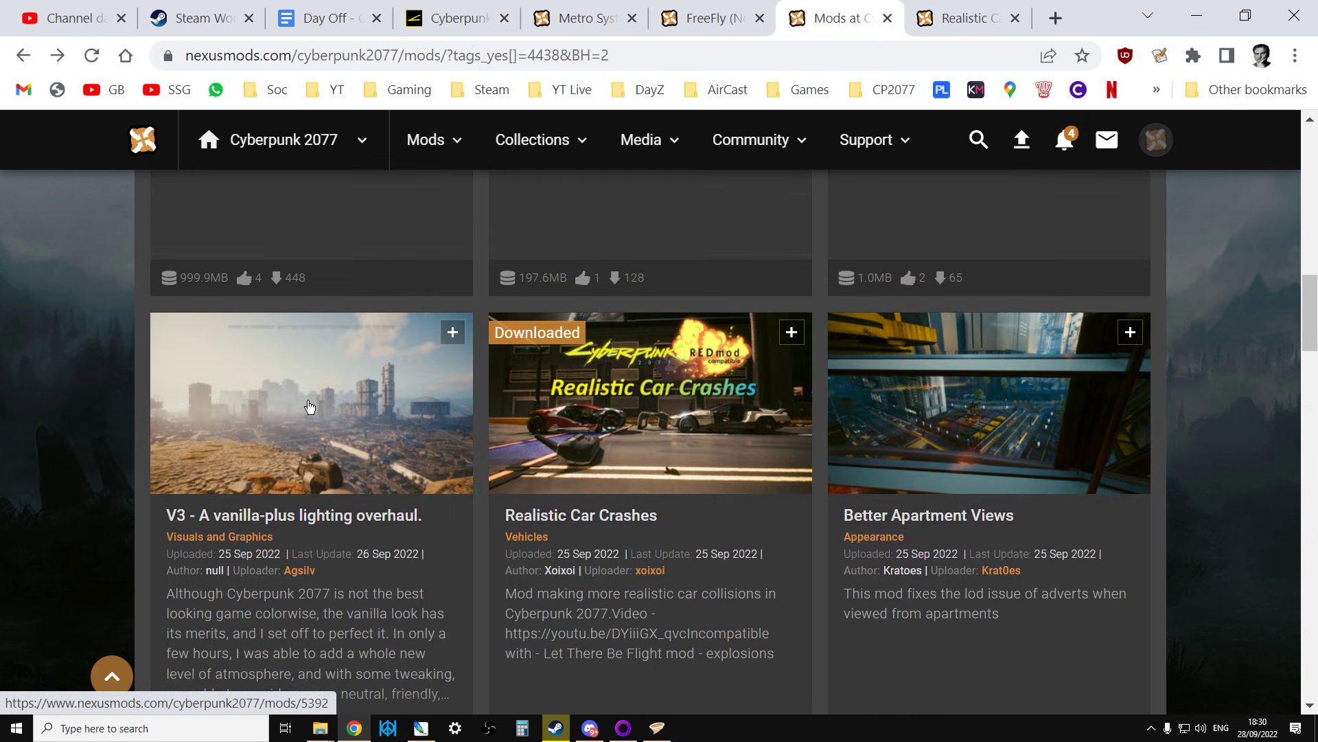
pyautogui.scroll(3)
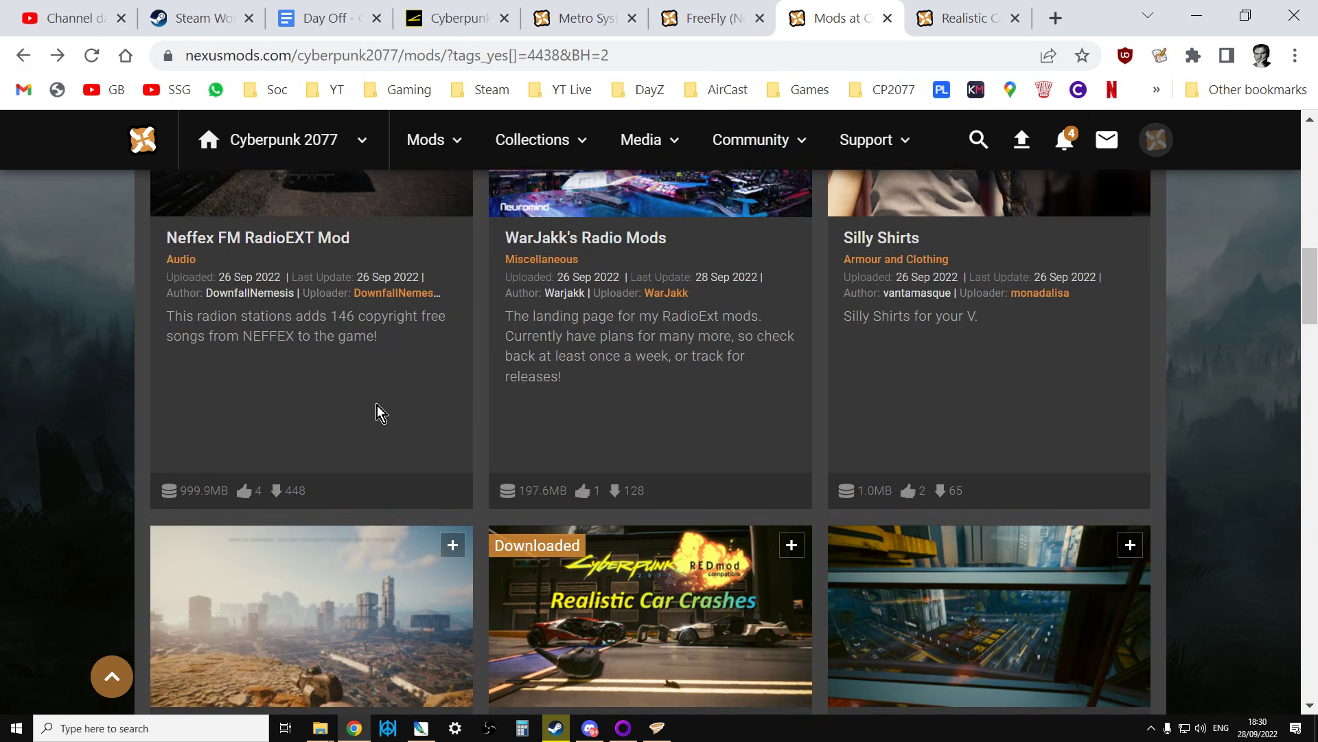
pyautogui.click(298, 503)
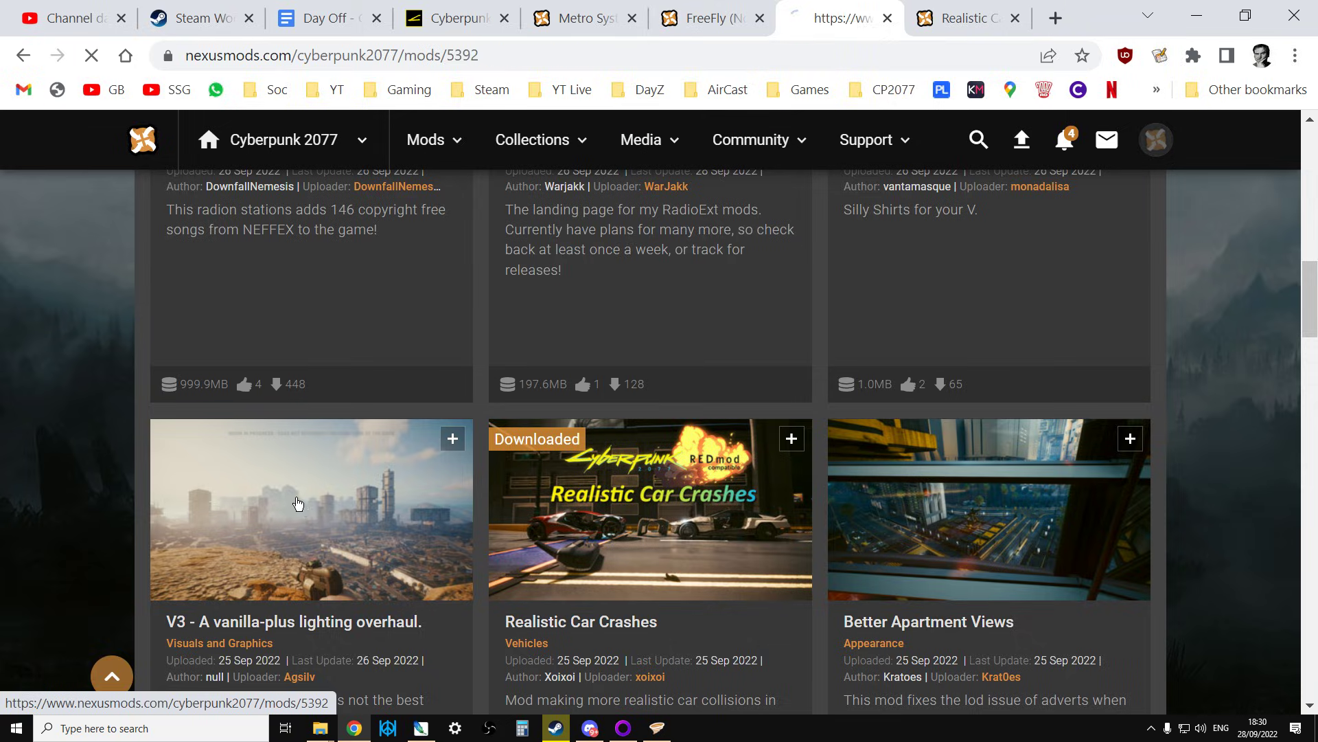
pyautogui.click(300, 505)
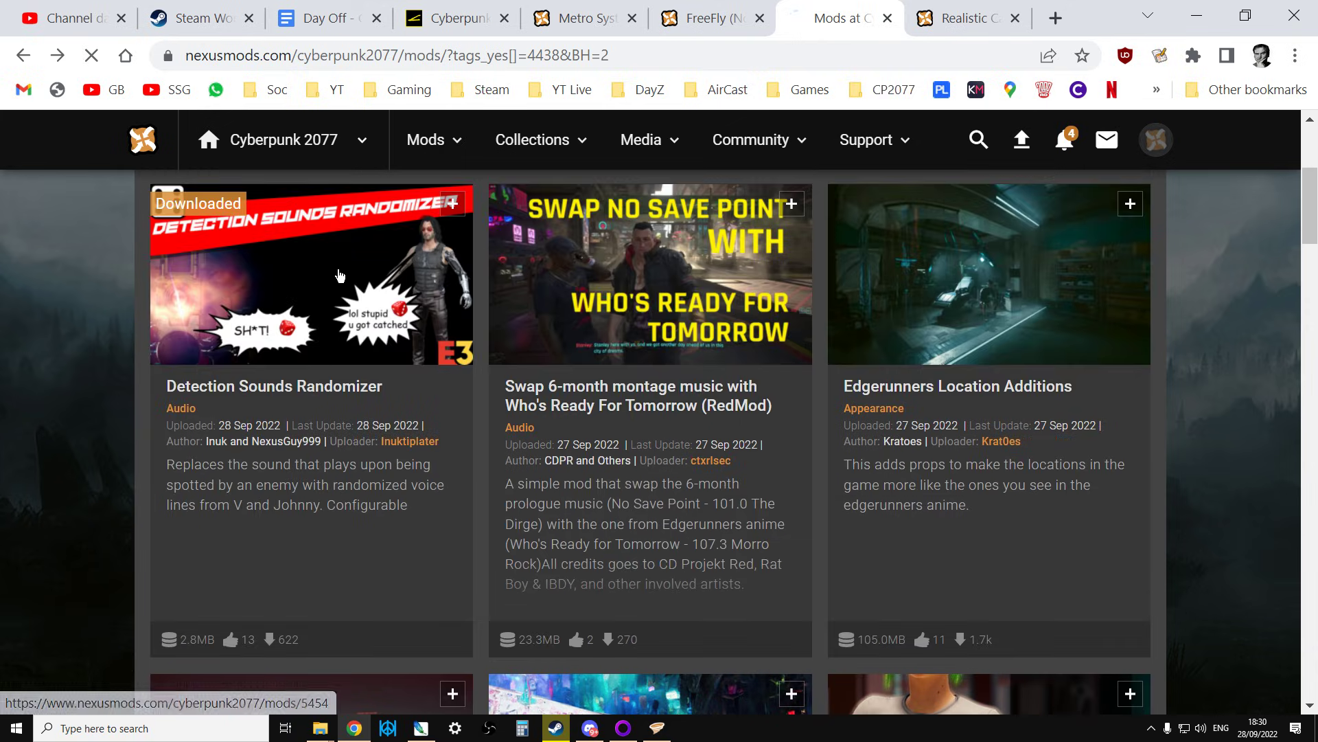
pyautogui.click(341, 275)
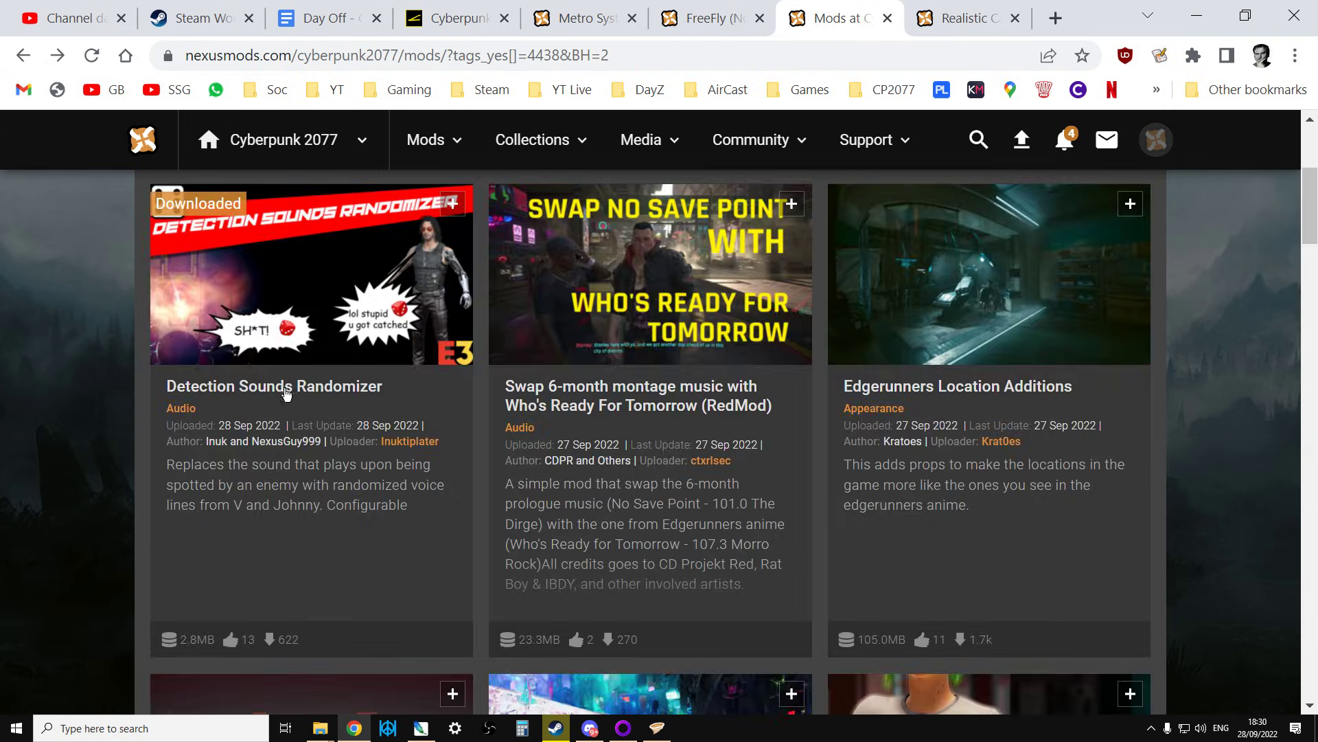
pyautogui.click(274, 386)
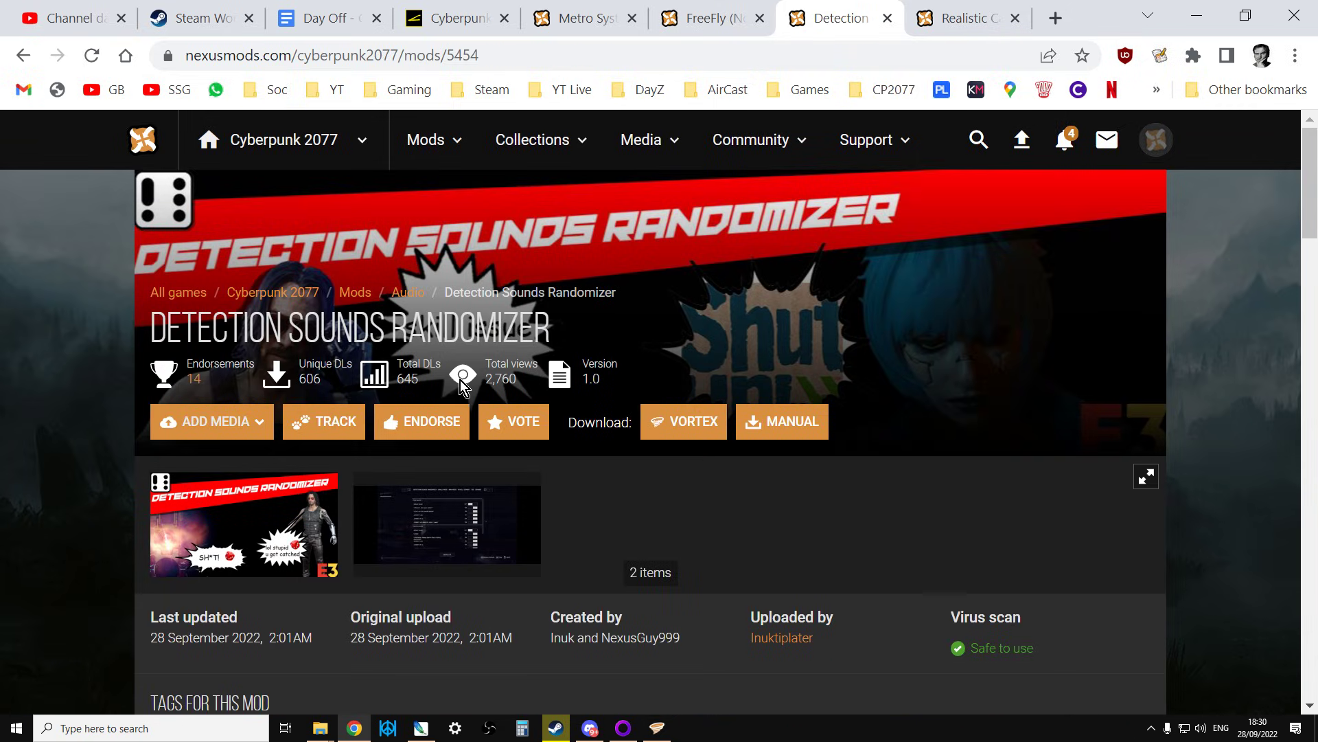
pyautogui.moveTo(520, 478)
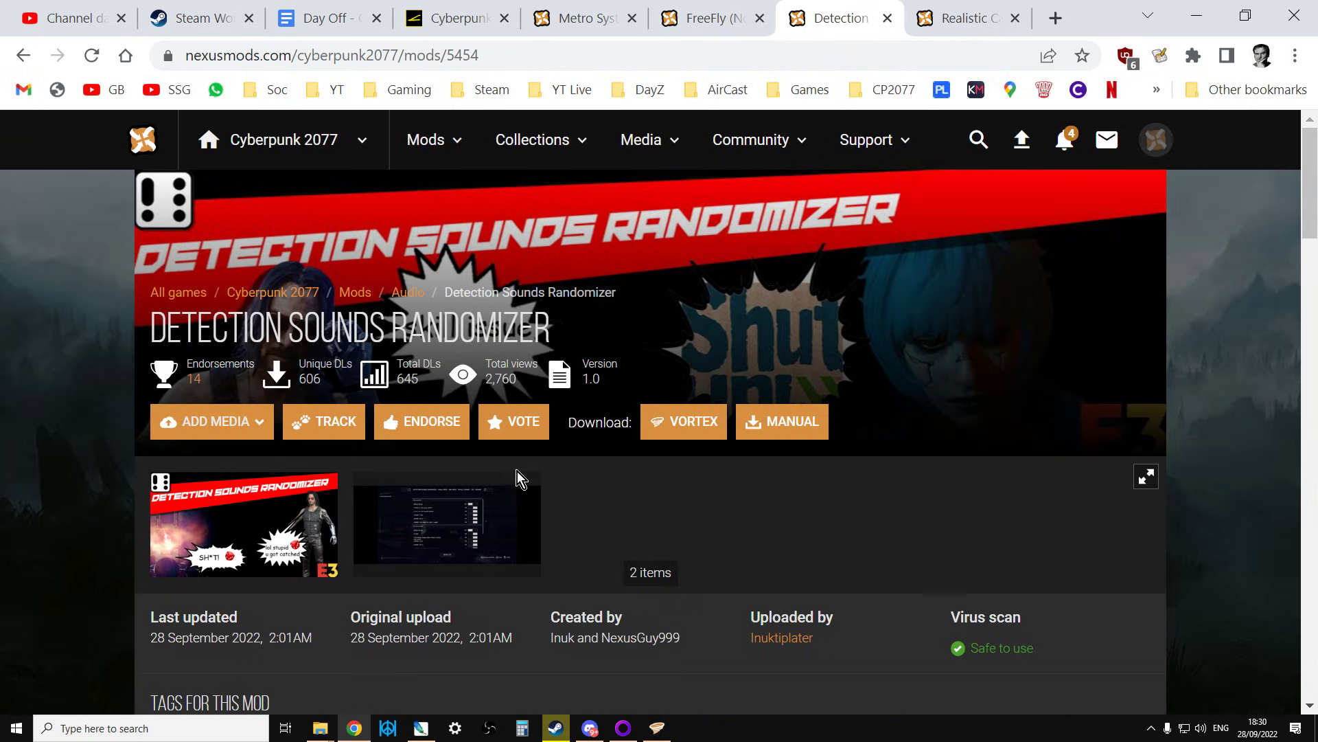
pyautogui.scroll(-3)
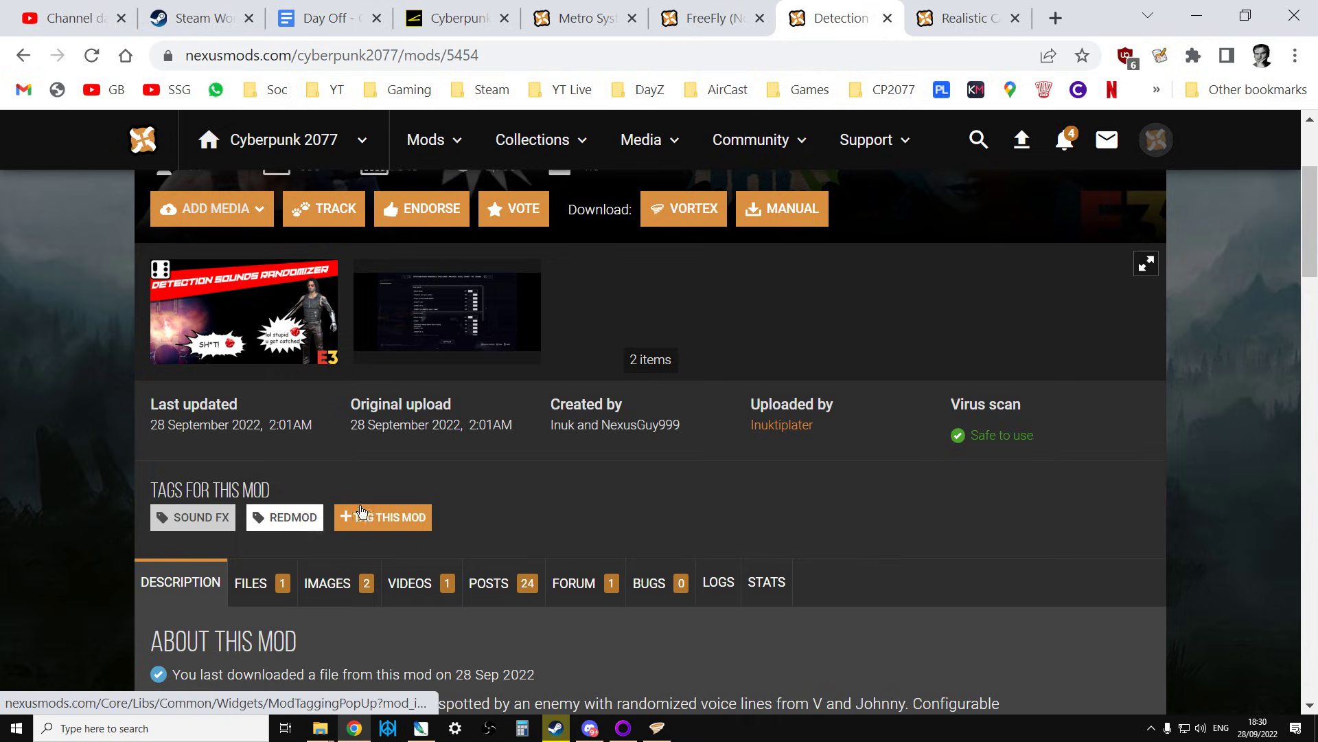
pyautogui.scroll(-3)
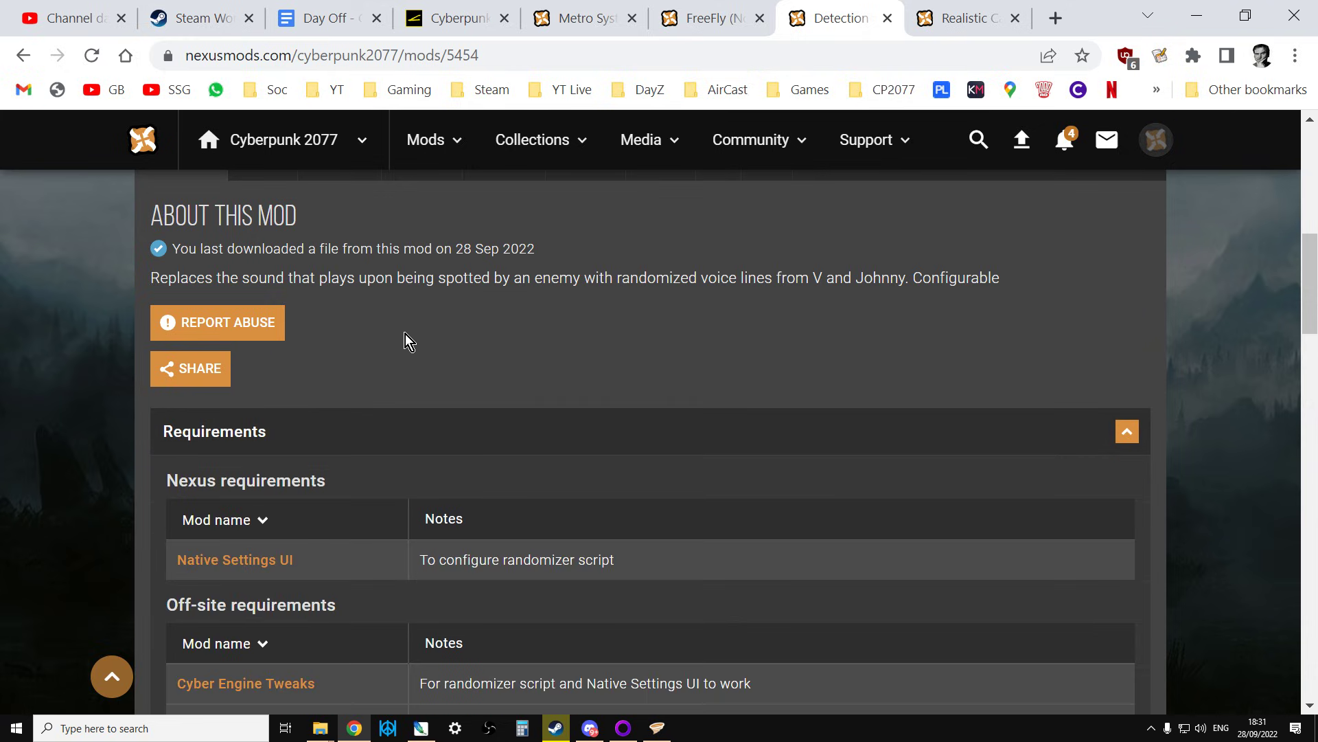
pyautogui.scroll(-3)
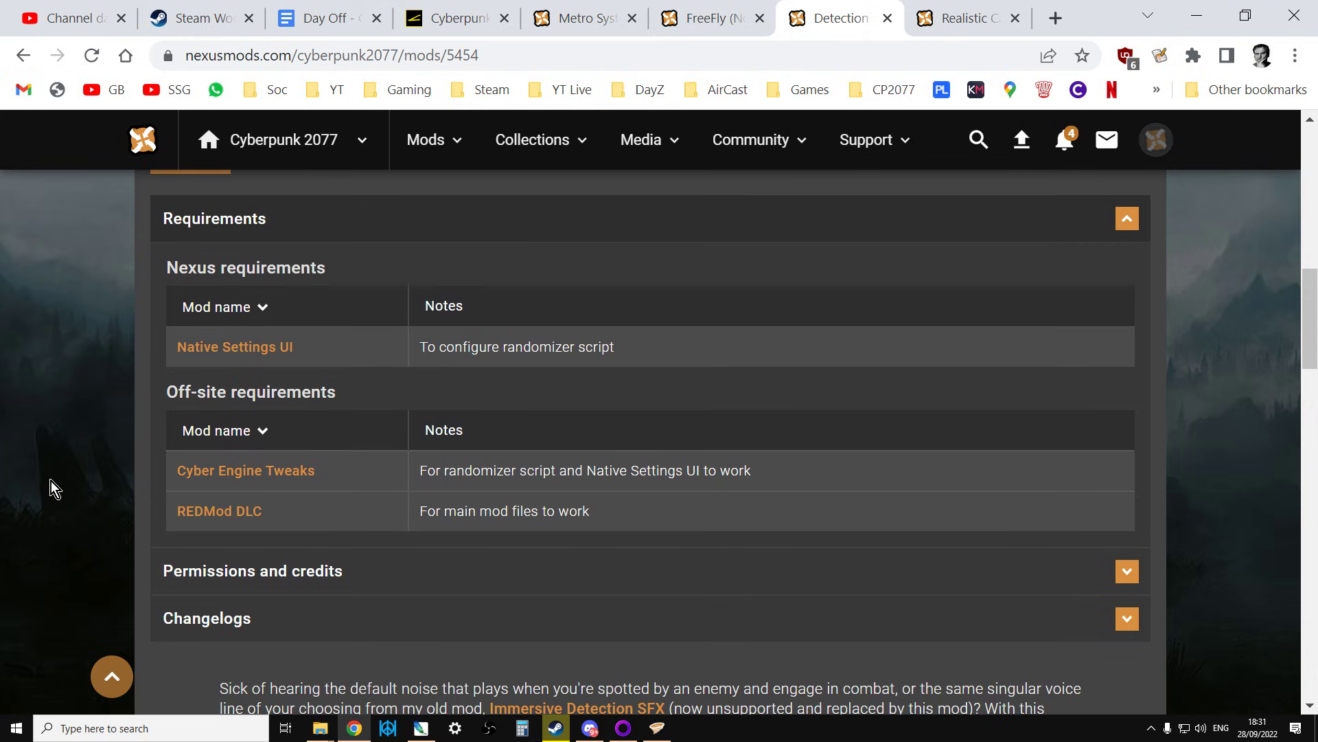
pyautogui.moveTo(331, 412)
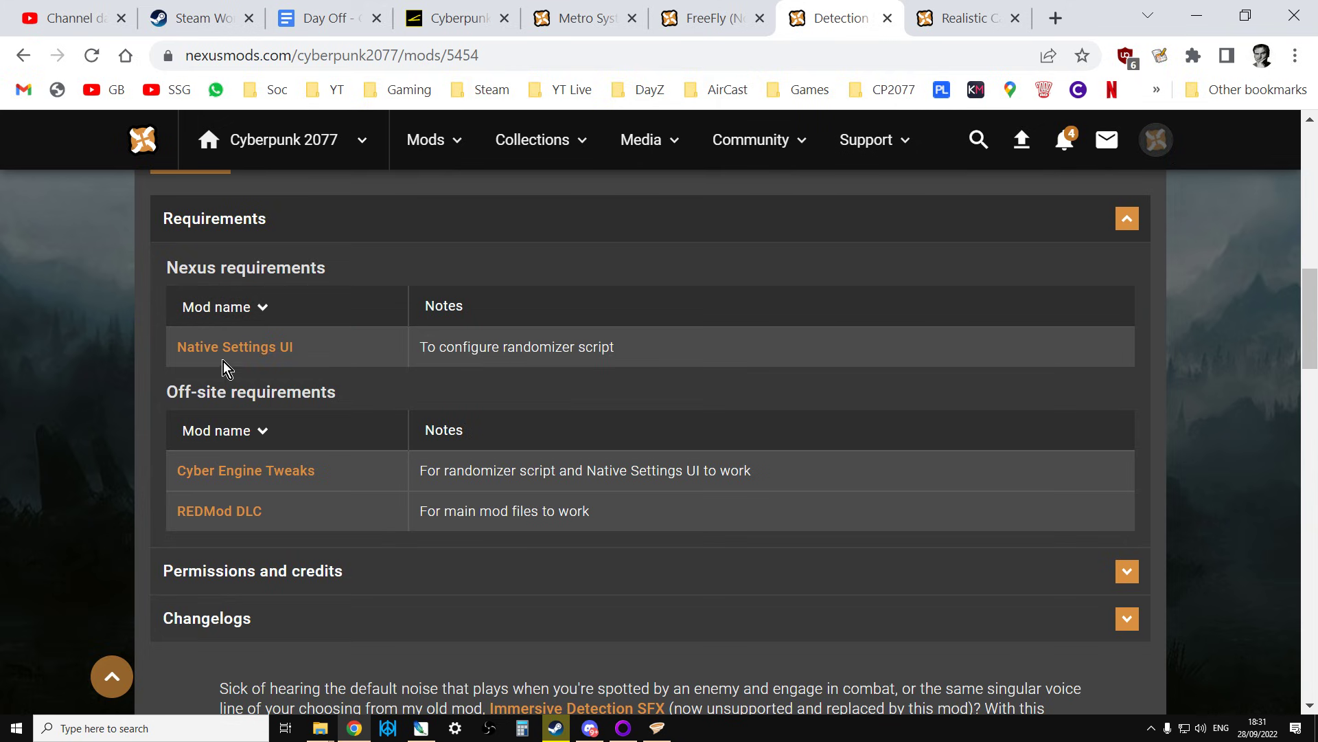
pyautogui.moveTo(305, 492)
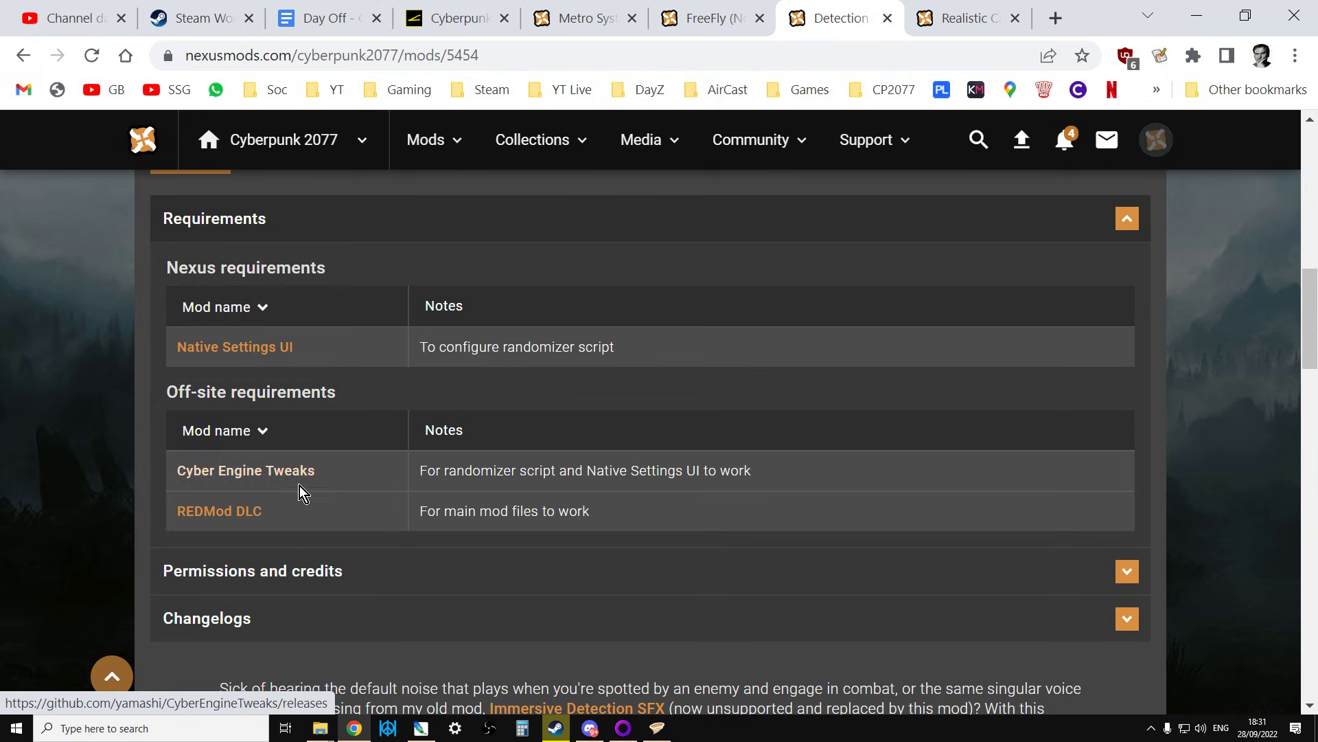
pyautogui.moveTo(204, 522)
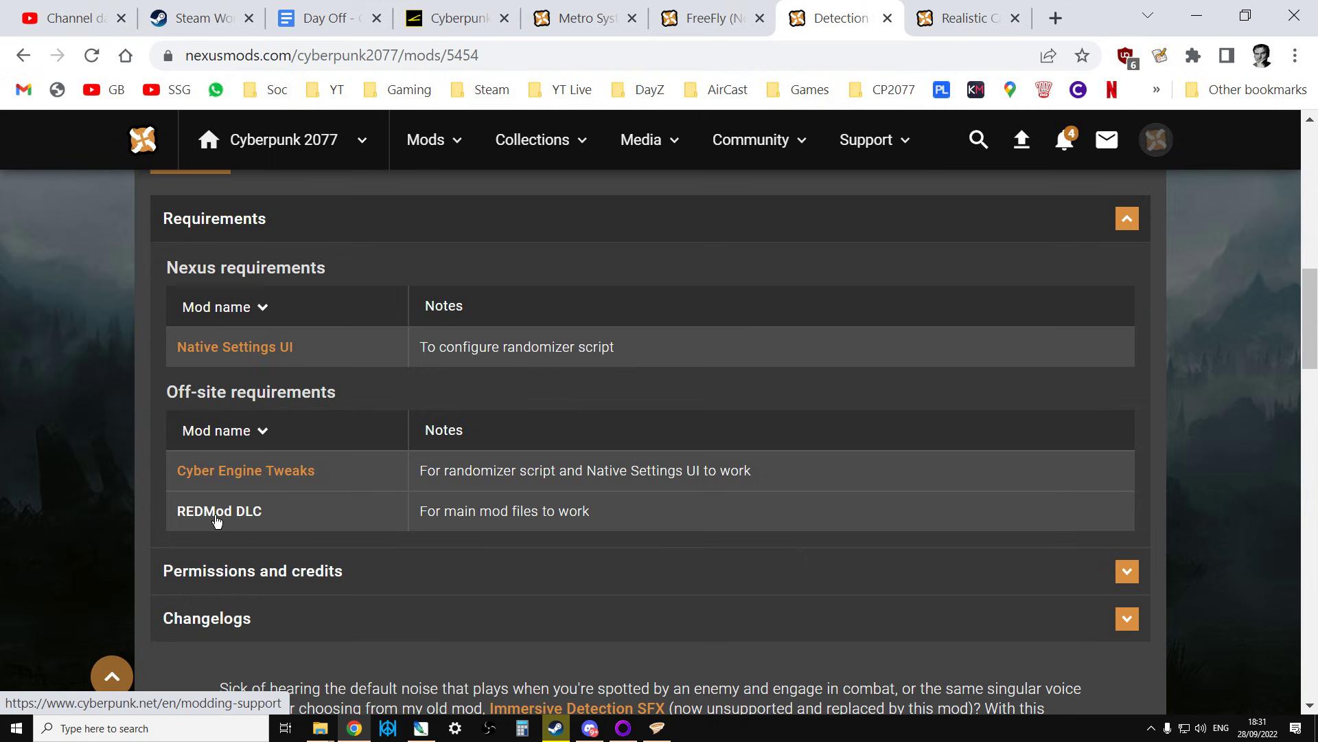
pyautogui.moveTo(220, 477)
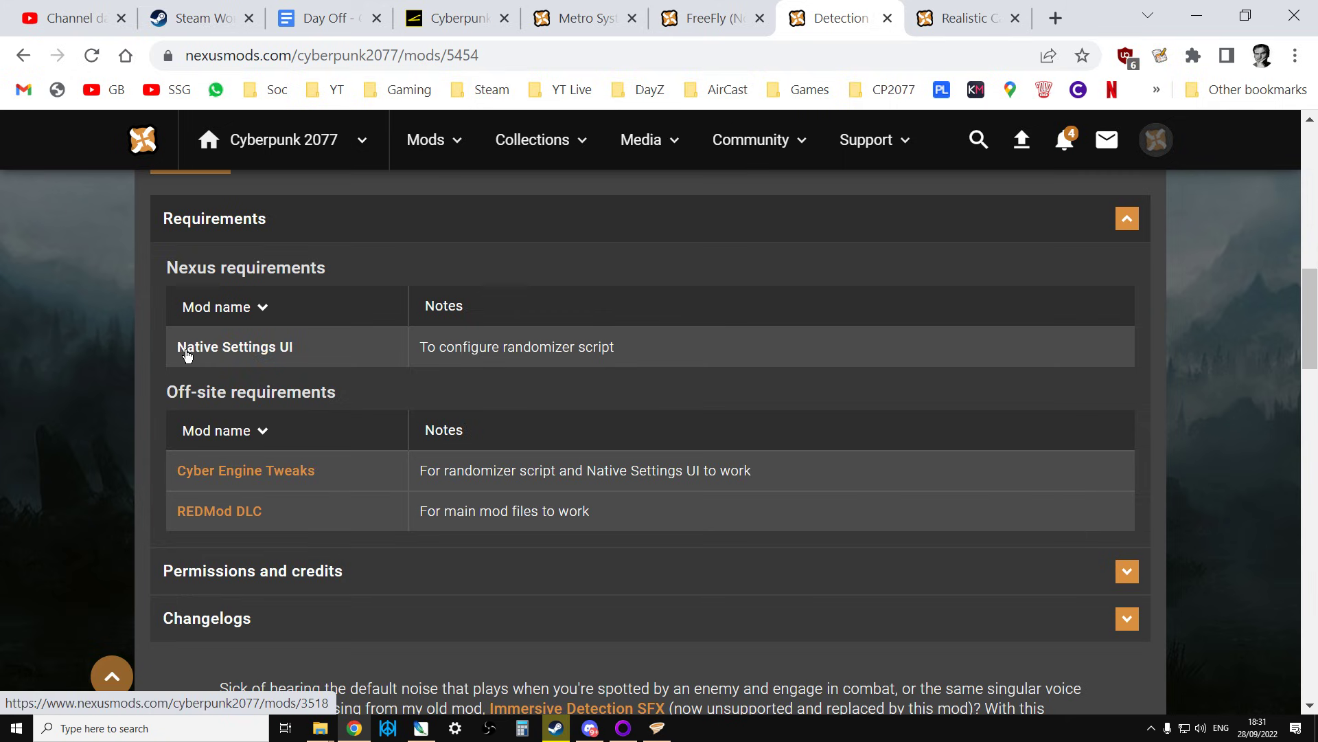
pyautogui.moveTo(228, 478)
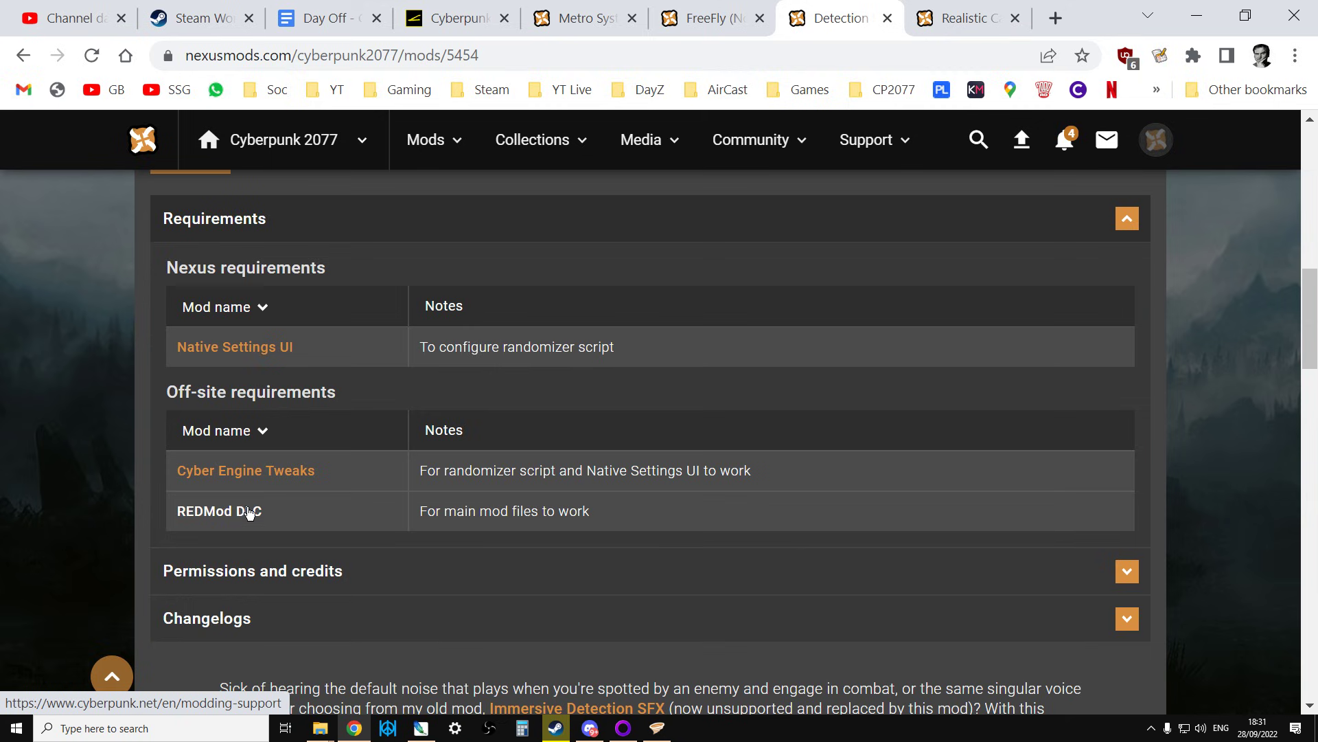
pyautogui.moveTo(239, 475)
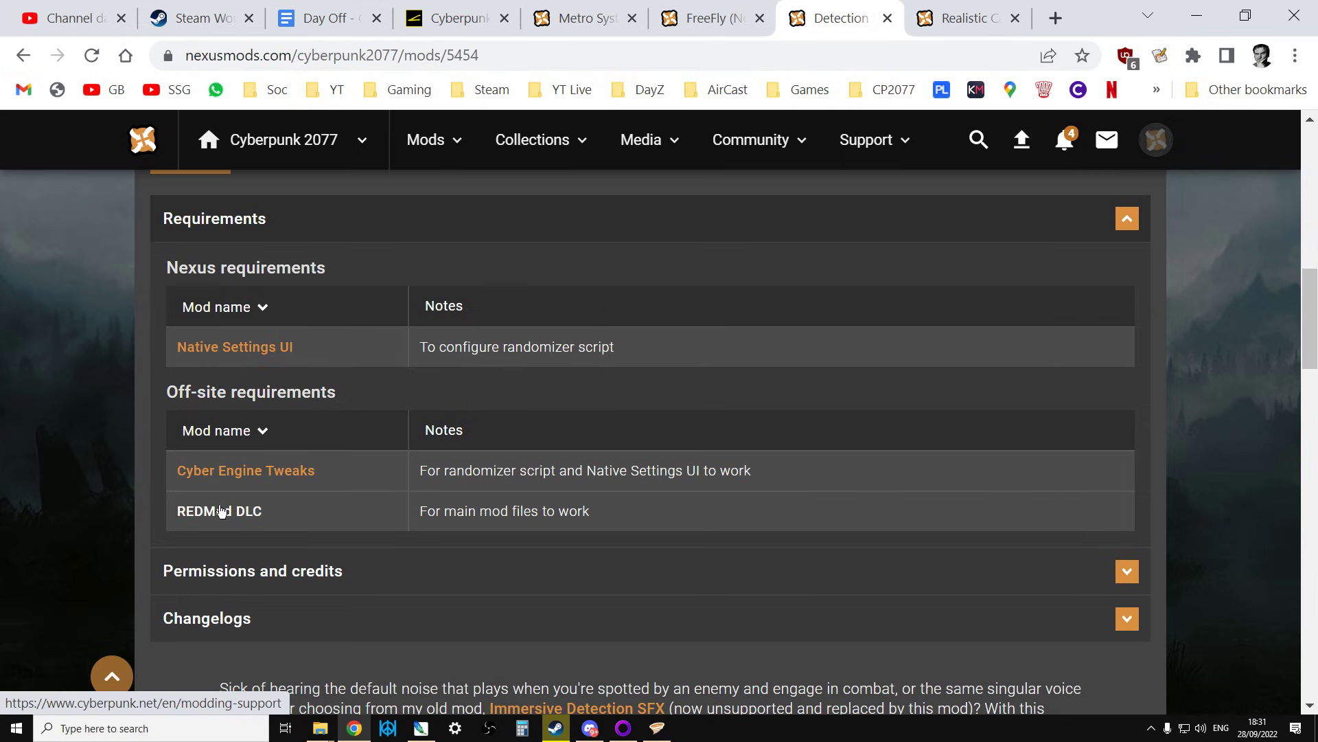
# Step: View the Cyber Engine Tweaks GitHub link in a new tab, then return to Detection Sounds Randomizer
pyautogui.rightClick(244, 470)
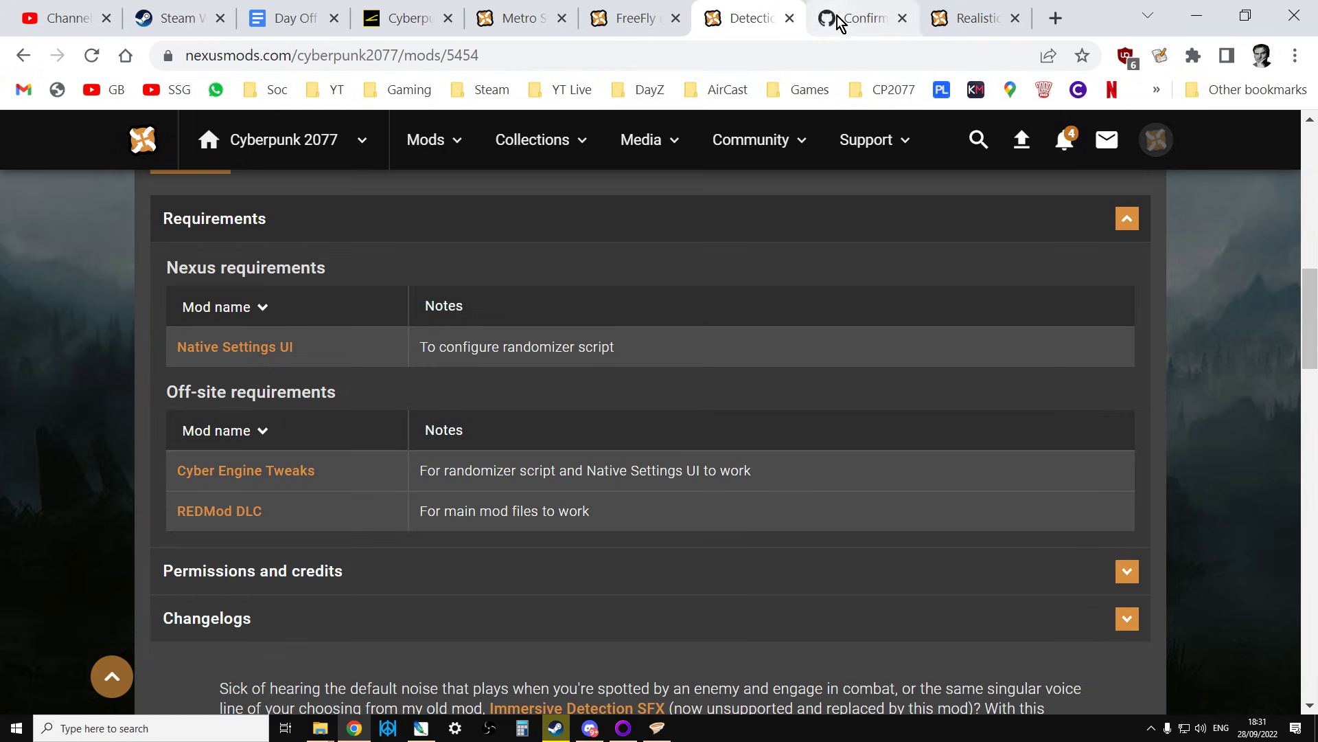
pyautogui.click(857, 19)
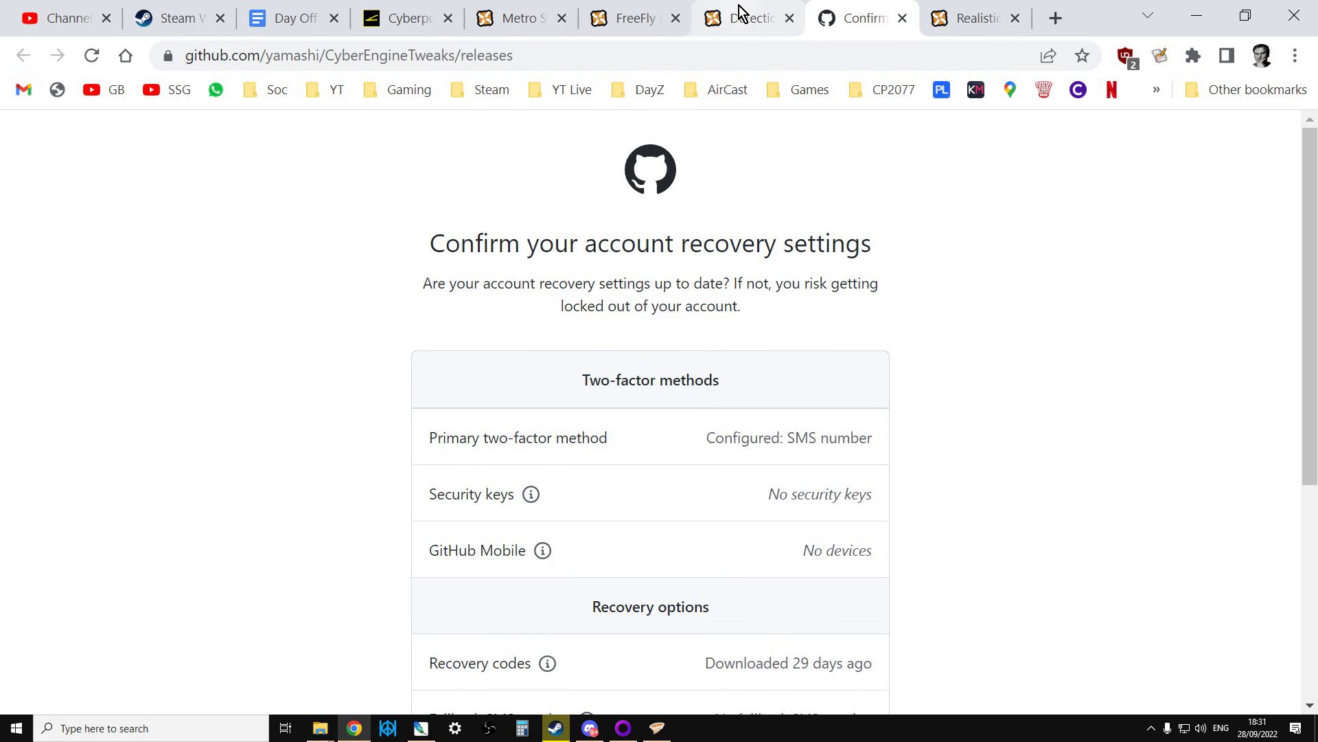
pyautogui.click(743, 19)
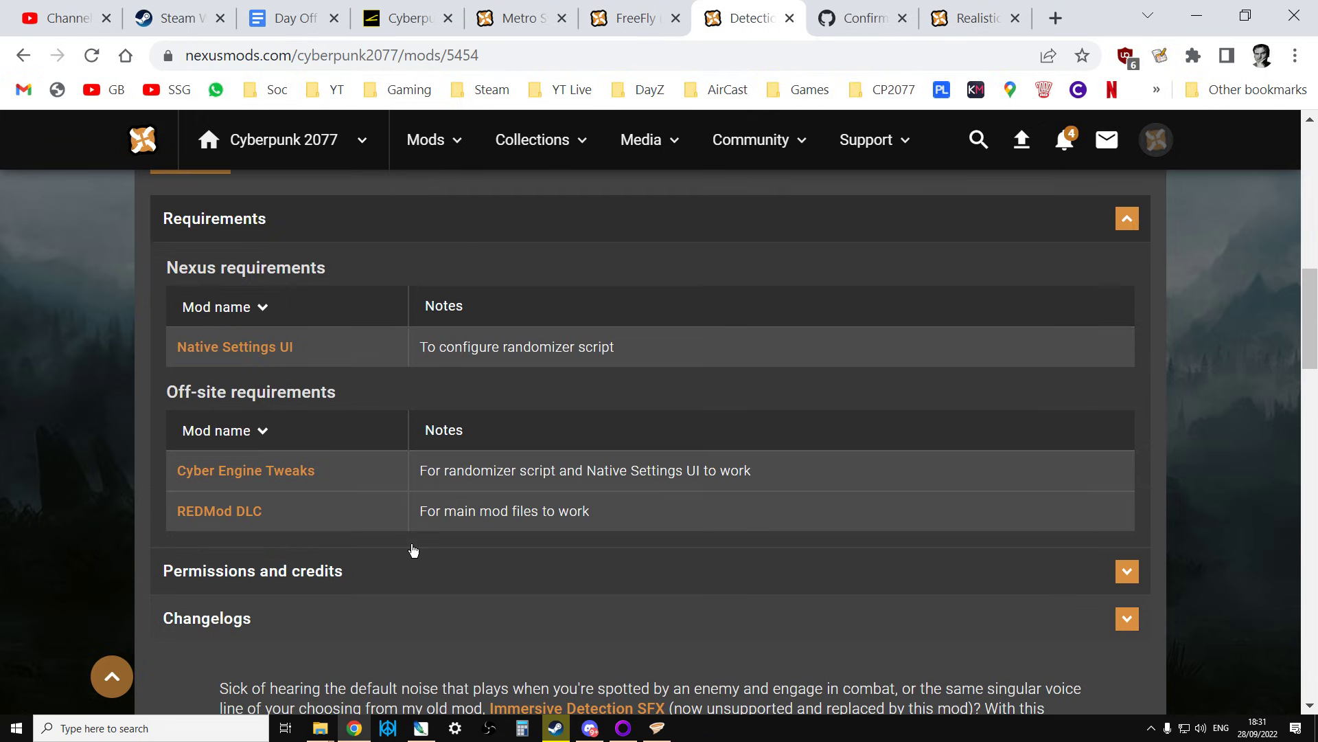
# Step: Read the Detection Sounds Randomizer INSTALLATION section, then switch to the game's mods folder
pyautogui.scroll(-3)
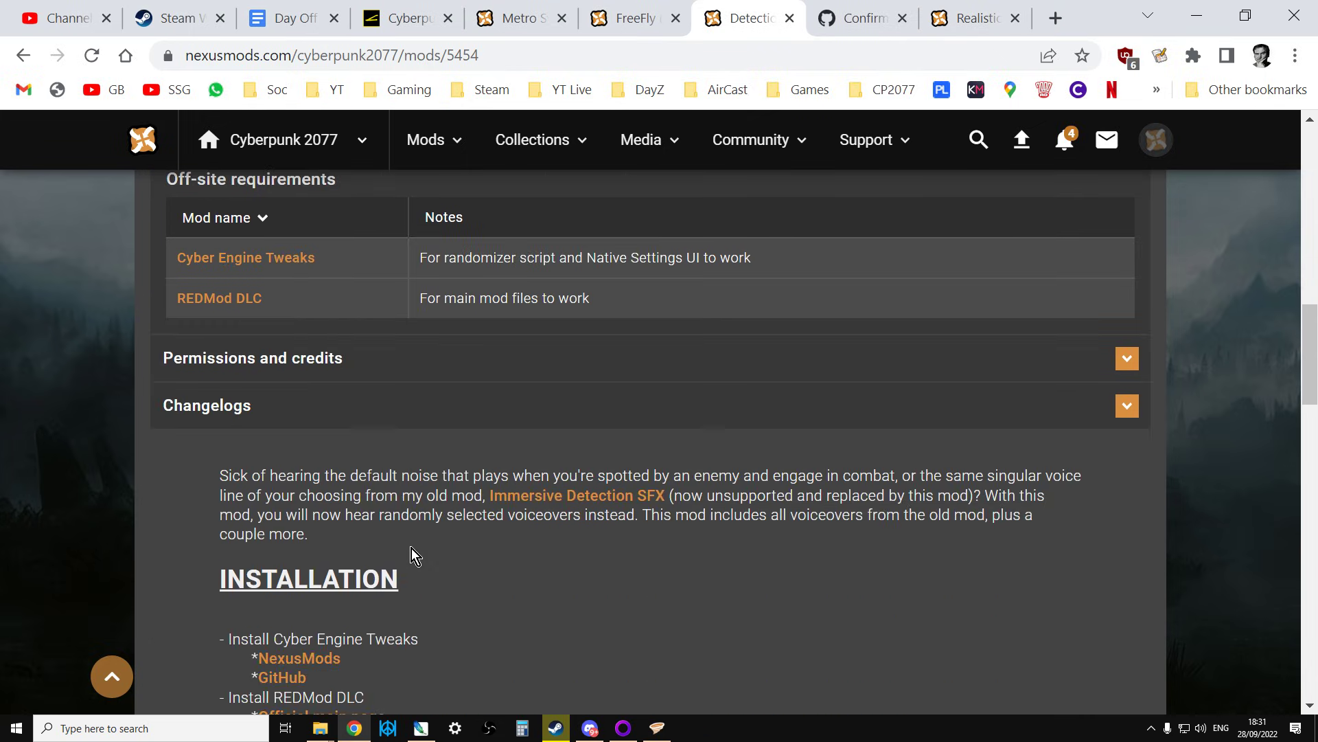
pyautogui.scroll(-3)
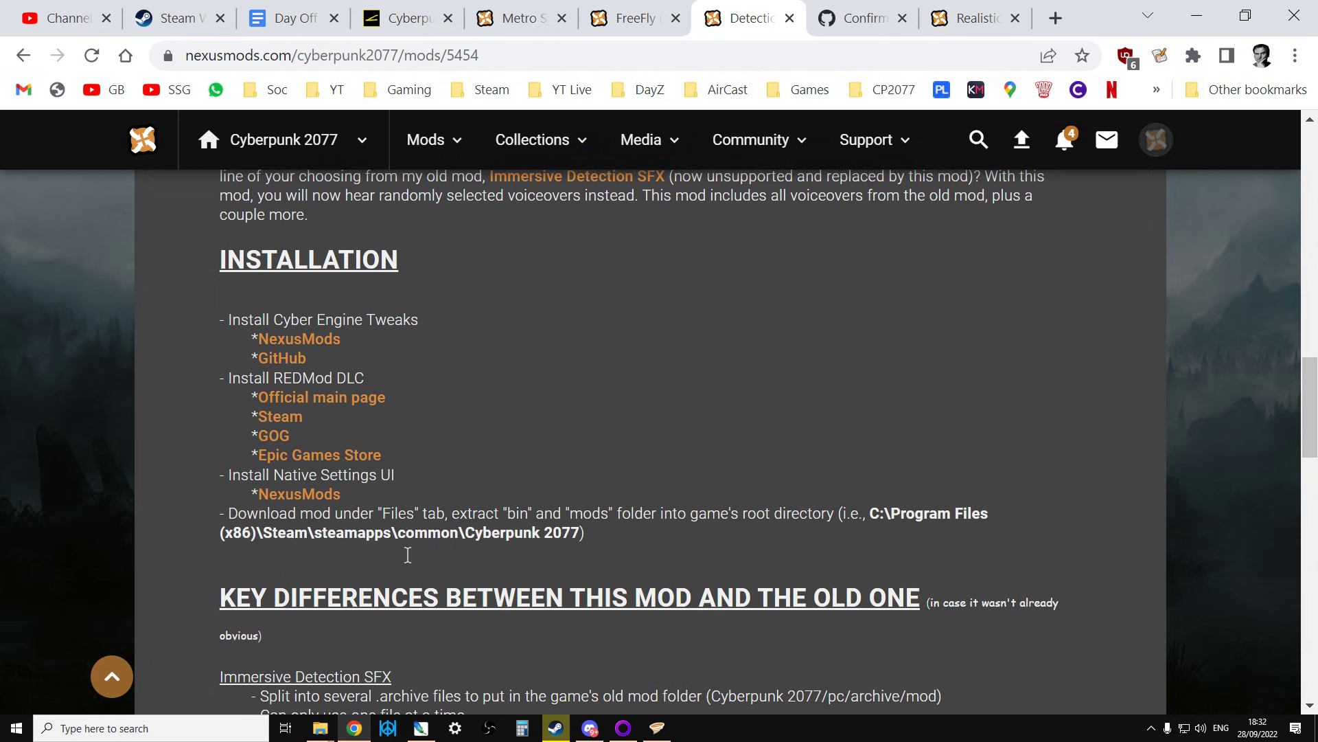
pyautogui.moveTo(352, 316)
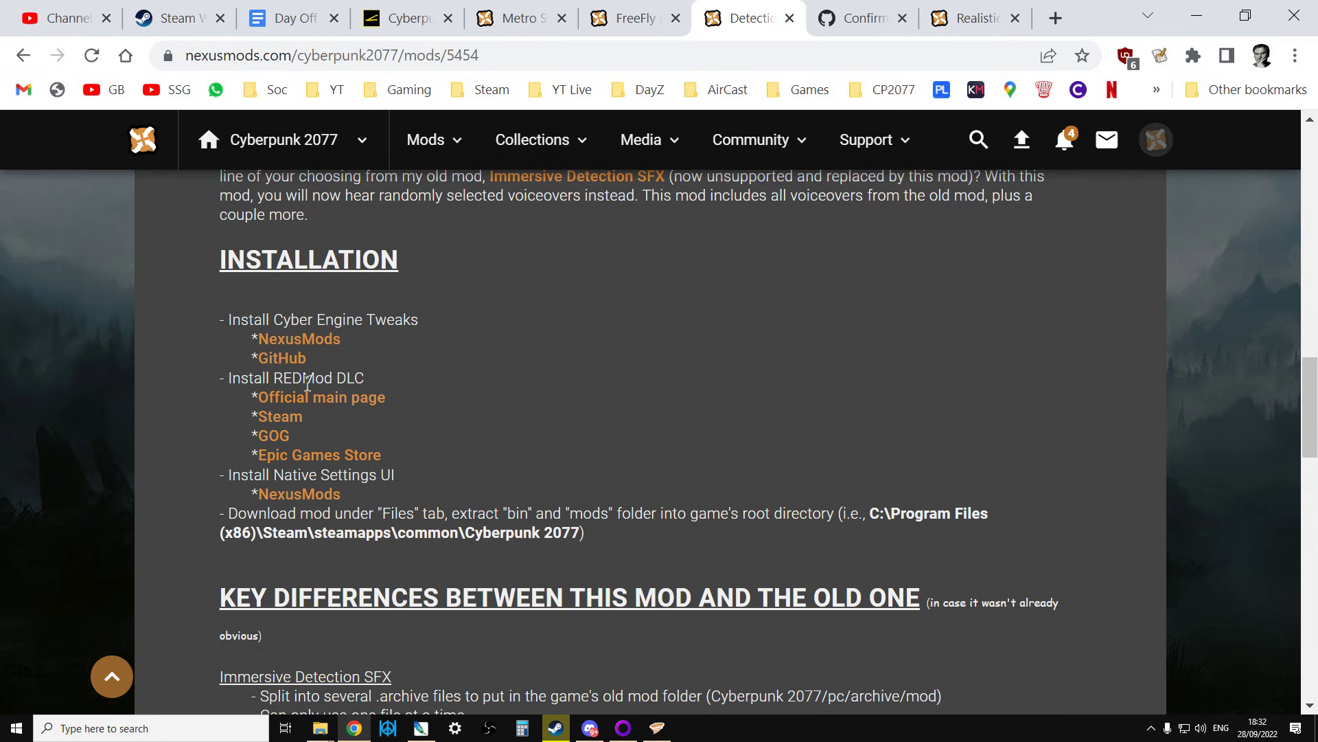
pyautogui.moveTo(324, 509)
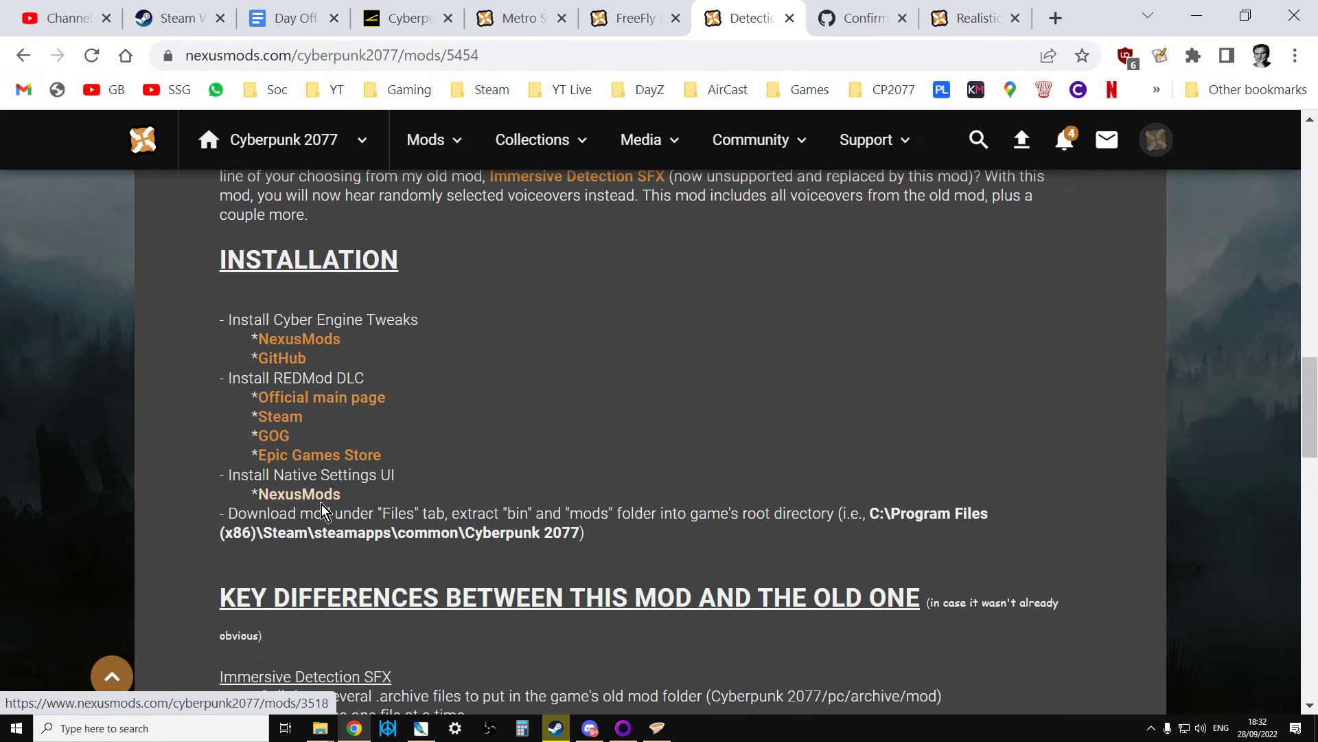
pyautogui.moveTo(297, 342)
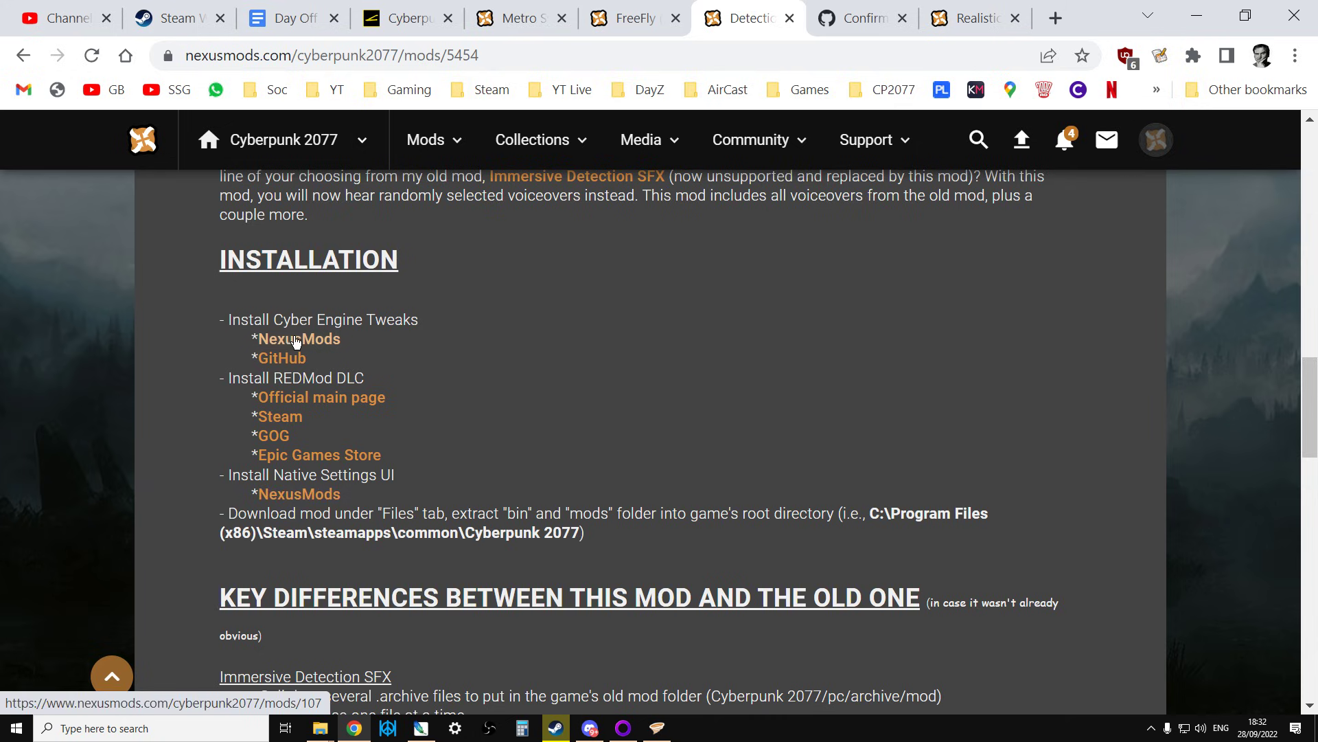
pyautogui.moveTo(291, 351)
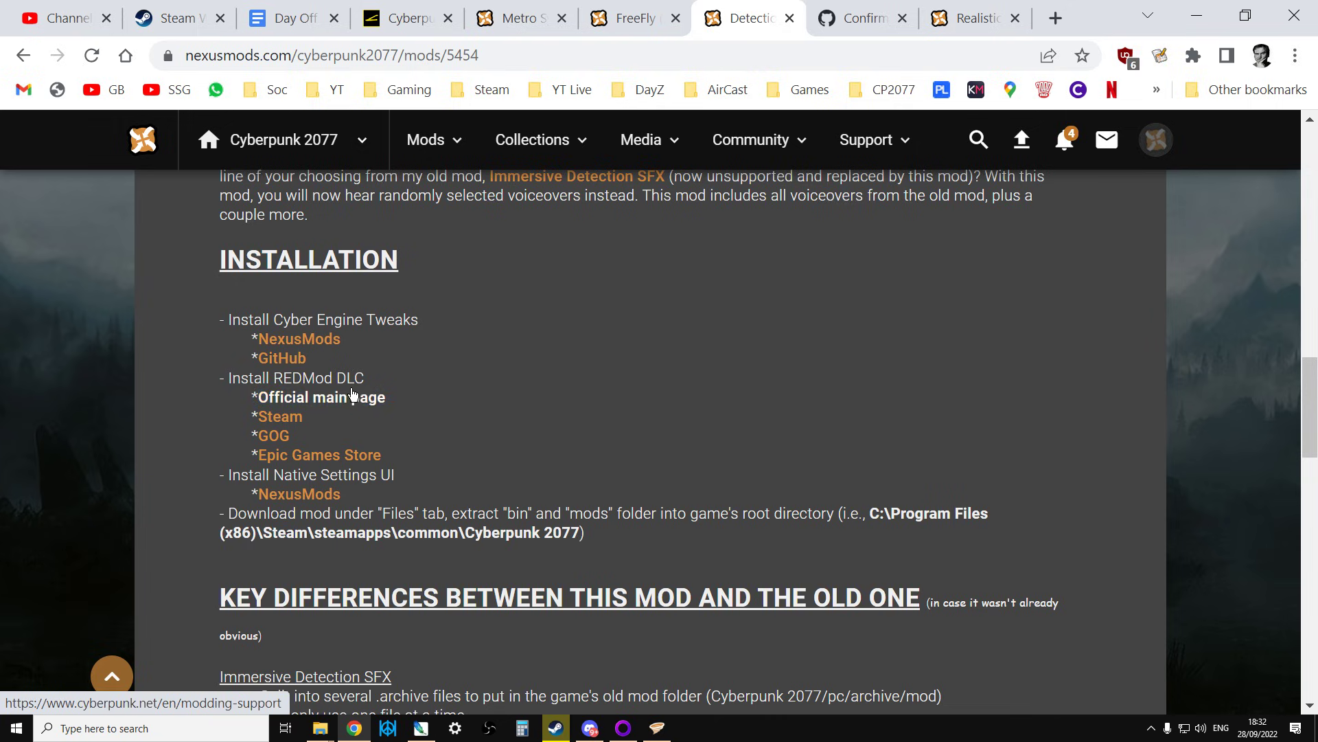
pyautogui.moveTo(322, 511)
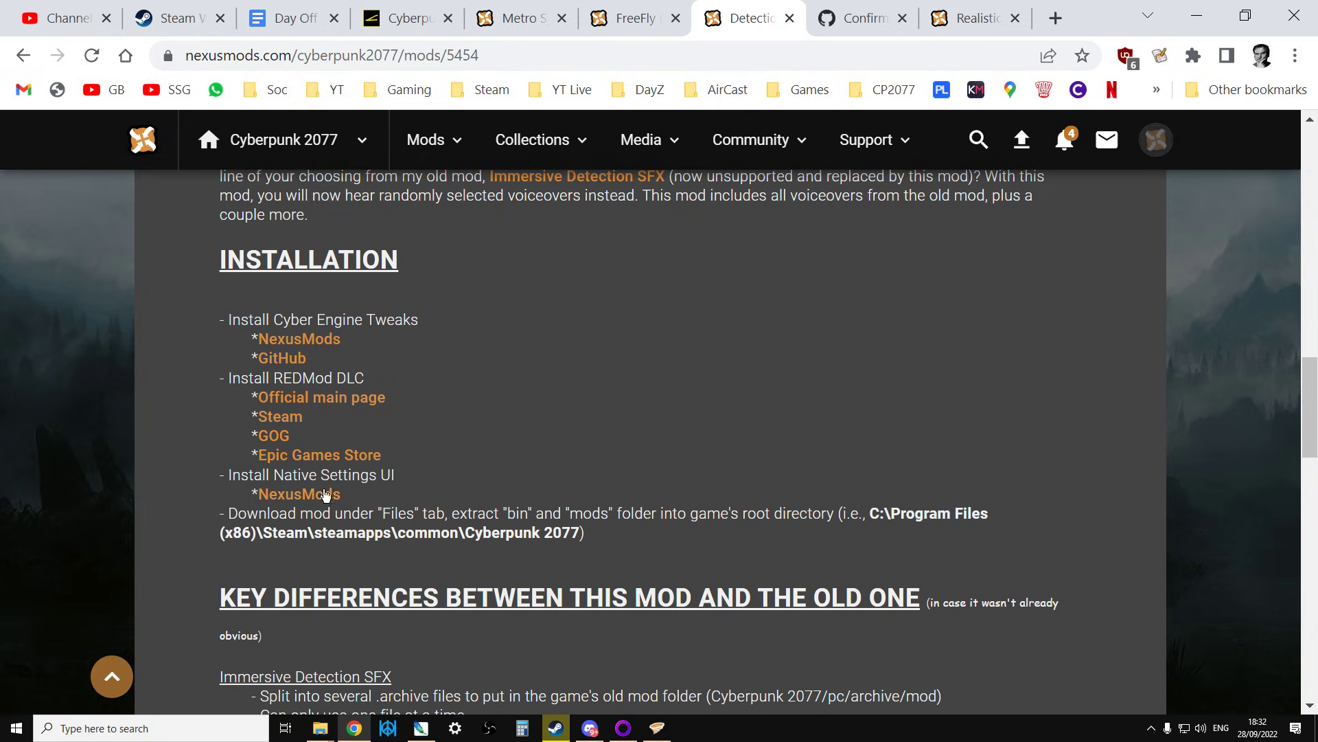
pyautogui.scroll(-3)
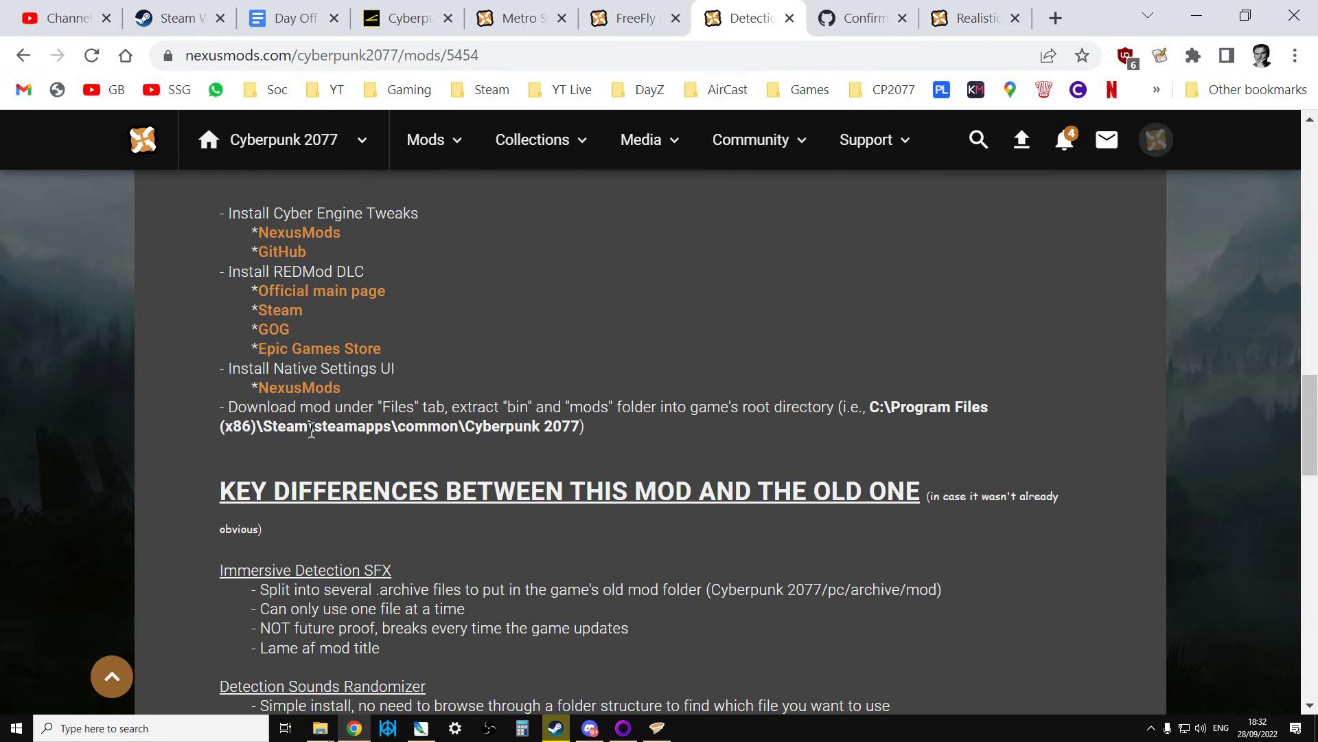
pyautogui.moveTo(390, 407)
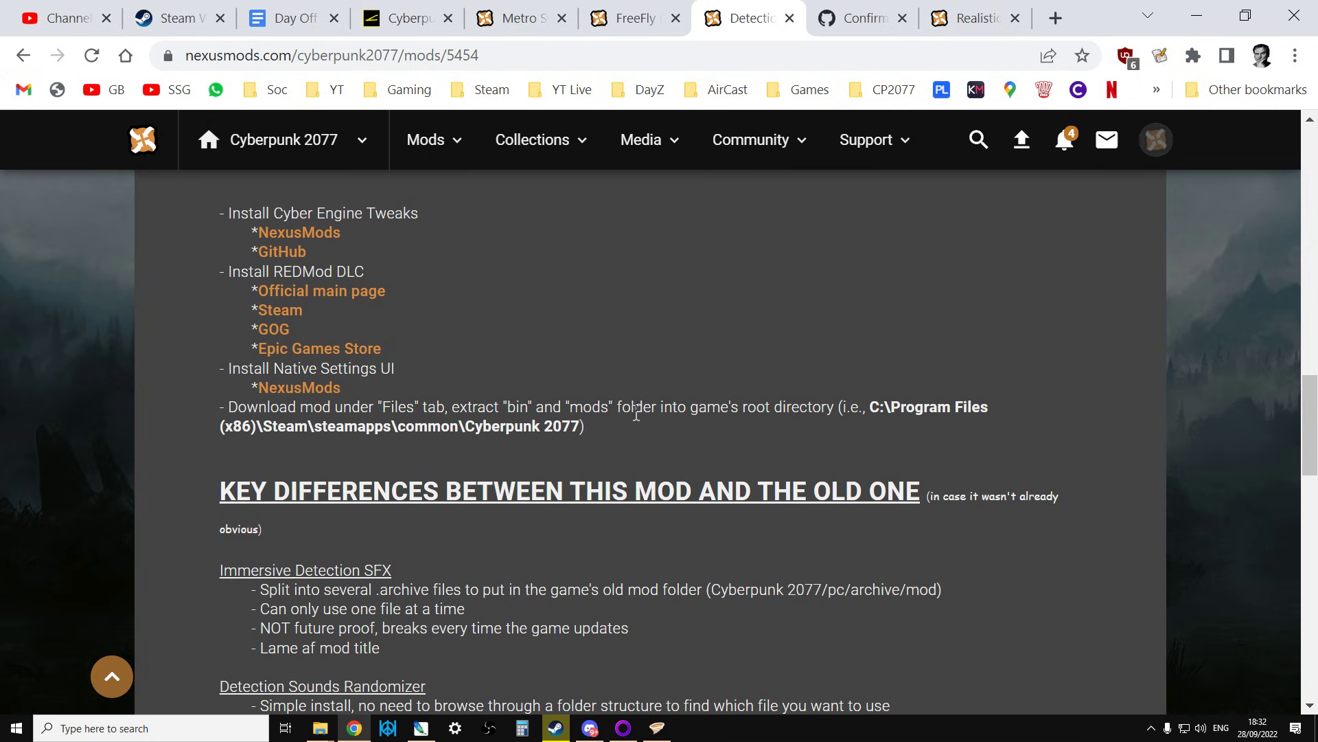
pyautogui.moveTo(709, 425)
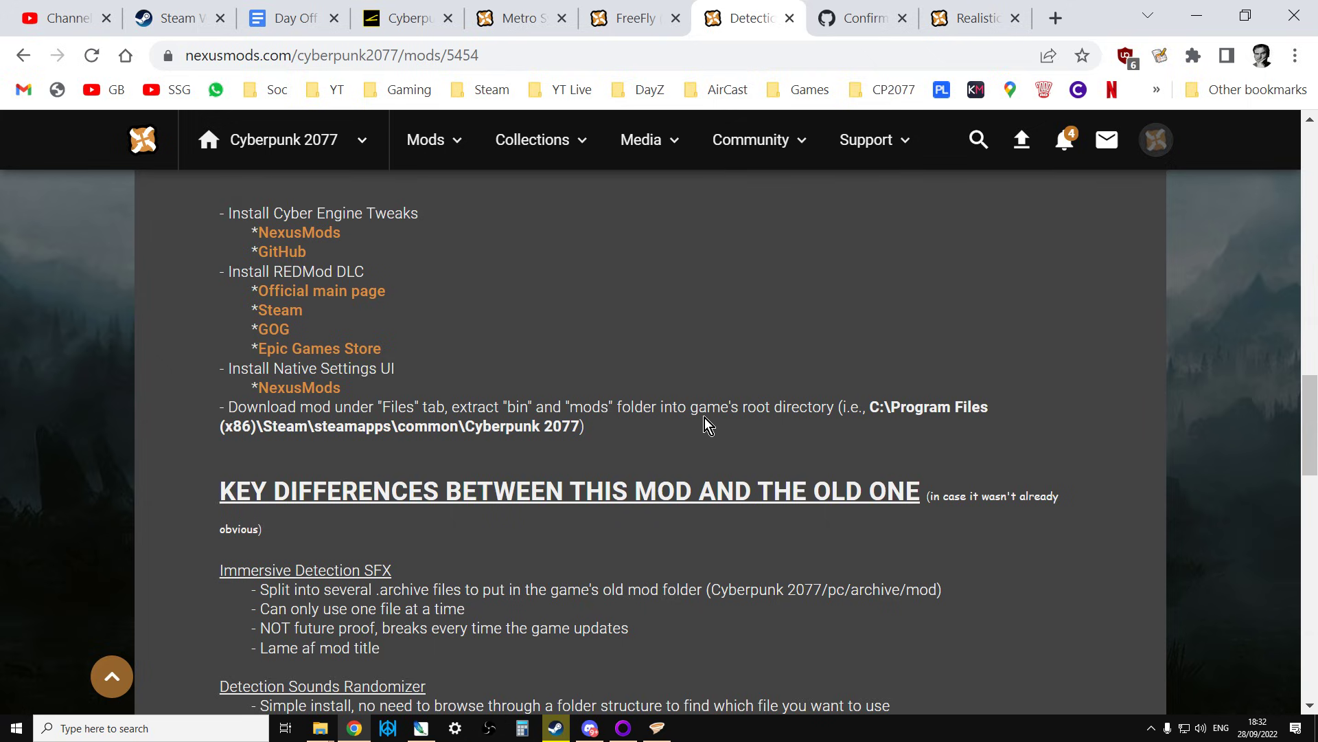
pyautogui.moveTo(320, 728)
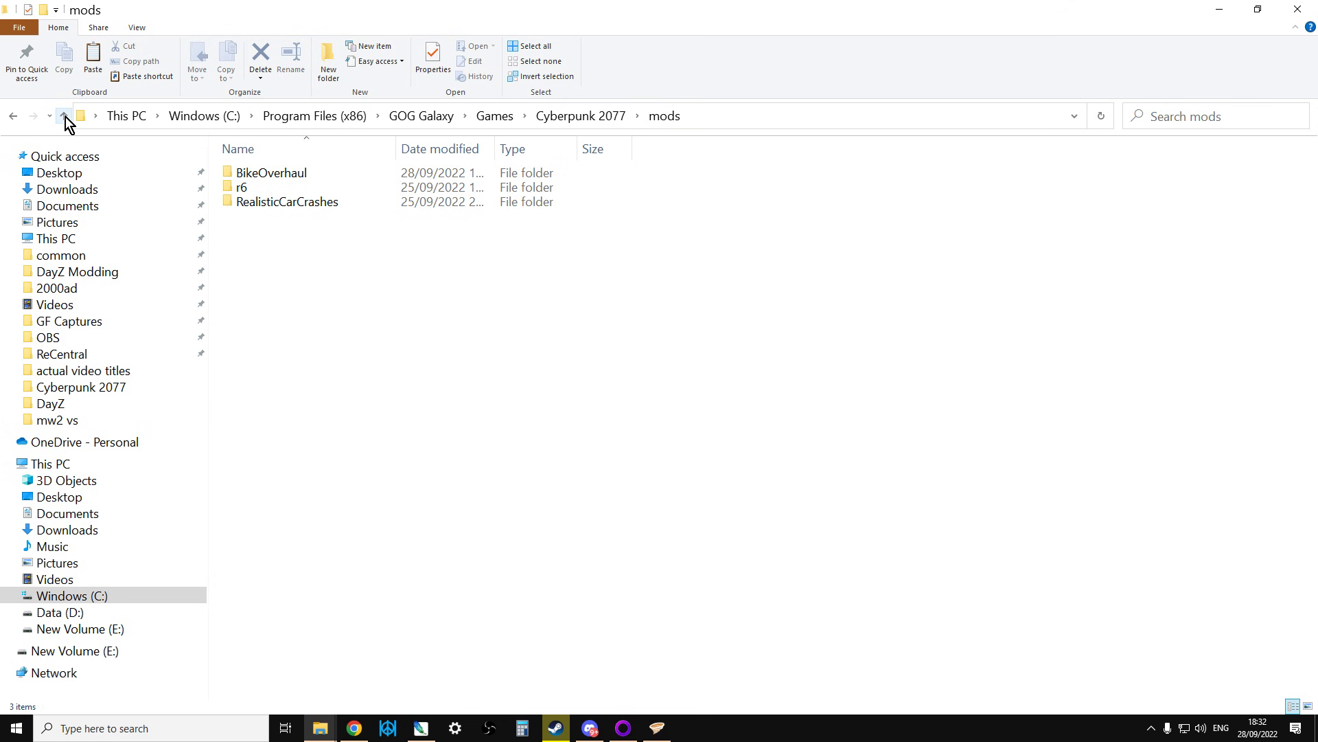
pyautogui.click(64, 115)
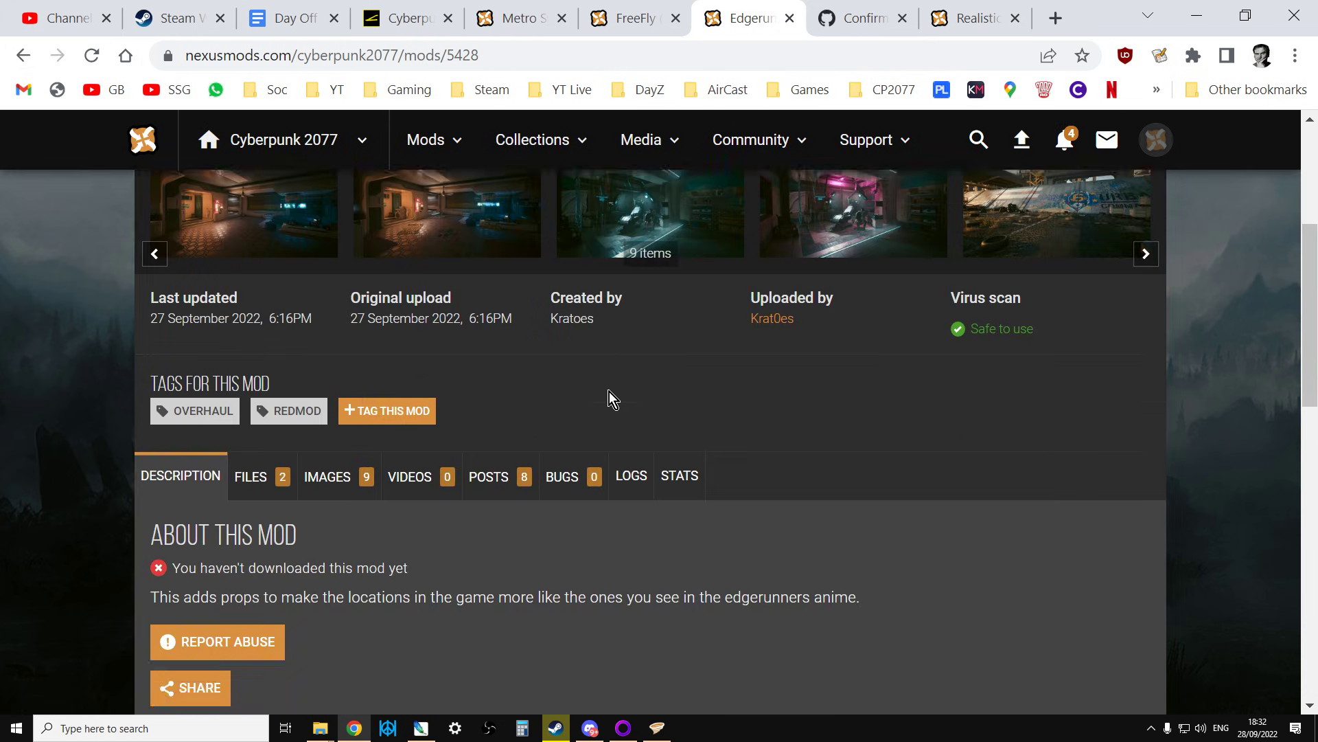
# Step: Scroll the Edgerunners mod page down to its HOW TO INSTALL instructions
pyautogui.scroll(-3)
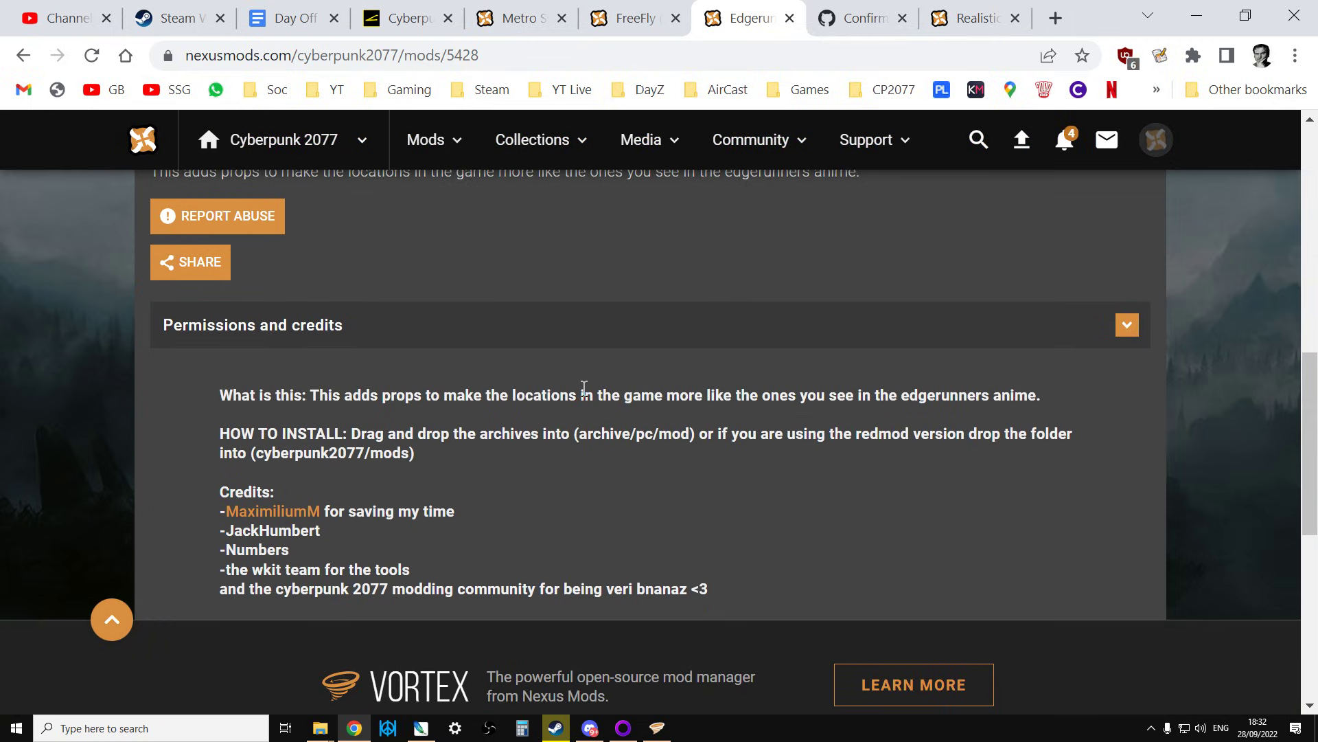
pyautogui.moveTo(437, 459)
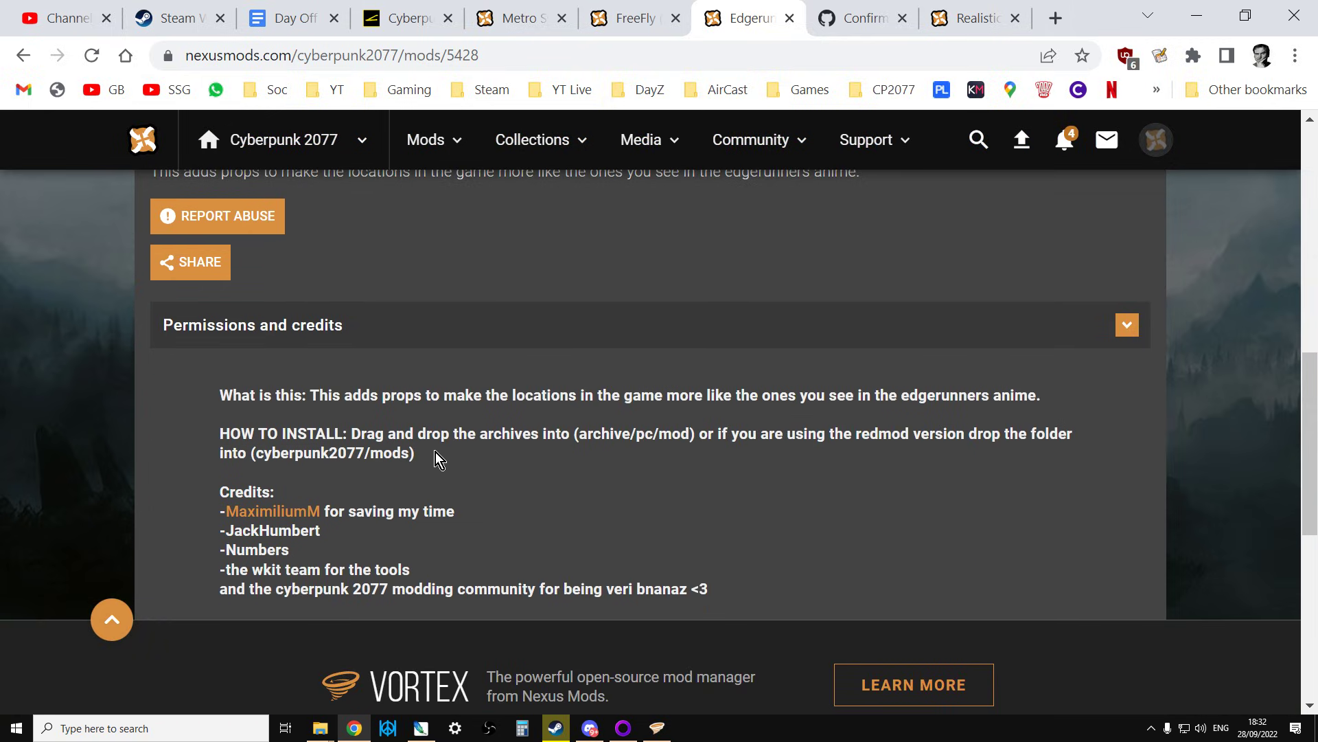
pyautogui.moveTo(602, 456)
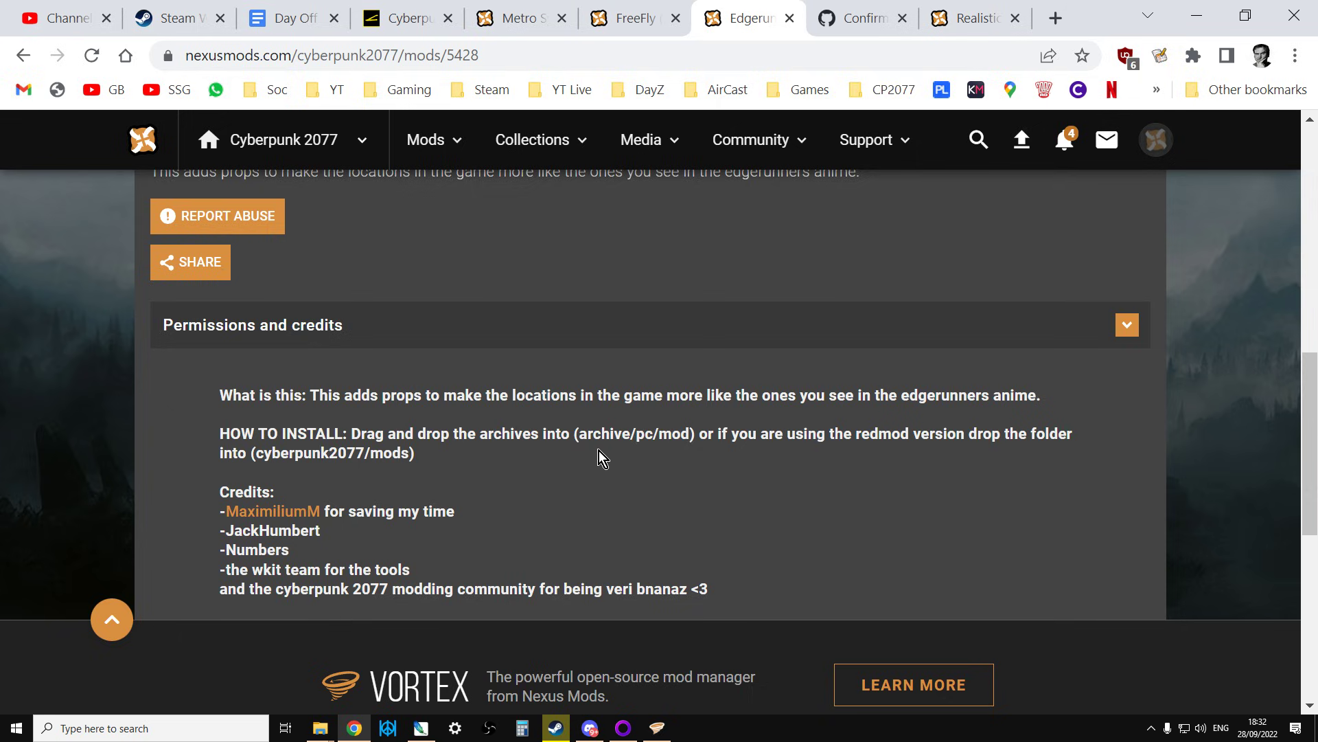
pyautogui.moveTo(912, 491)
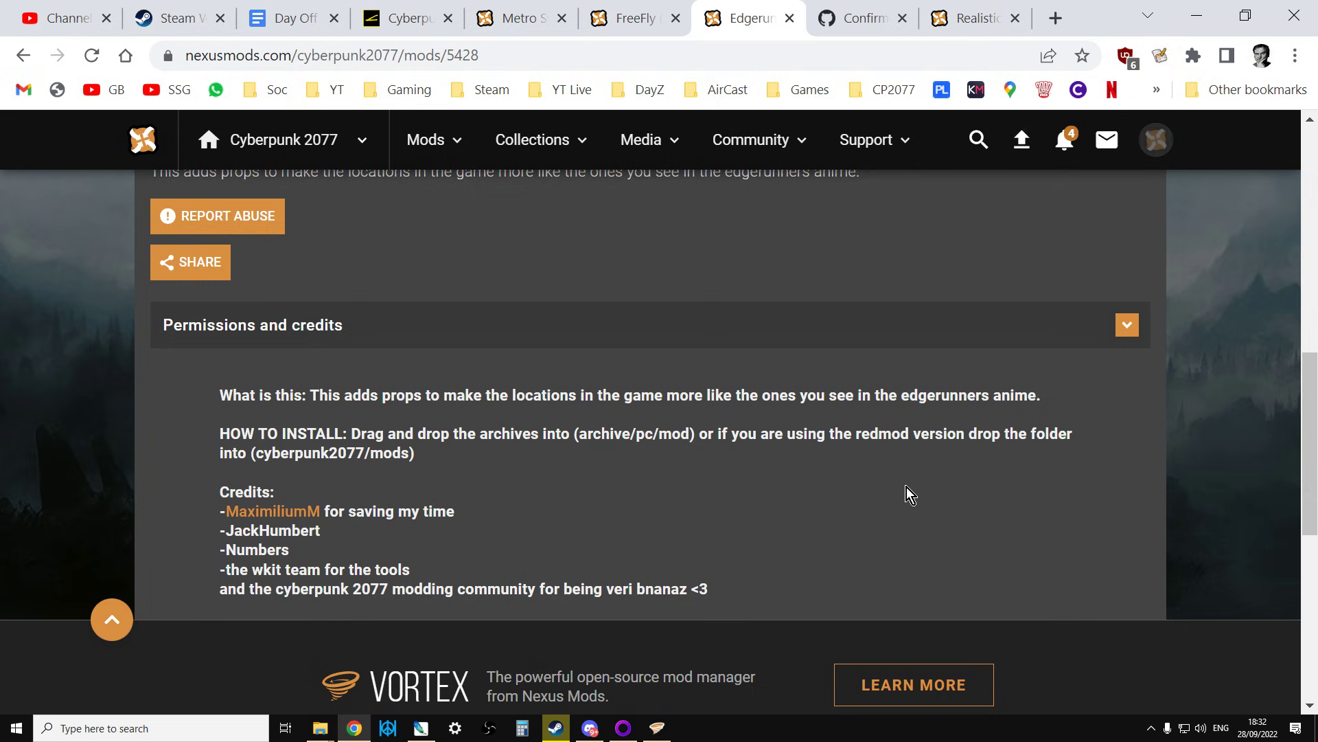
pyautogui.moveTo(415, 504)
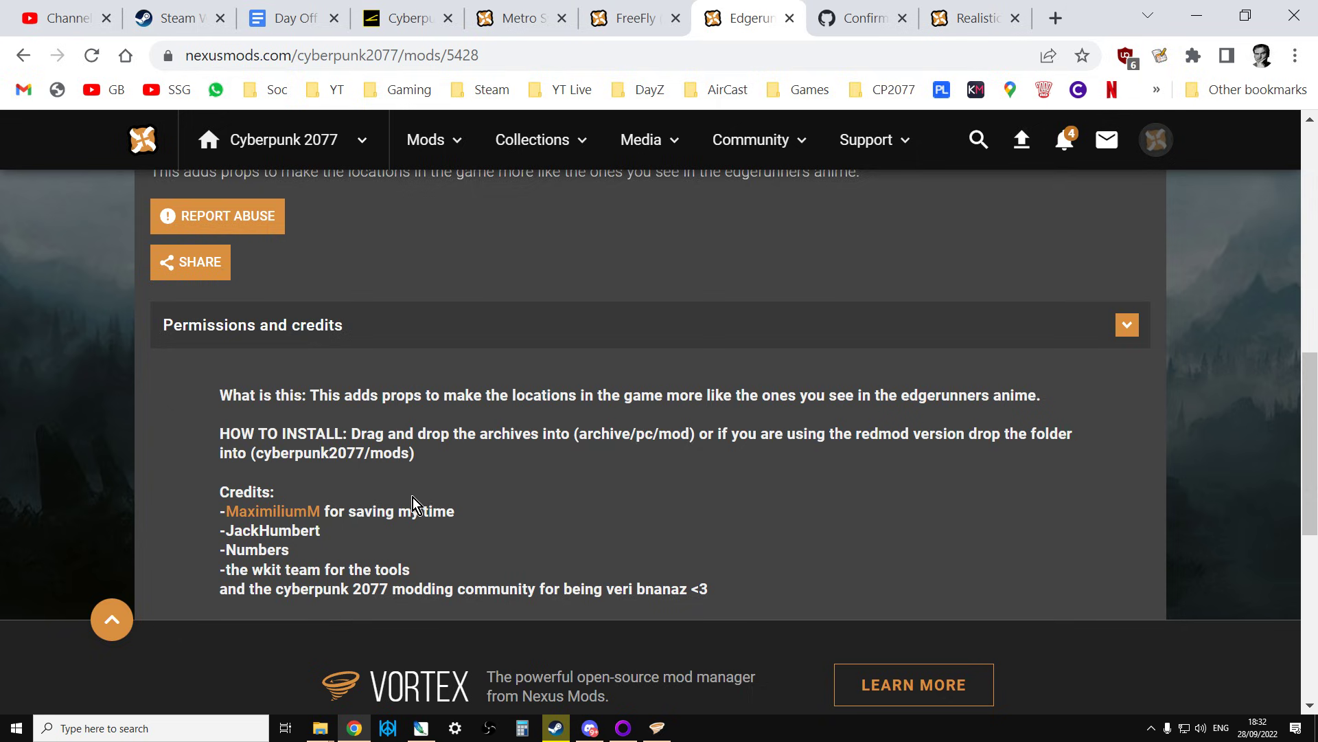
pyautogui.moveTo(359, 478)
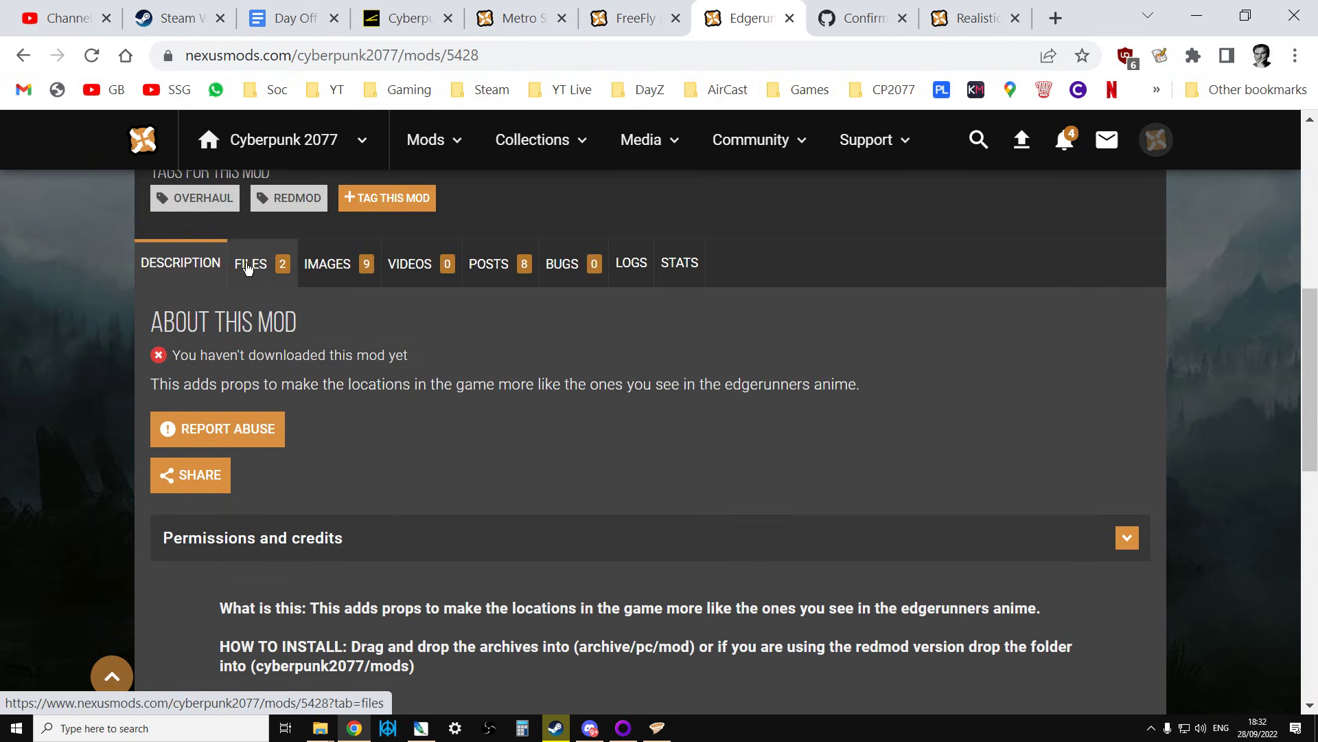
# Step: Start the slow download of the Edgerunners Location Additions Redmod version zip from the Files tab
pyautogui.click(250, 264)
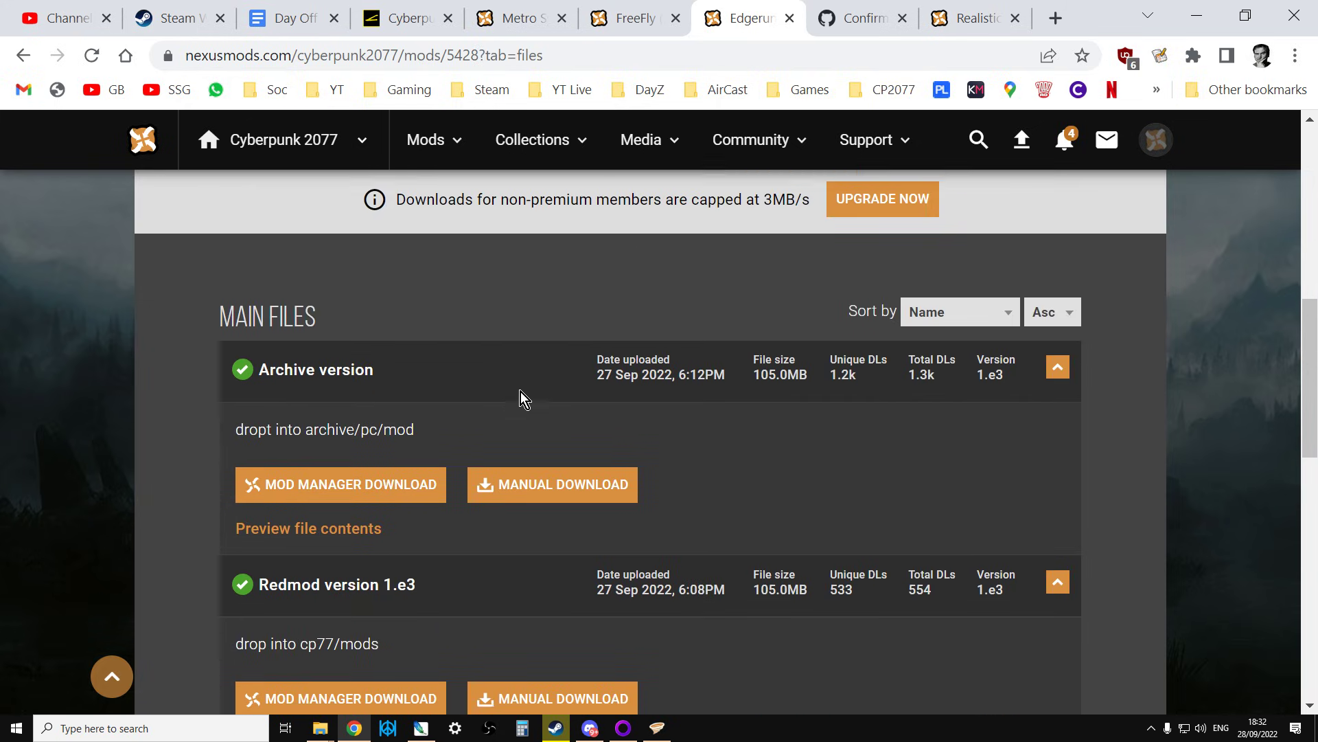
pyautogui.scroll(-3)
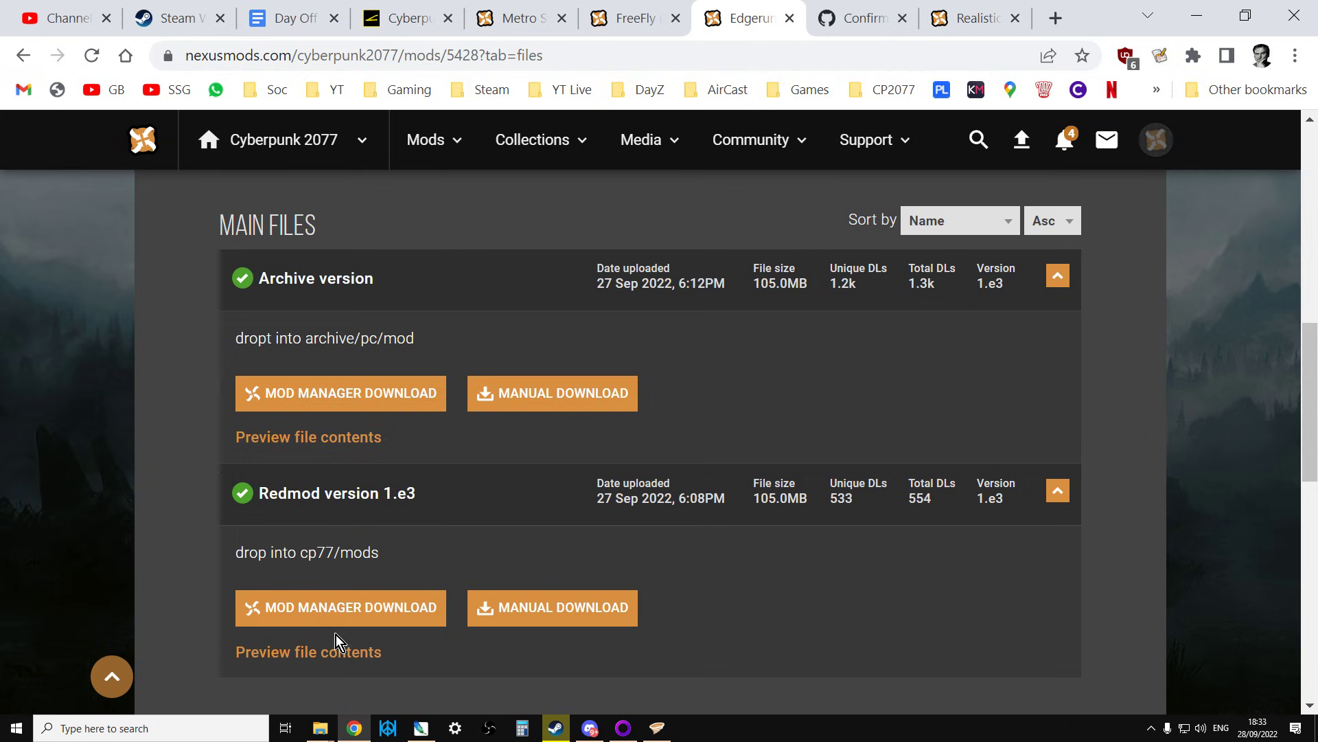
pyautogui.scroll(-3)
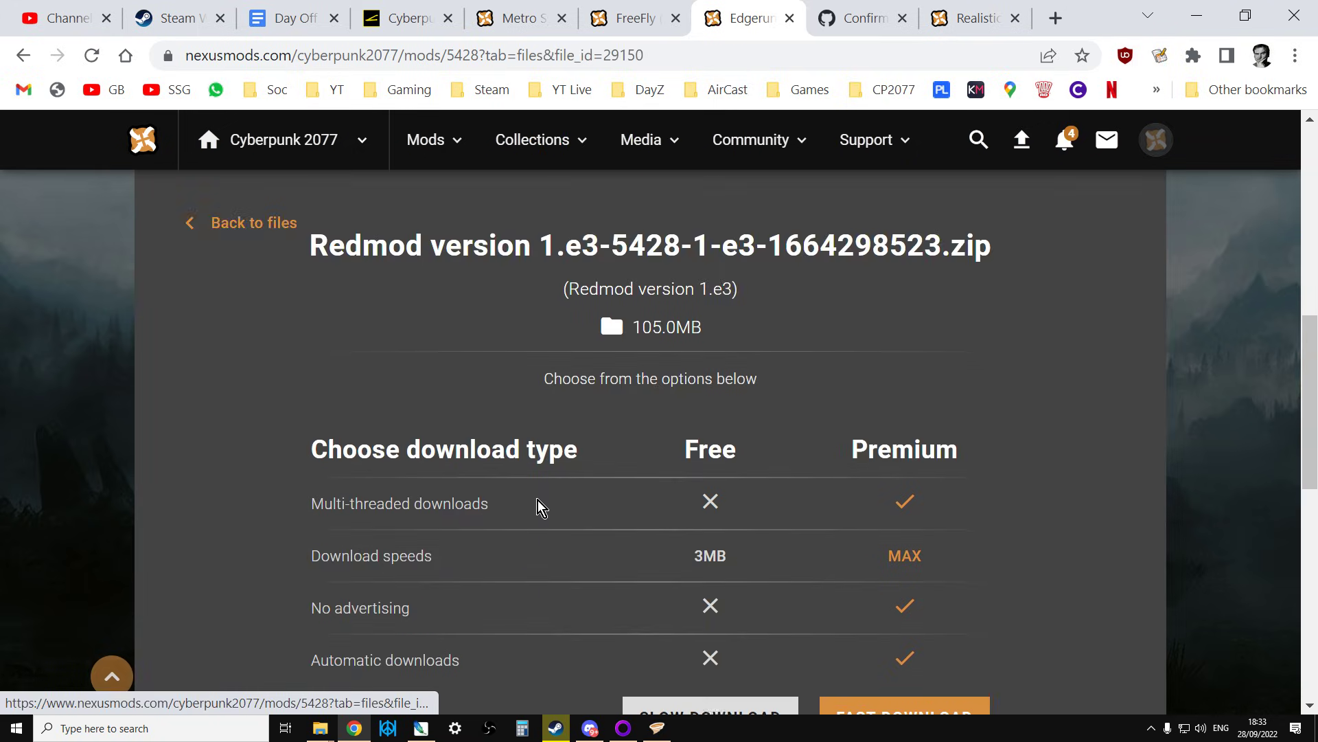
pyautogui.click(905, 714)
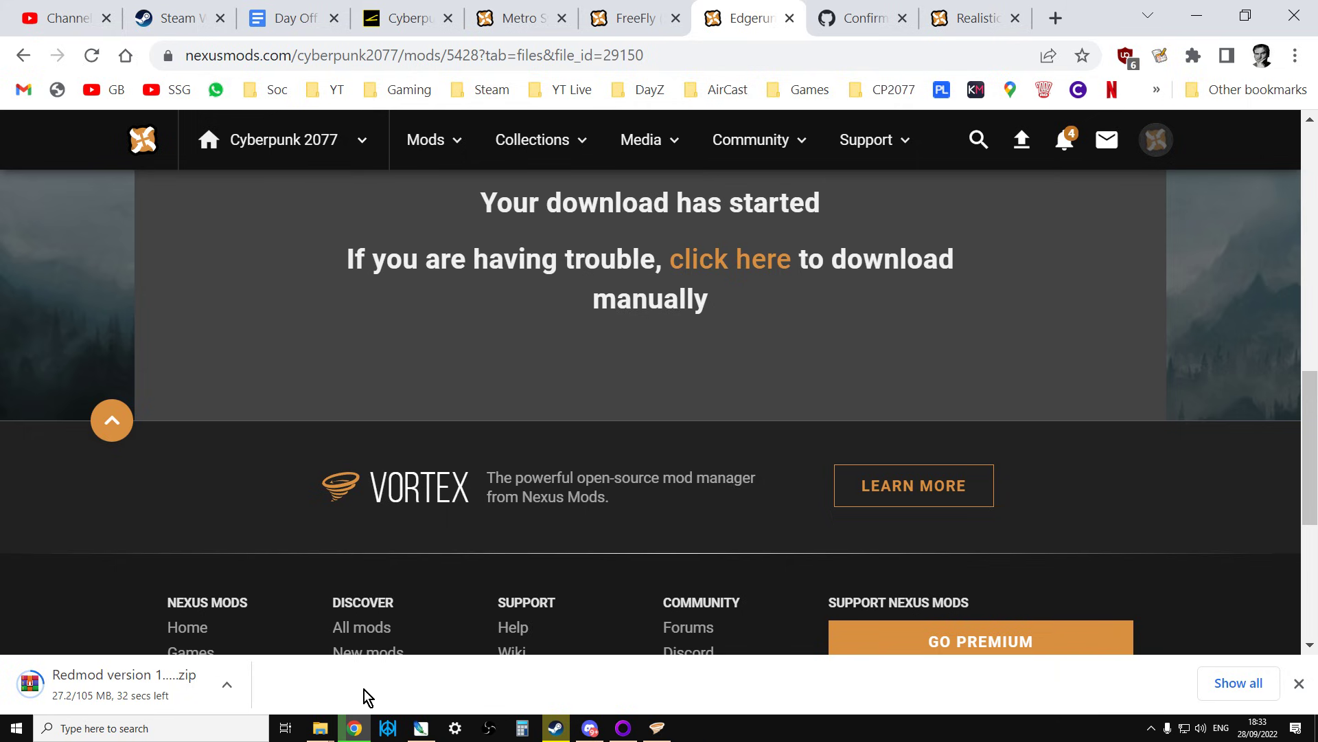
pyautogui.moveTo(72, 489)
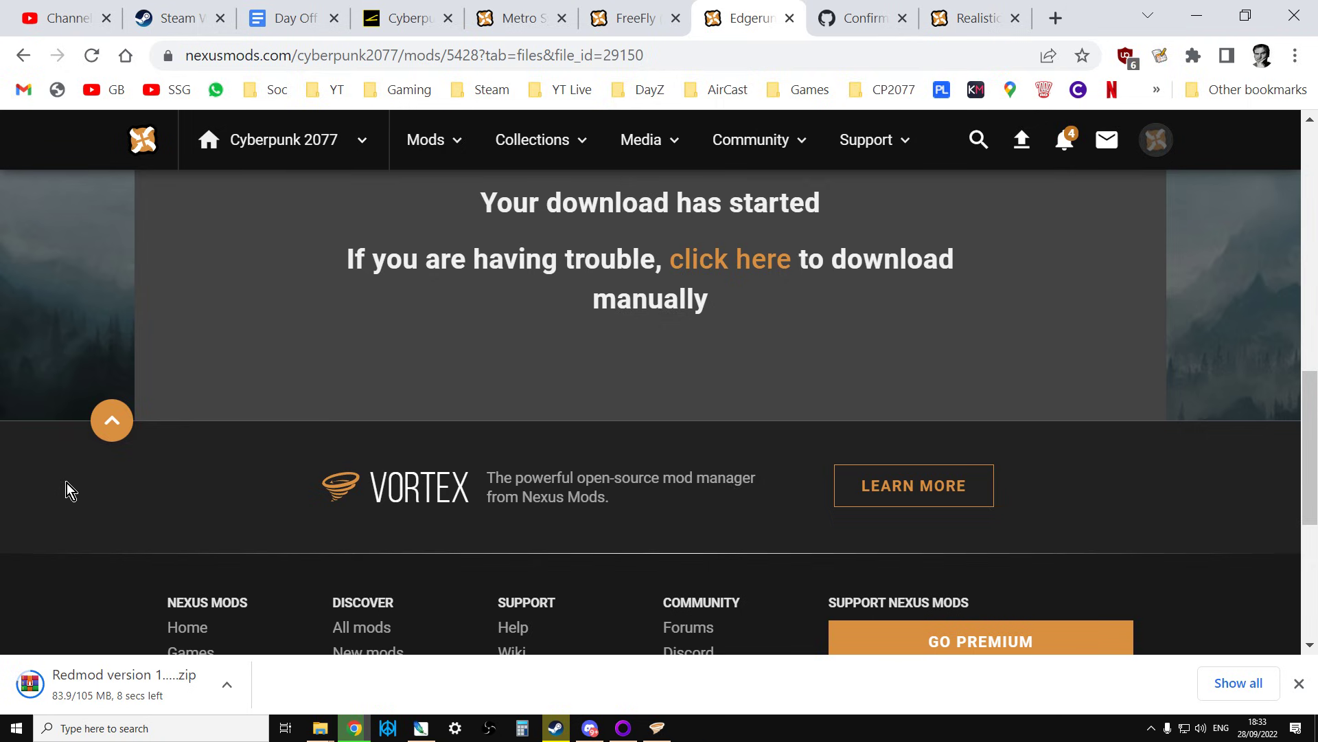
pyautogui.moveTo(372, 574)
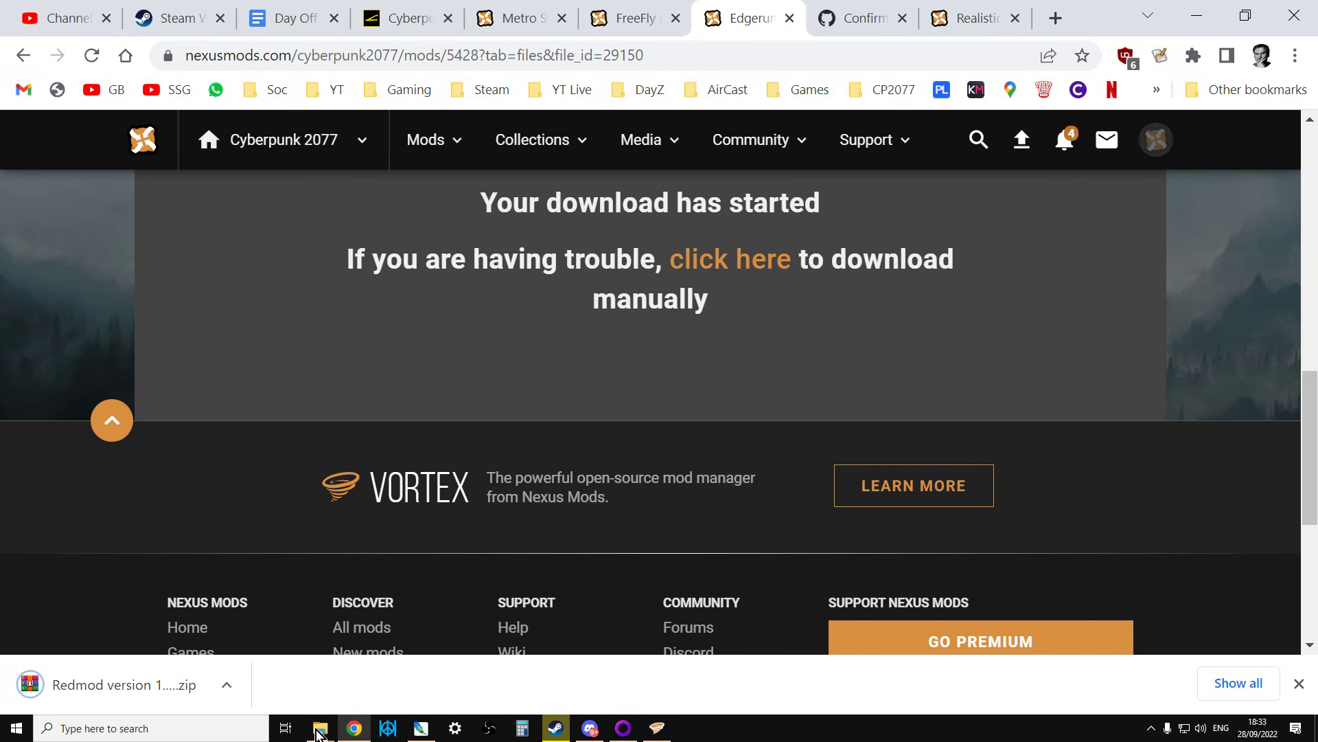
# Step: Locate the downloaded Redmod version zip in its Downloads folder via Show in folder
pyautogui.click(318, 728)
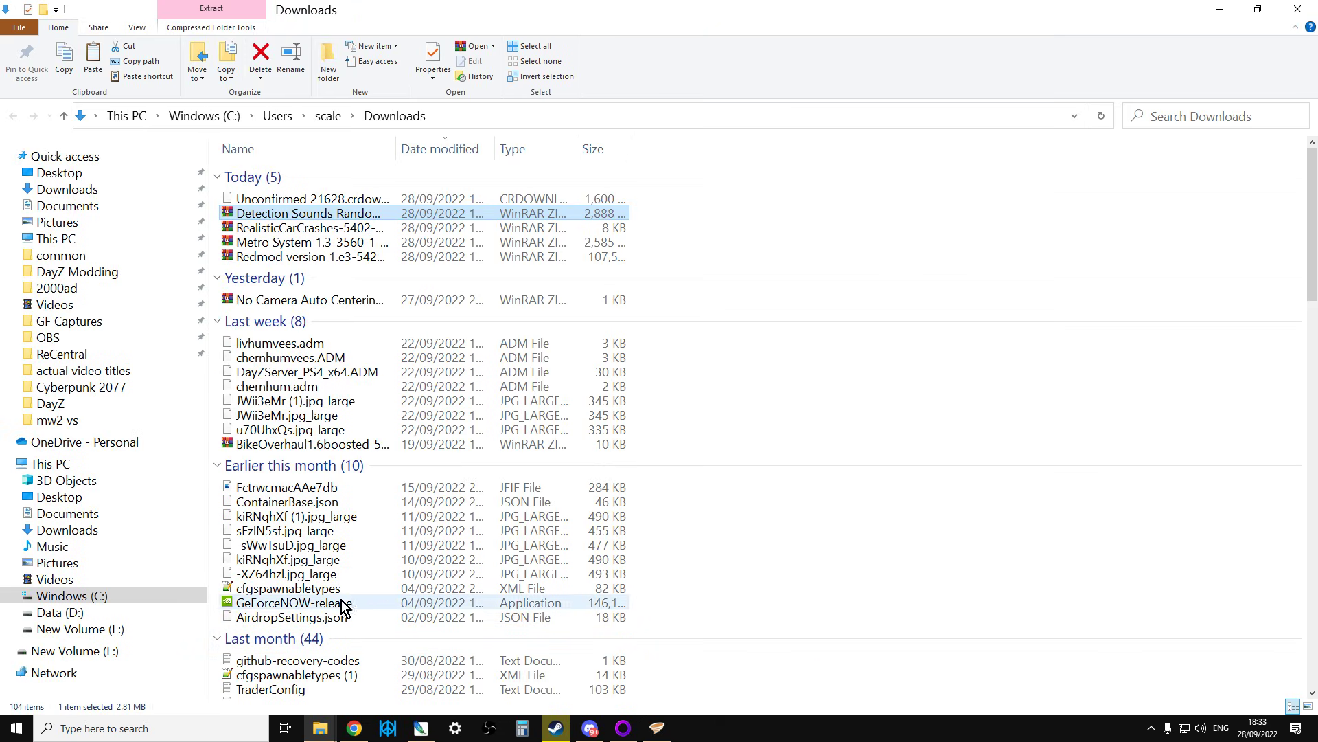
pyautogui.moveTo(300, 726)
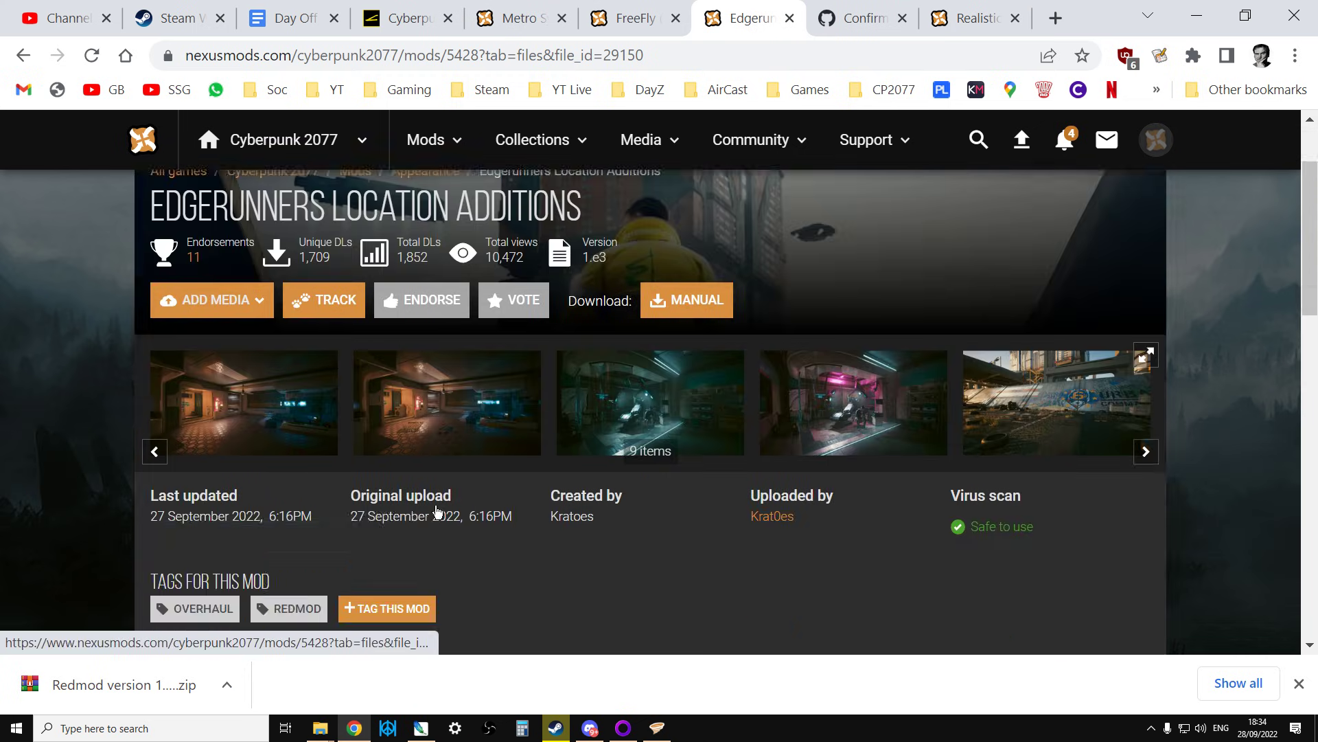
pyautogui.click(226, 684)
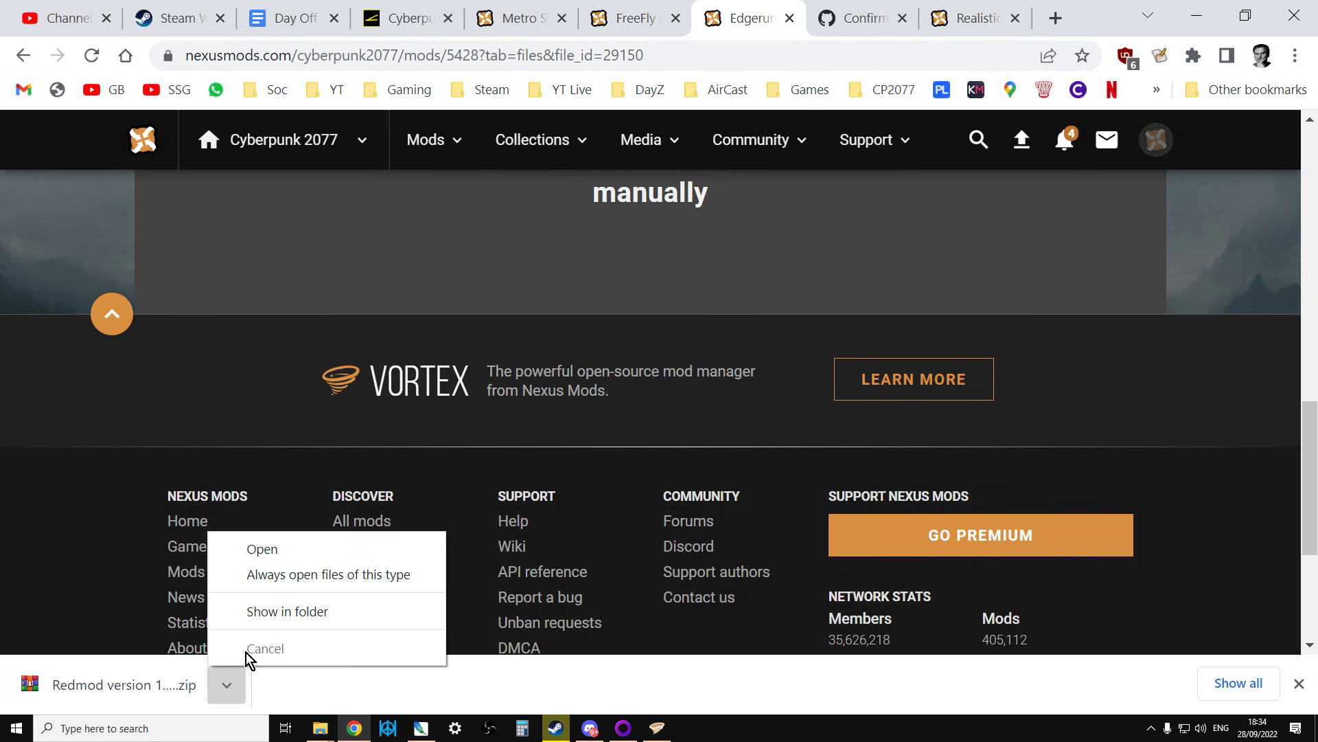
pyautogui.click(287, 611)
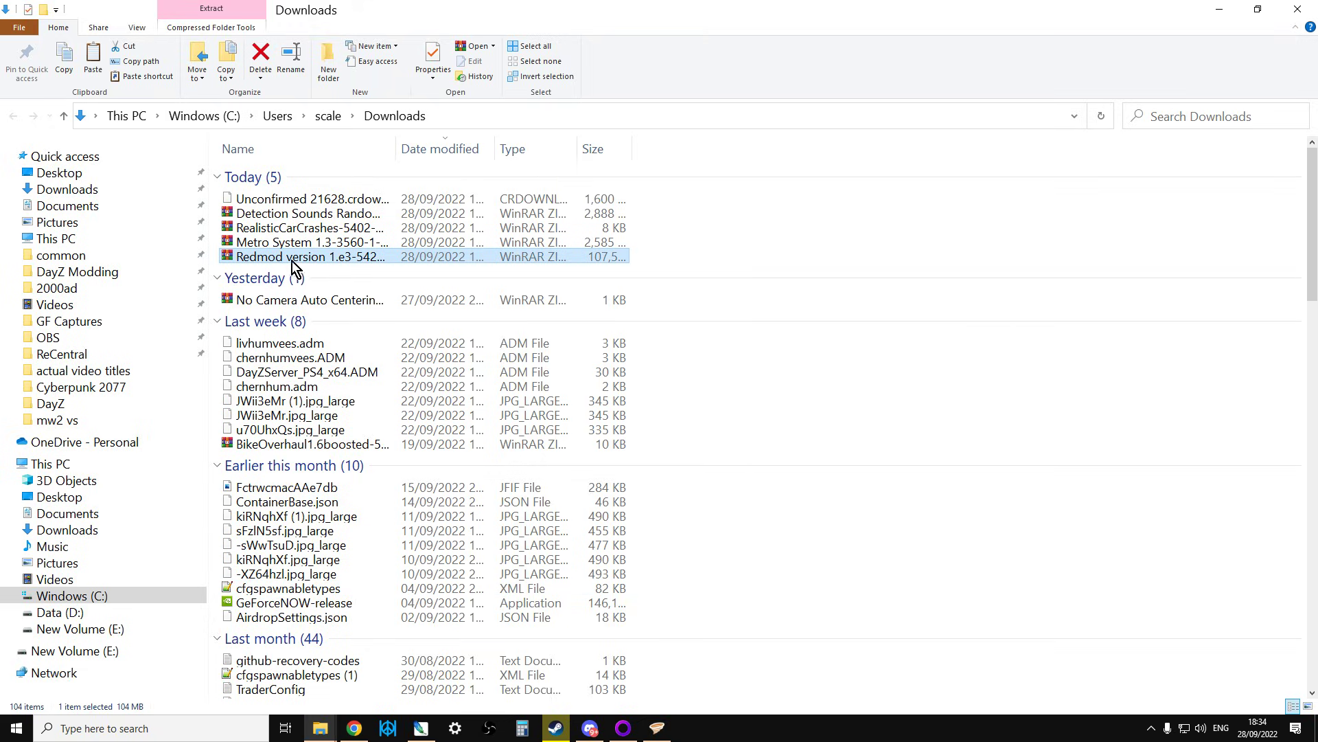
# Step: Copy the Redmod zip and move into the Cyberpunk 2077 mods folder to place it there
pyautogui.rightClick(305, 255)
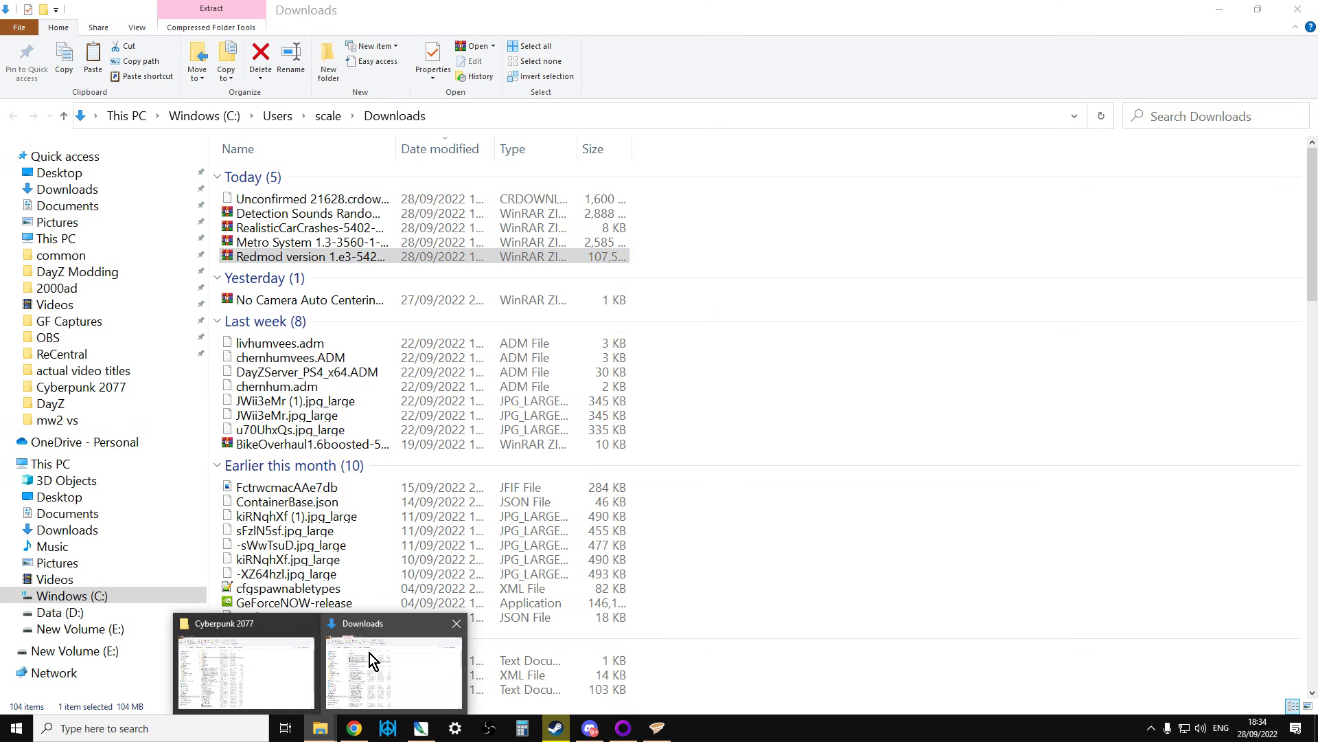
pyautogui.click(245, 674)
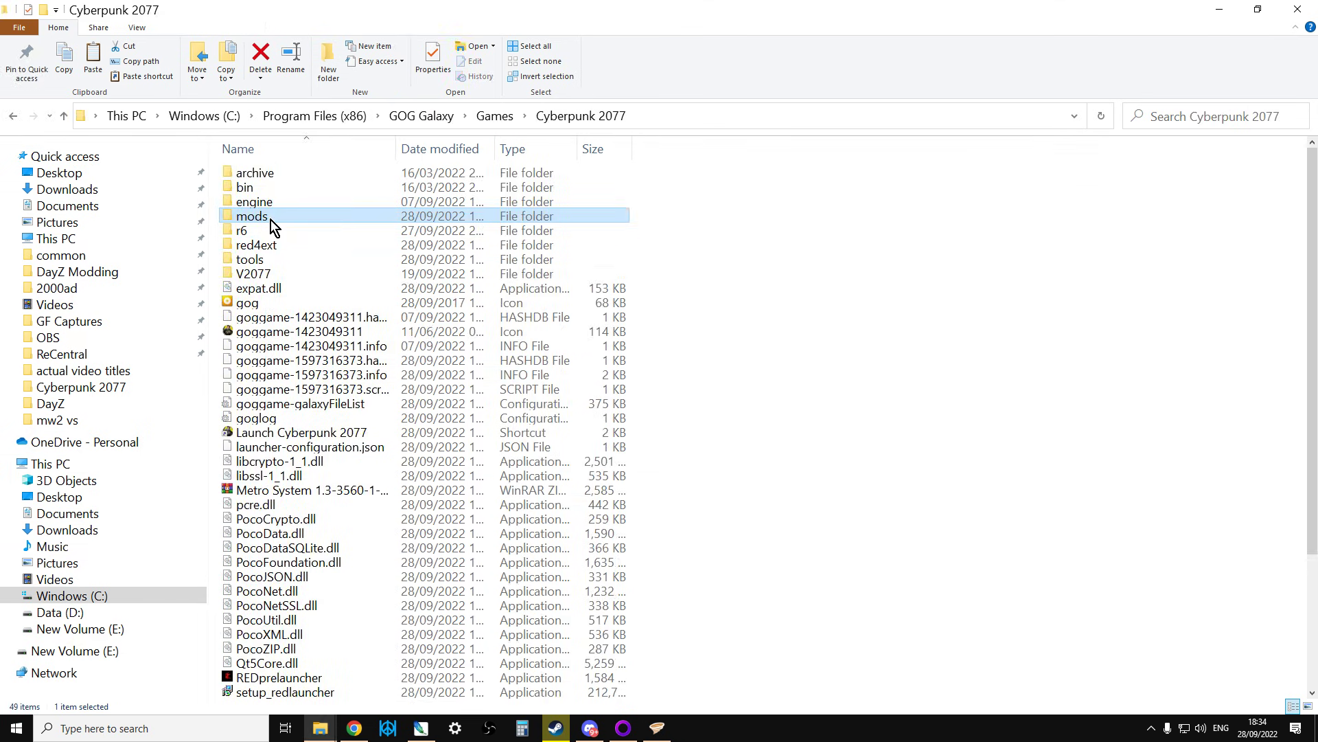
pyautogui.doubleClick(254, 216)
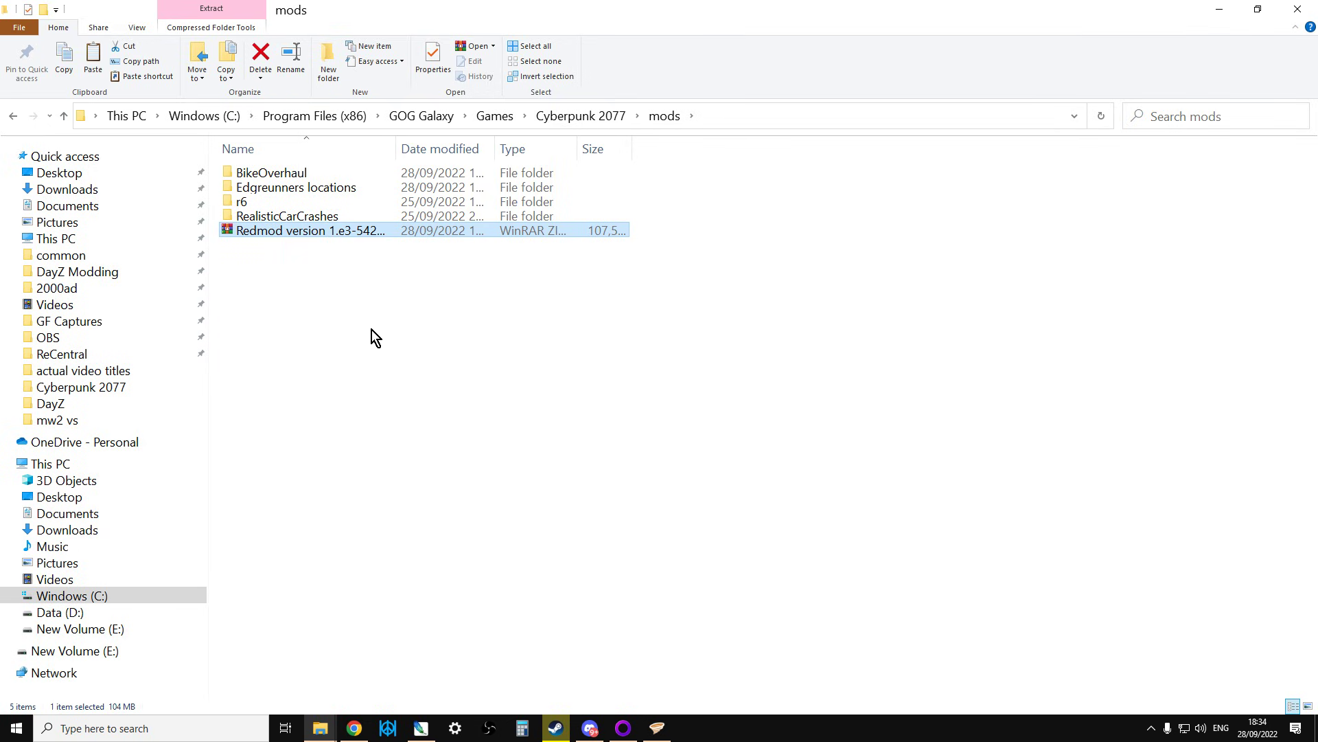
pyautogui.moveTo(283, 191)
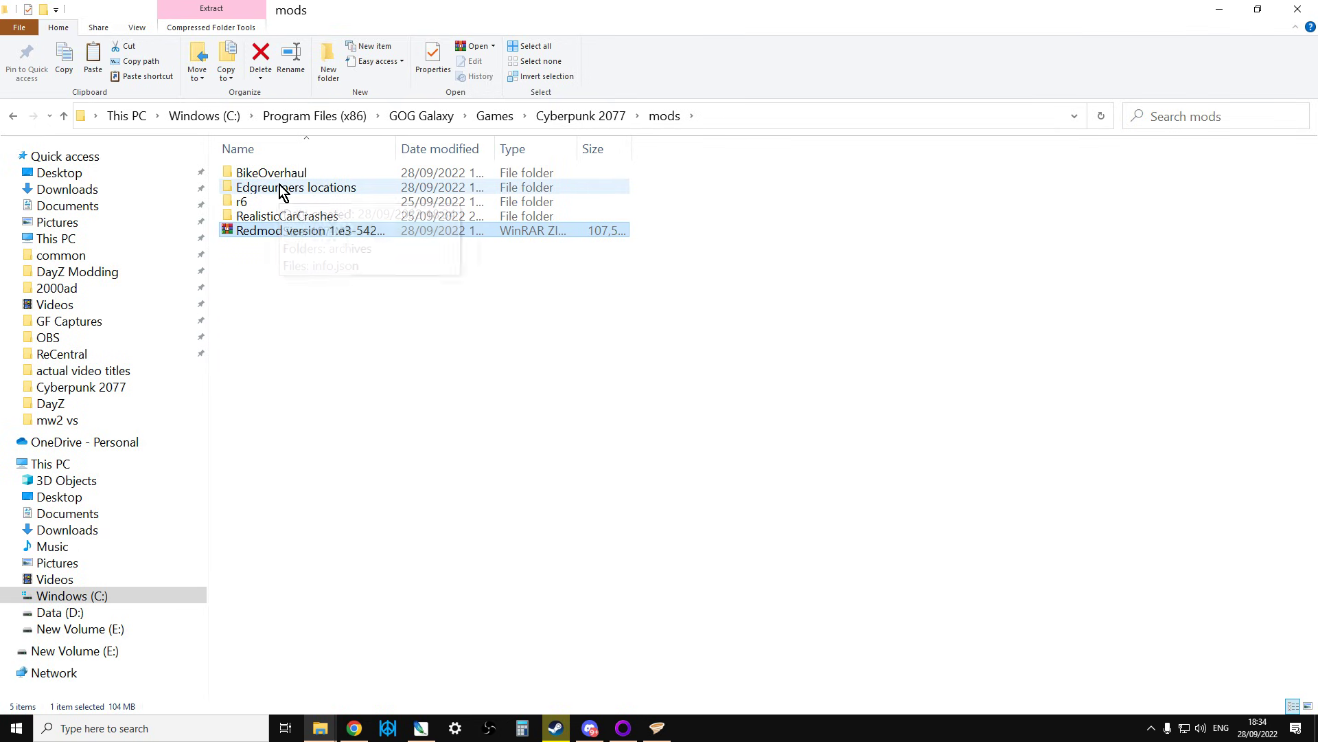
pyautogui.moveTo(285, 191)
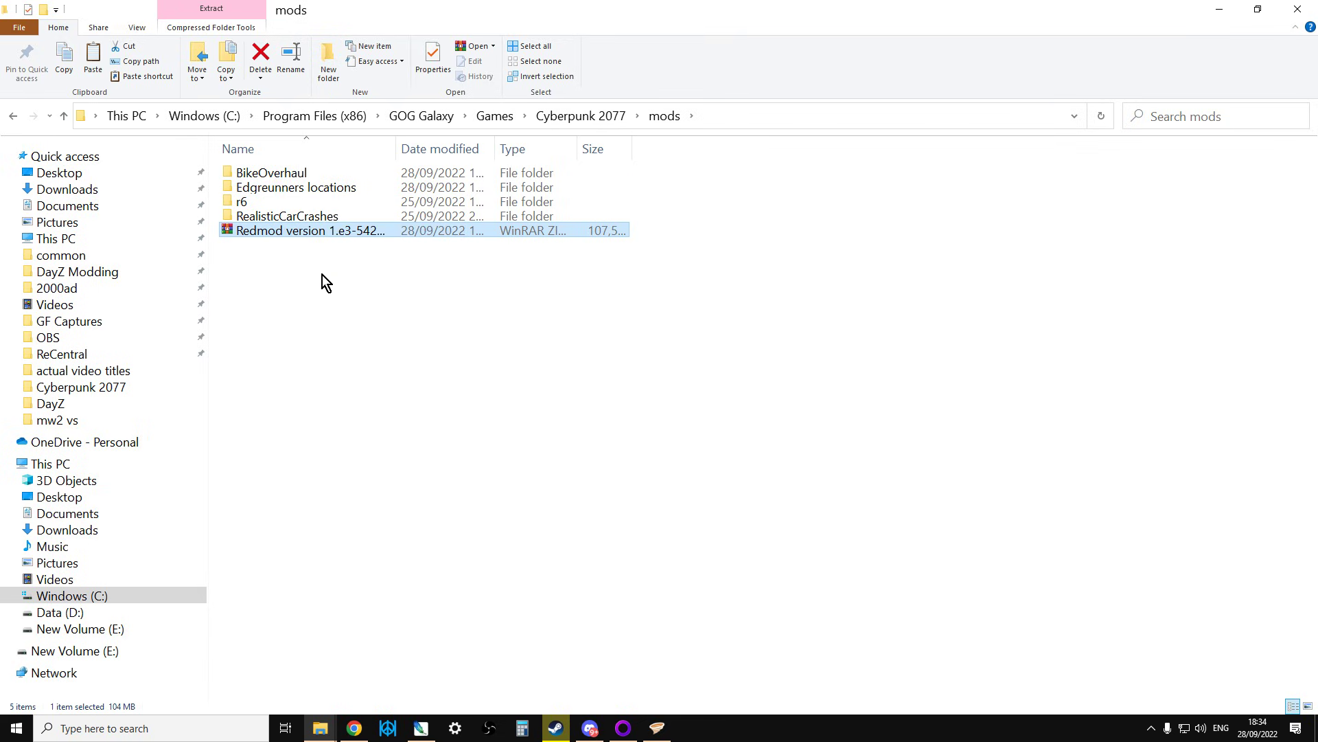
pyautogui.moveTo(315, 195)
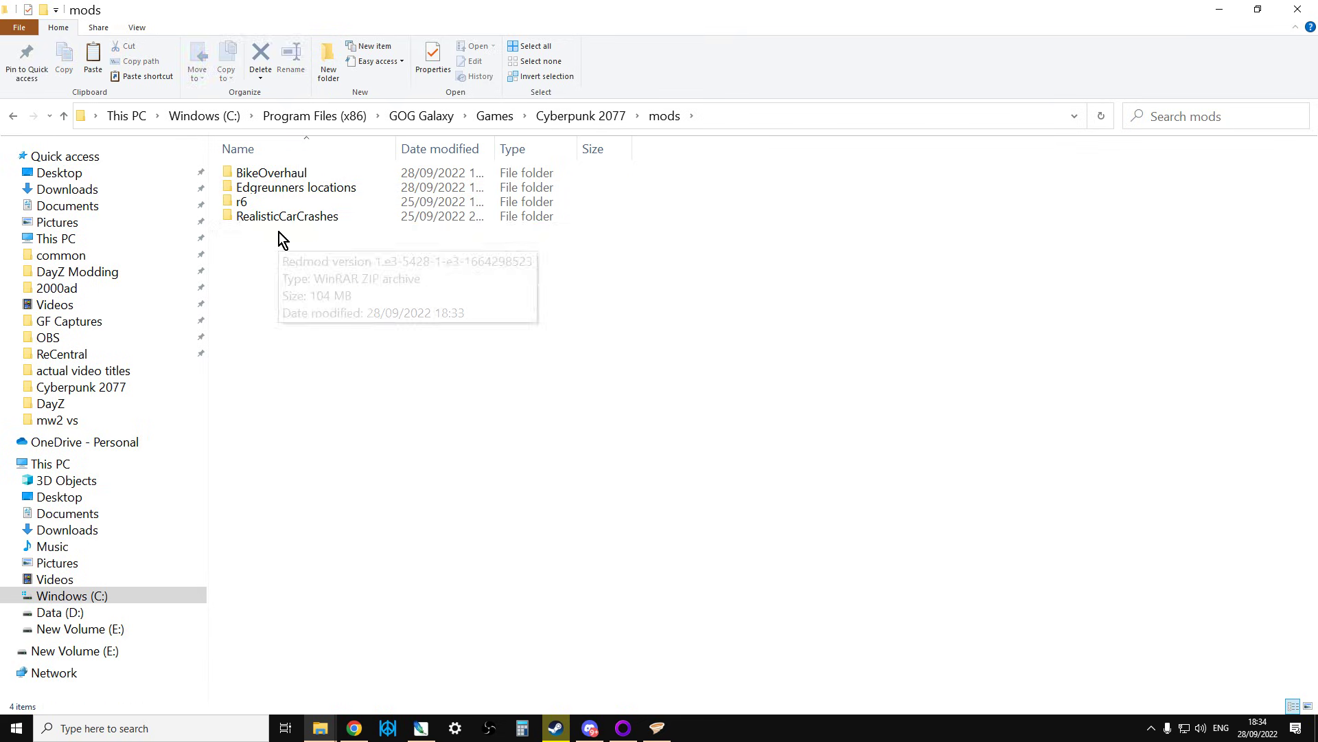
pyautogui.moveTo(531, 507)
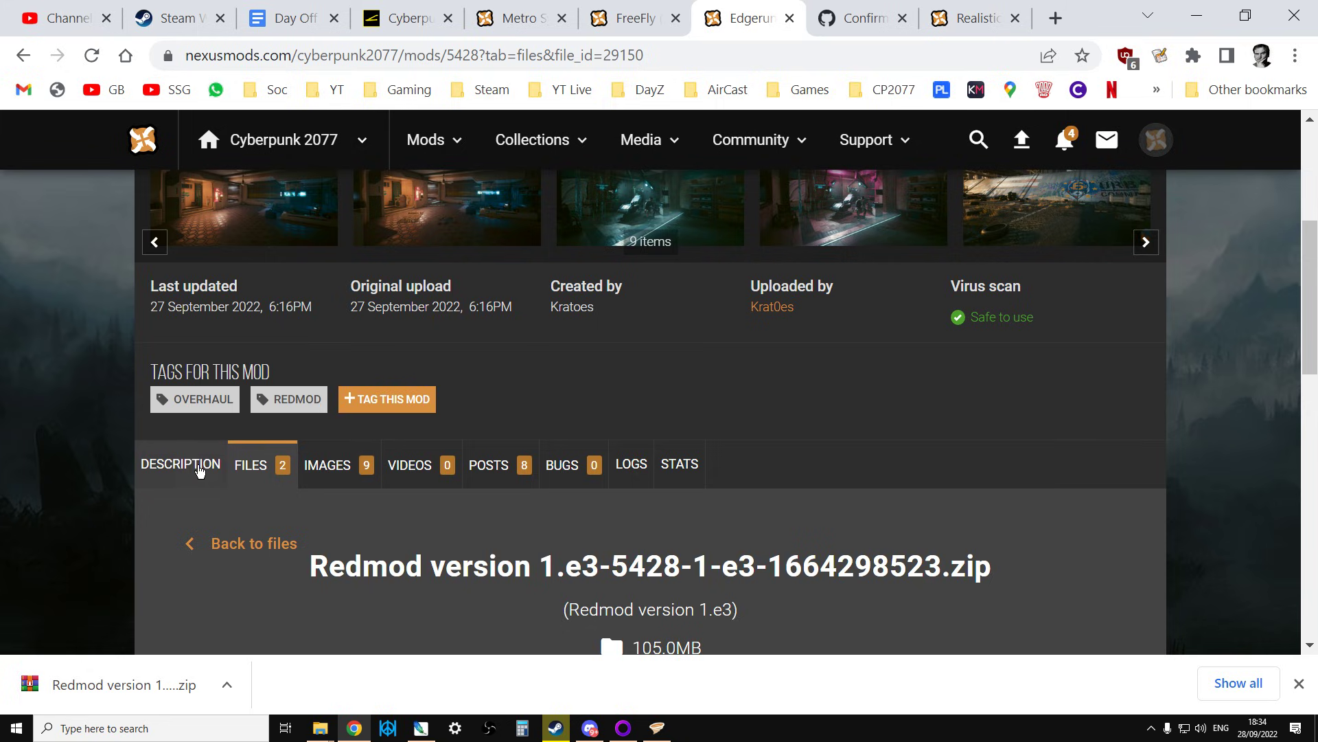
# Step: Review the mod's description and its before-and-after screenshots
pyautogui.click(182, 464)
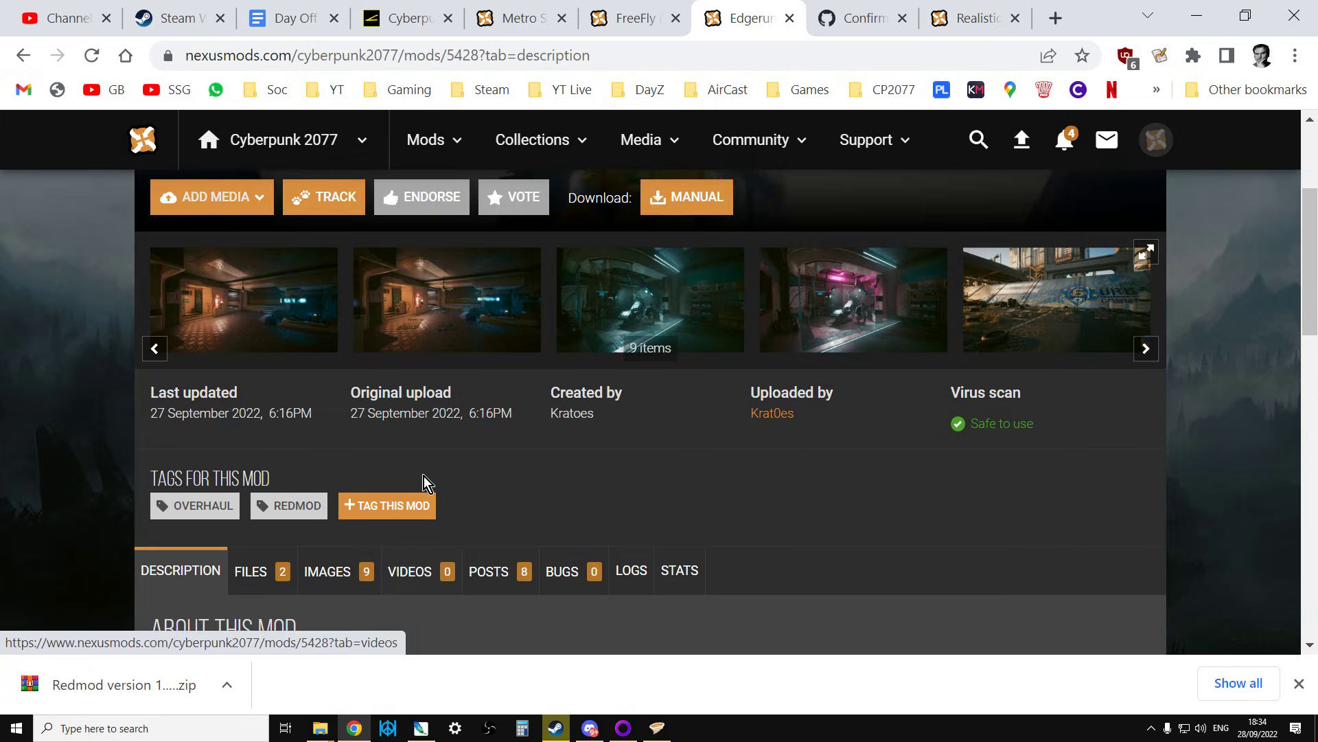
pyautogui.click(326, 570)
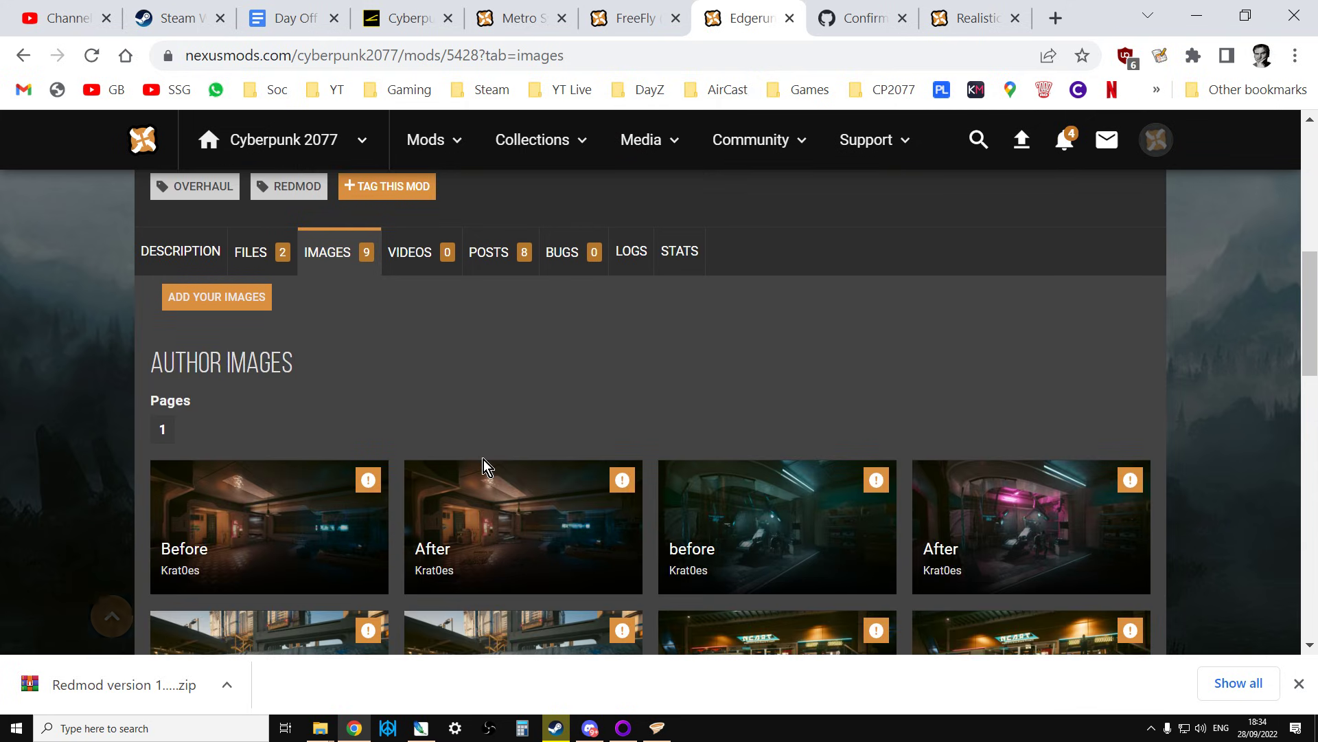
pyautogui.scroll(-3)
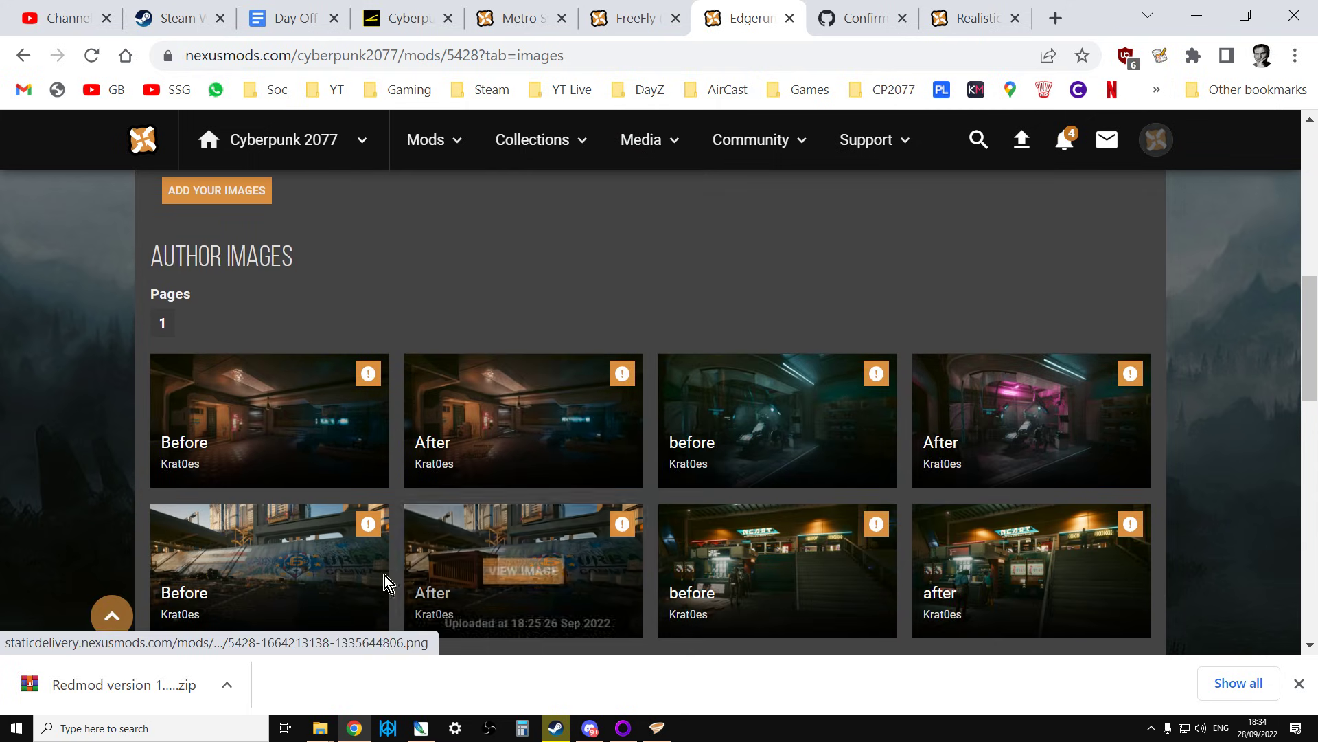
pyautogui.scroll(-3)
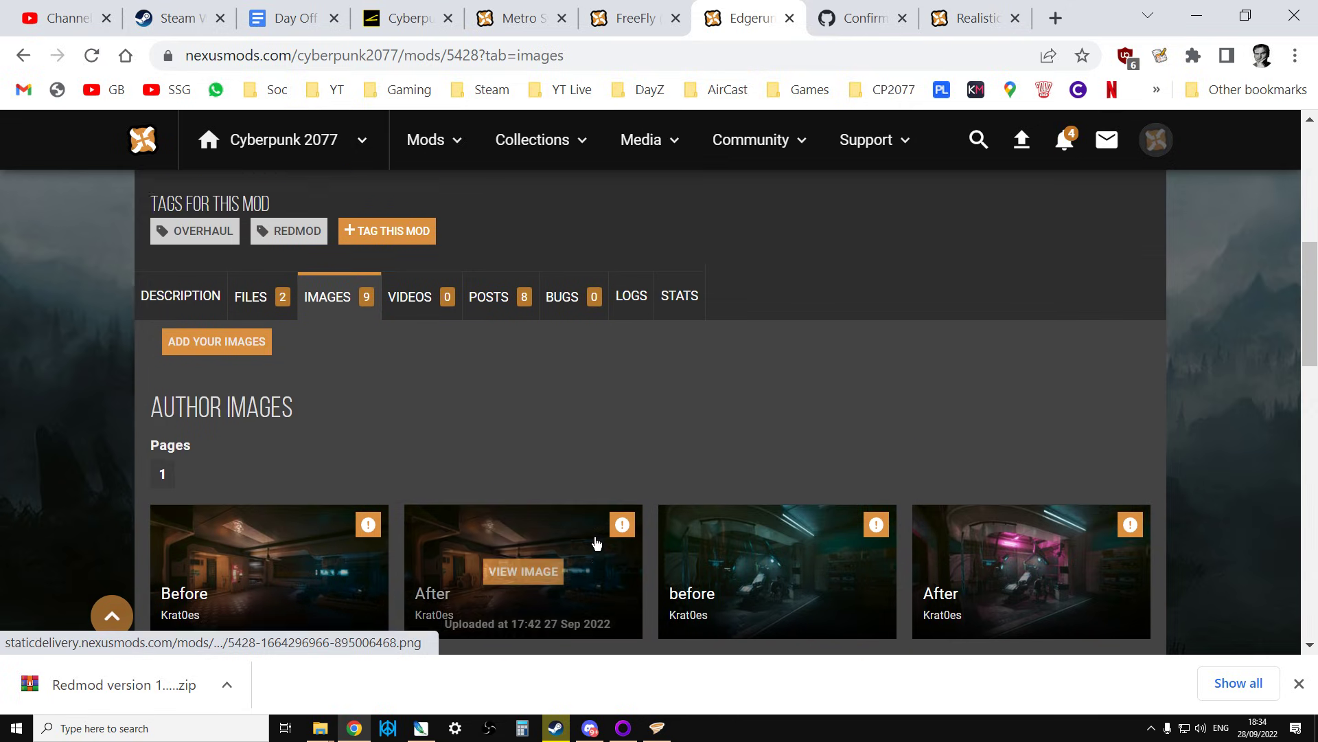
# Step: View the mod's Posts section with its 7 comments
pyautogui.click(489, 297)
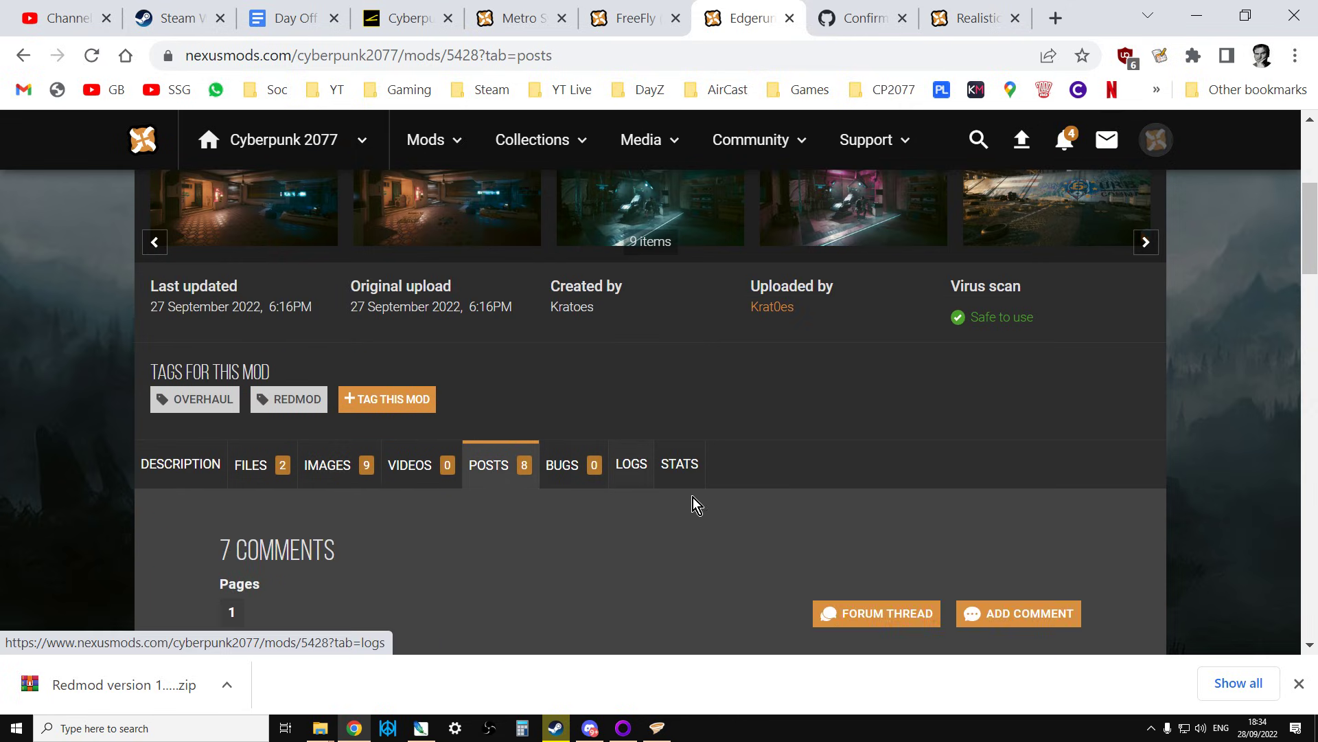
pyautogui.scroll(-3)
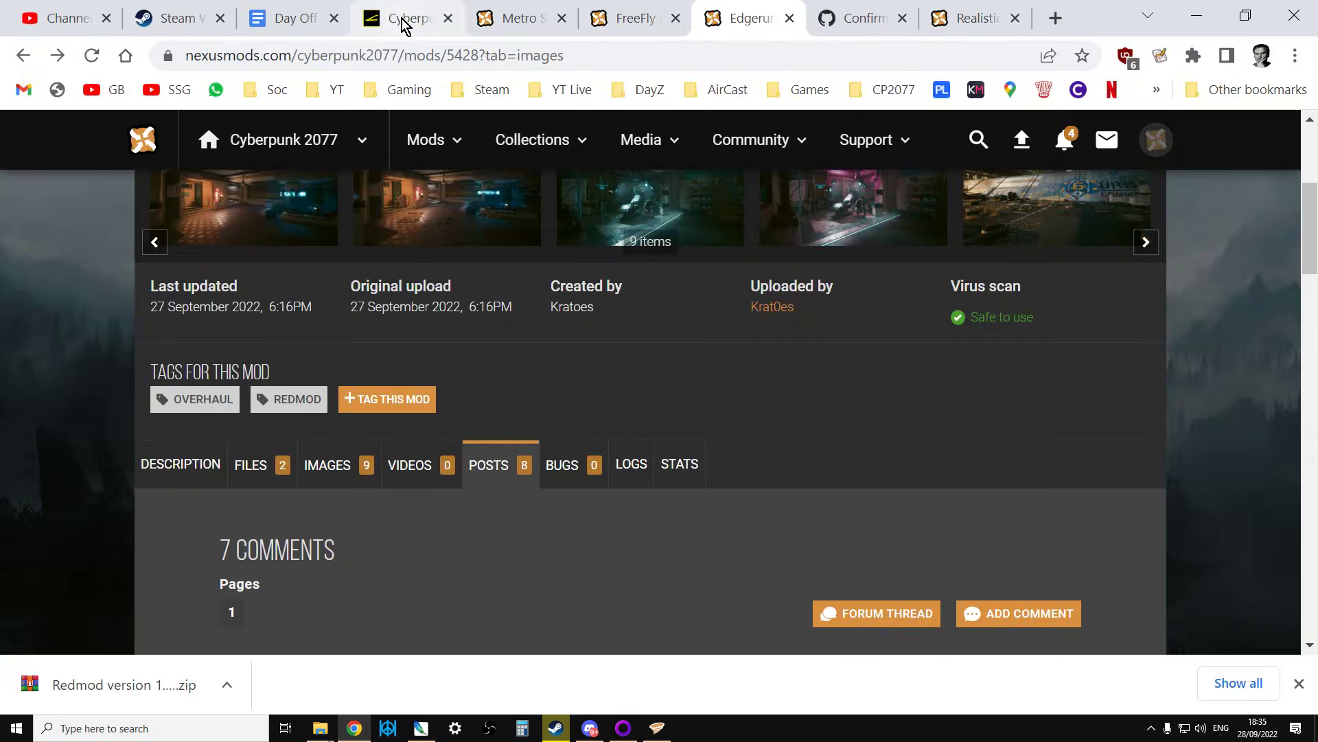
# Step: Revisit the cyberpunk.net REDmod support page, then bring up the Vortex dashboard
pyautogui.click(402, 19)
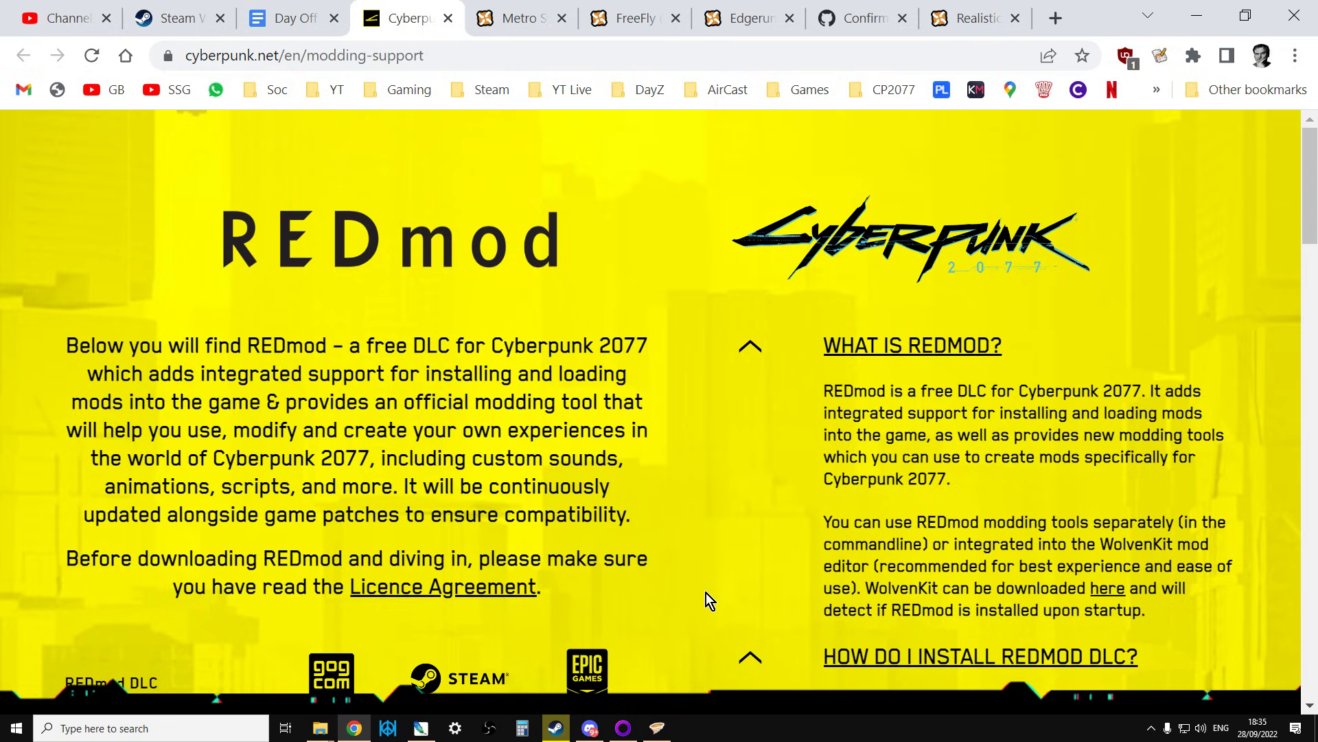
pyautogui.click(656, 728)
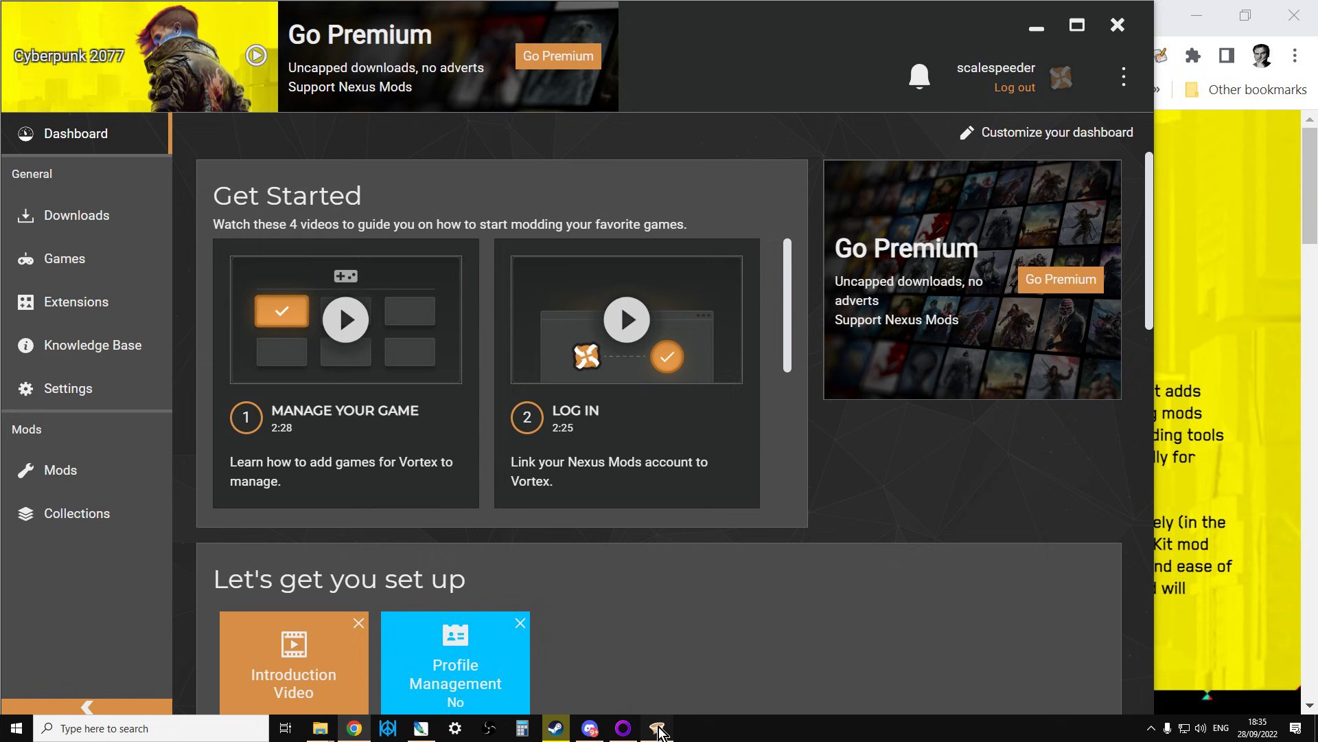
pyautogui.moveTo(448, 390)
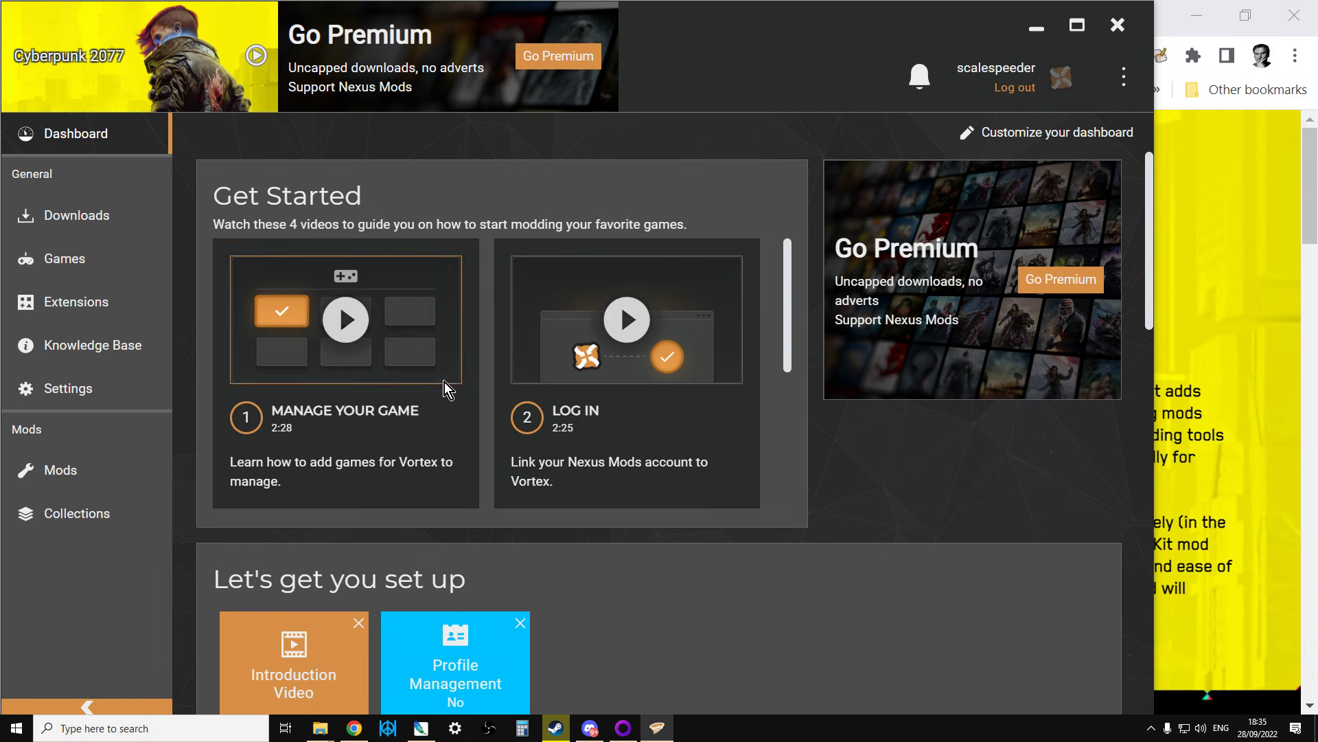
pyautogui.moveTo(544, 475)
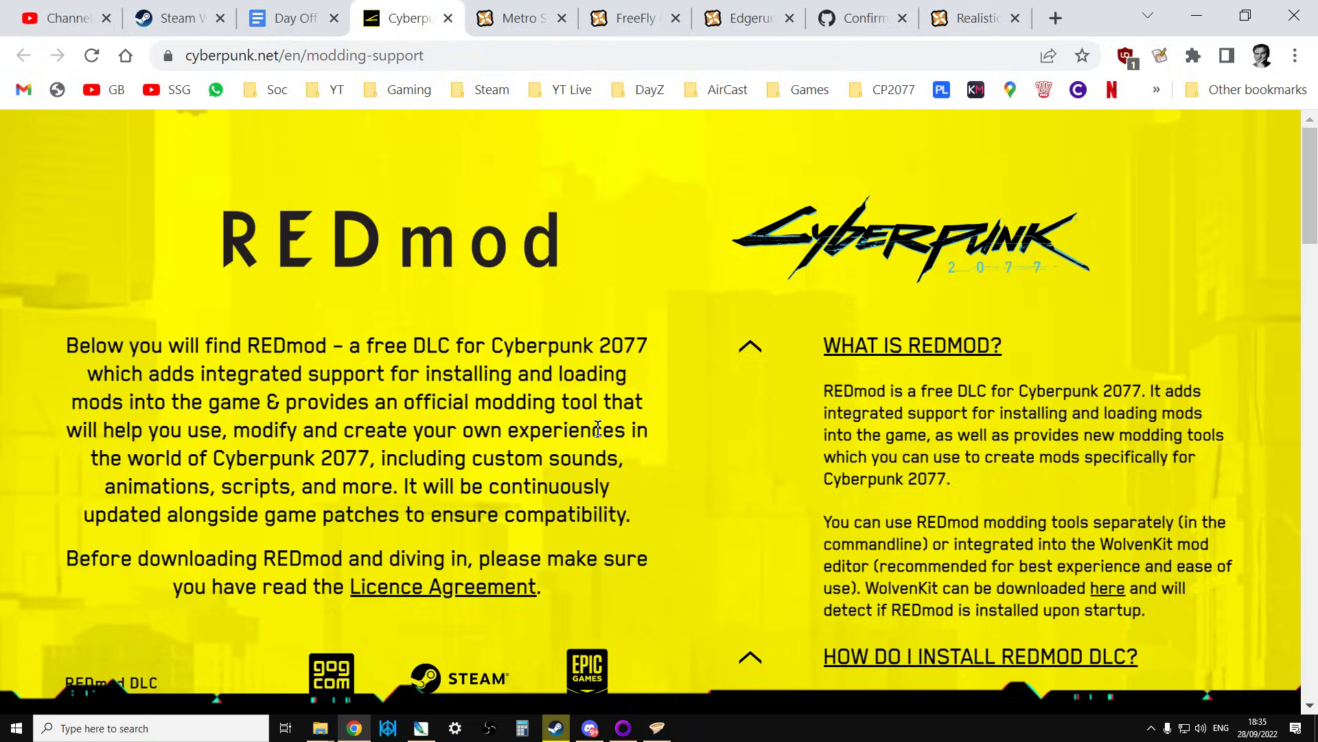
pyautogui.moveTo(682, 445)
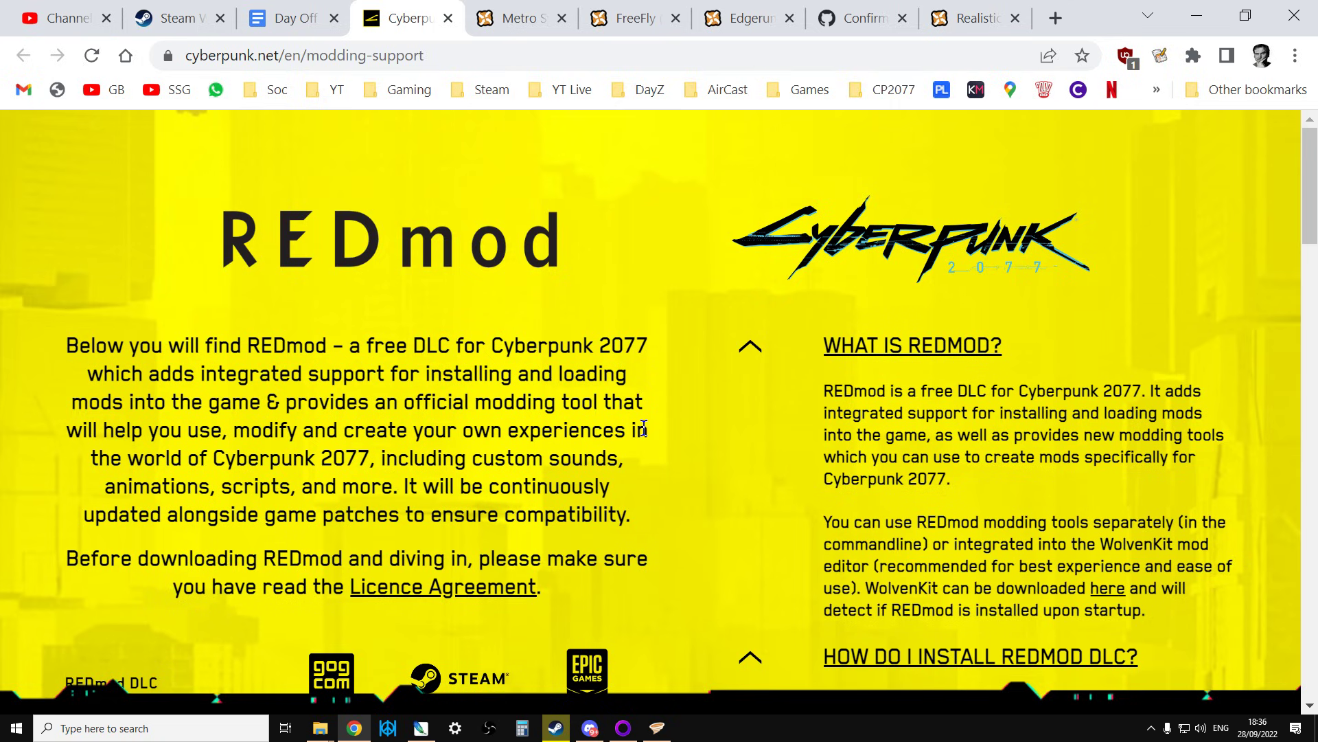
pyautogui.moveTo(656, 508)
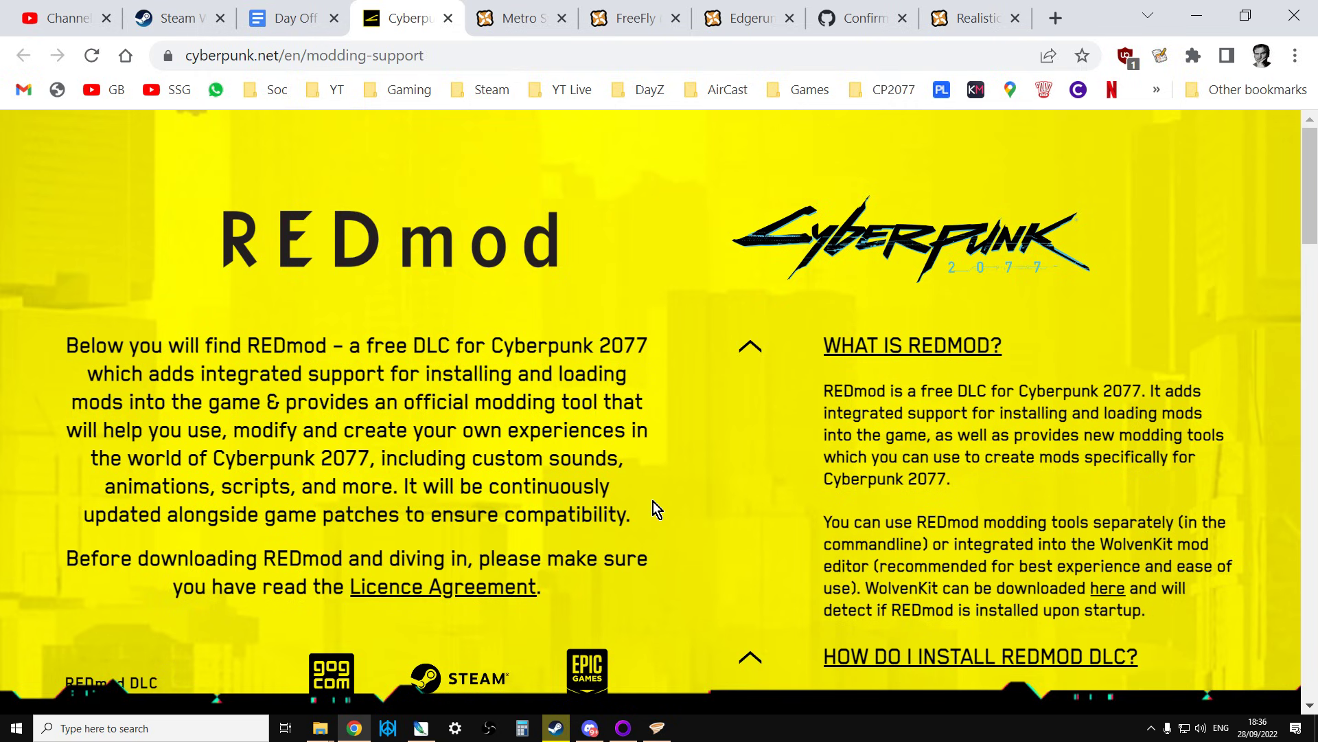